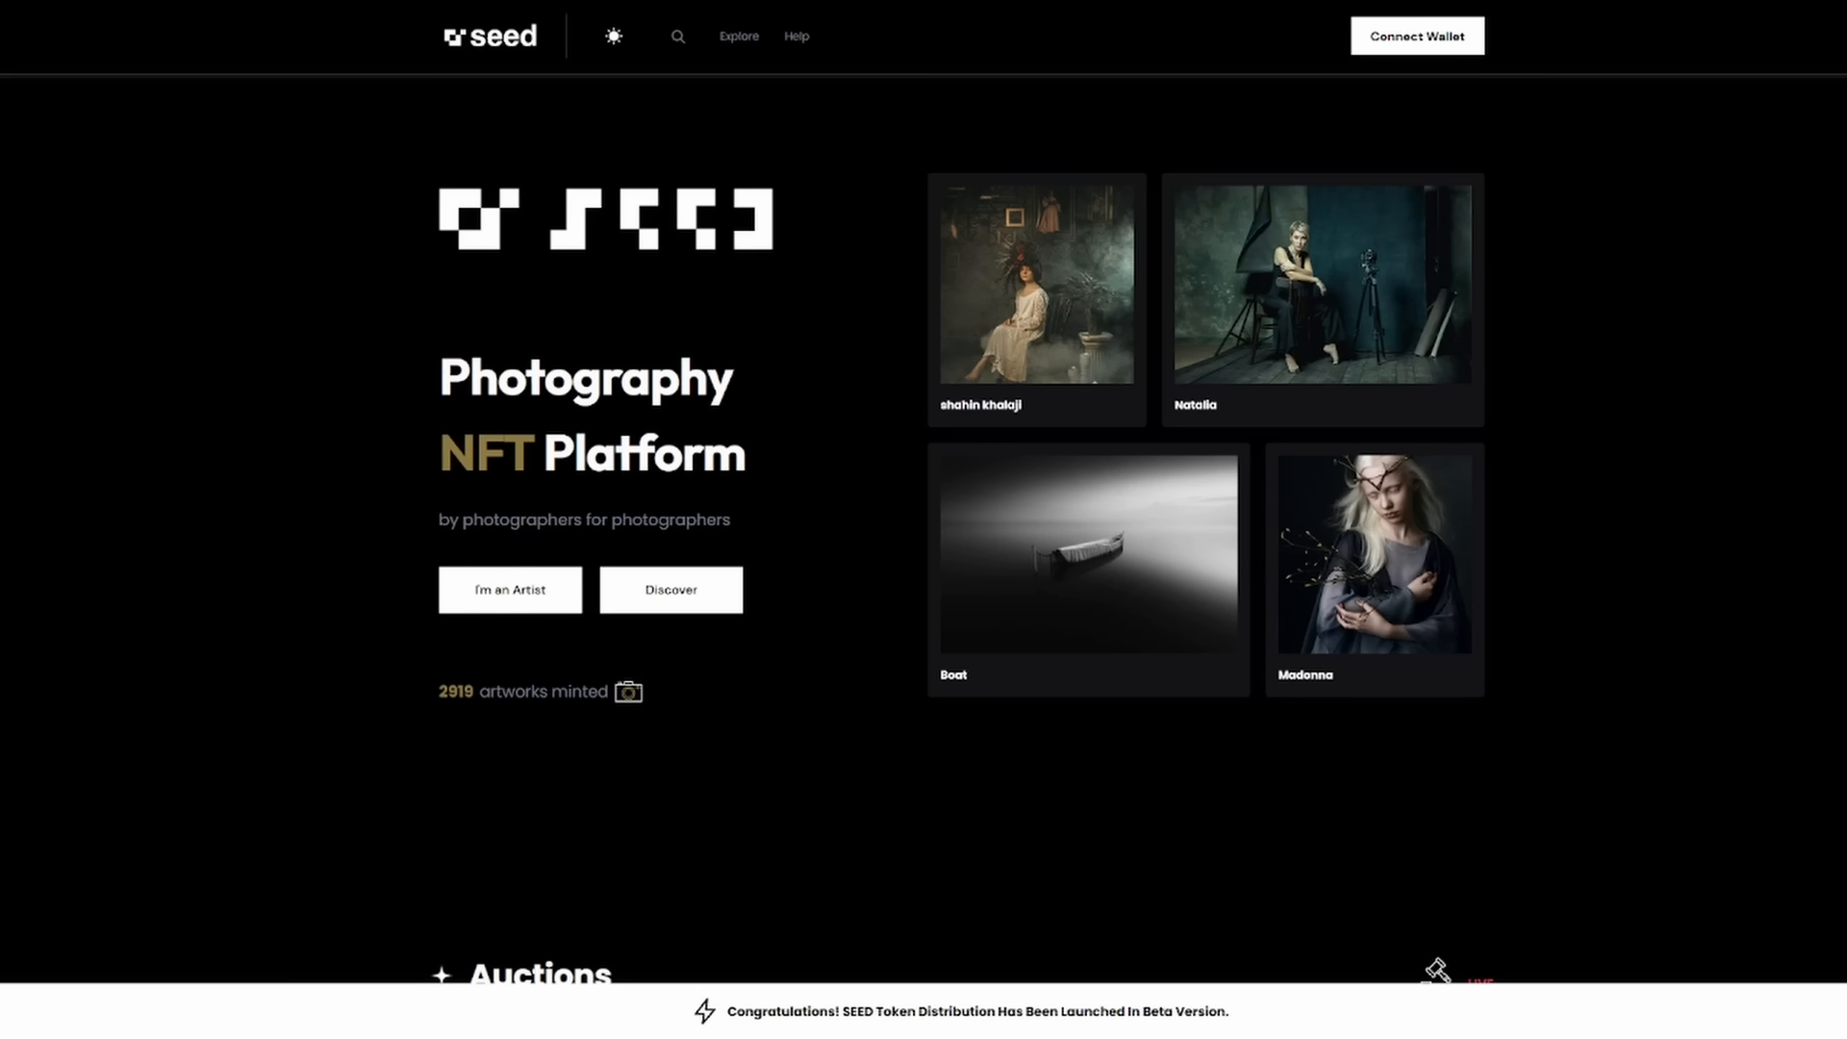
{"action": "scroll", "scroll_direction": "down", "scroll_amount": 3}
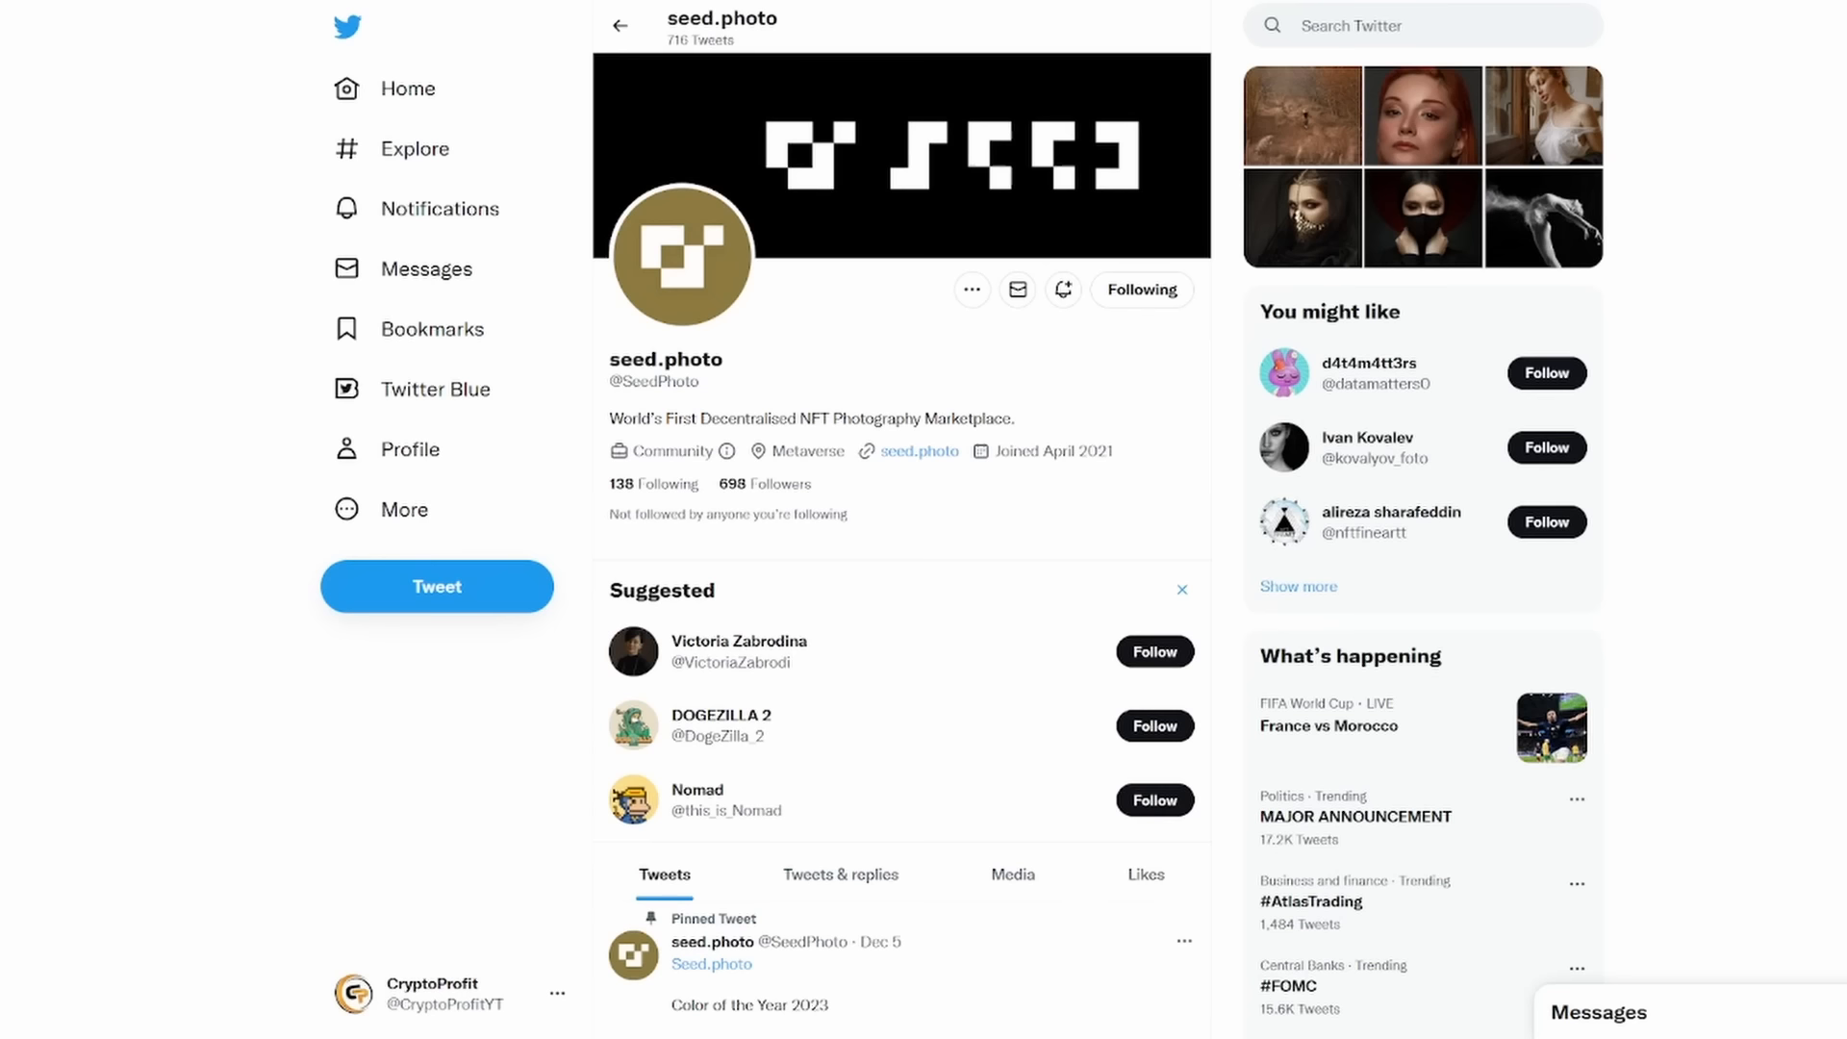
{"action": "scroll", "scroll_direction": "down", "scroll_amount": 3}
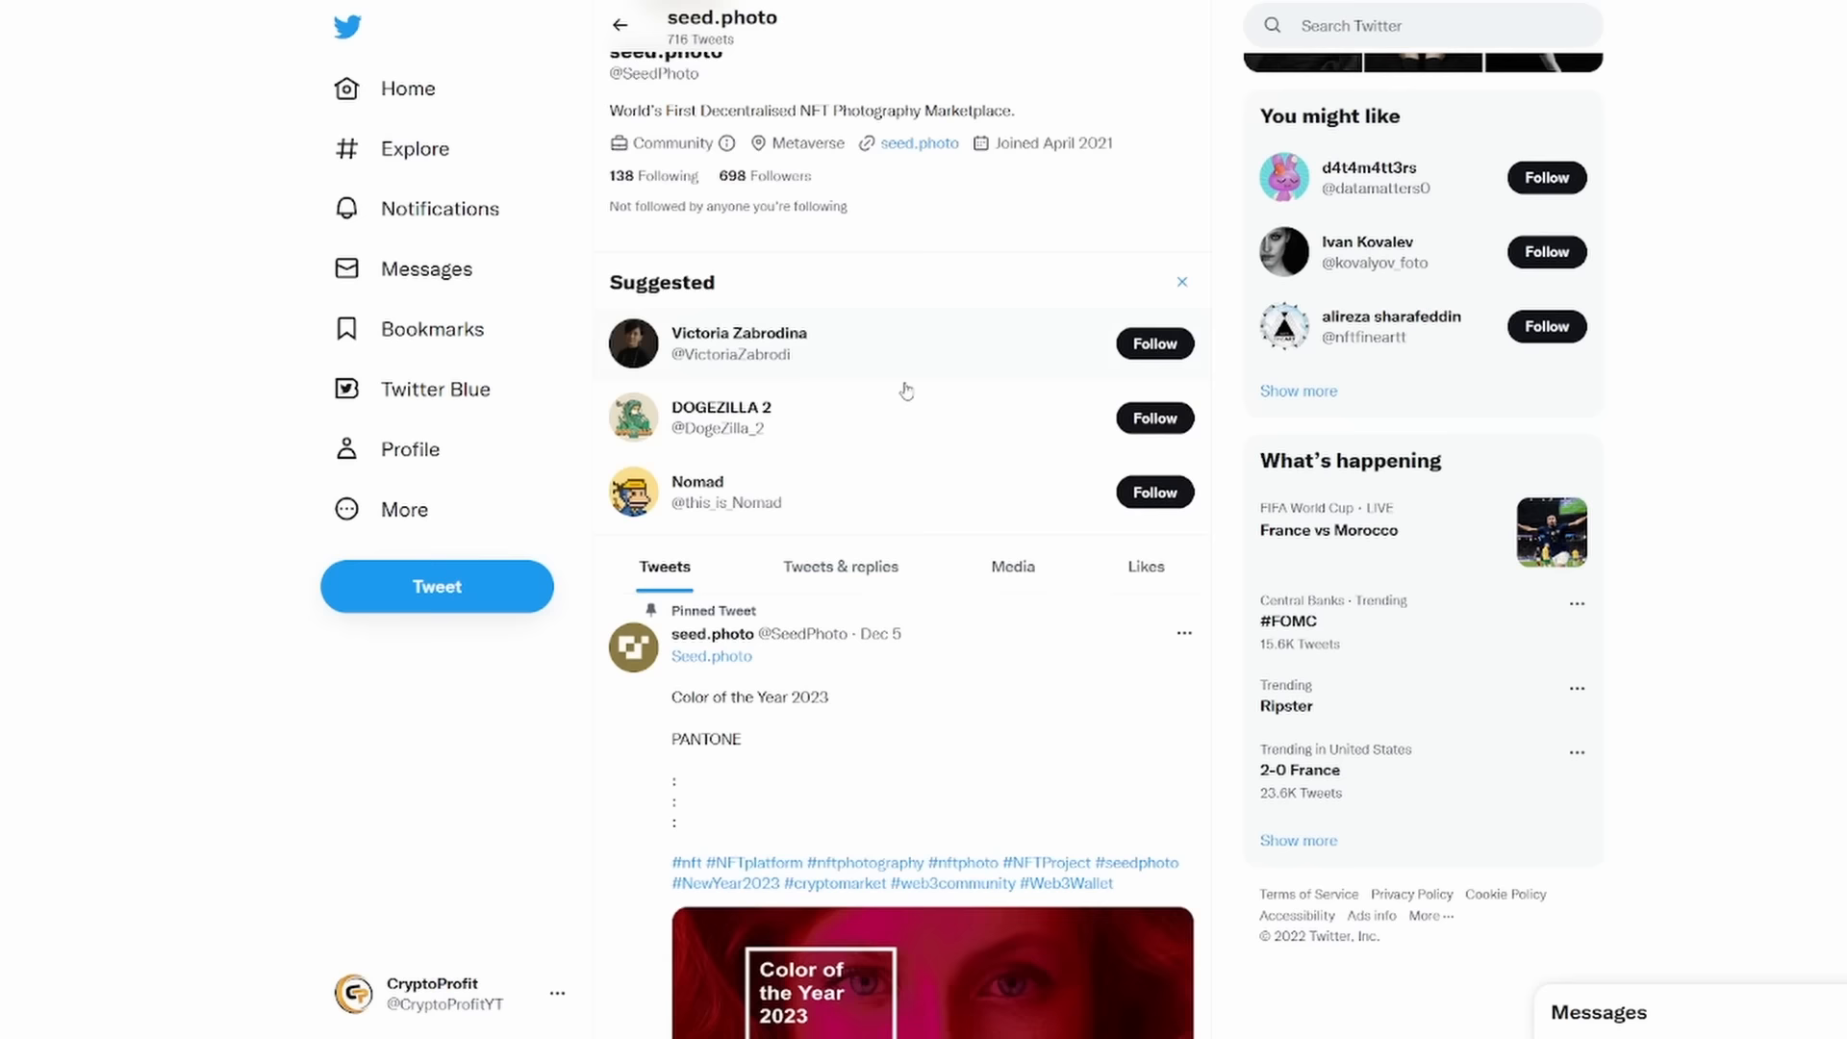
{"action": "scroll", "scroll_direction": "down", "scroll_amount": 3}
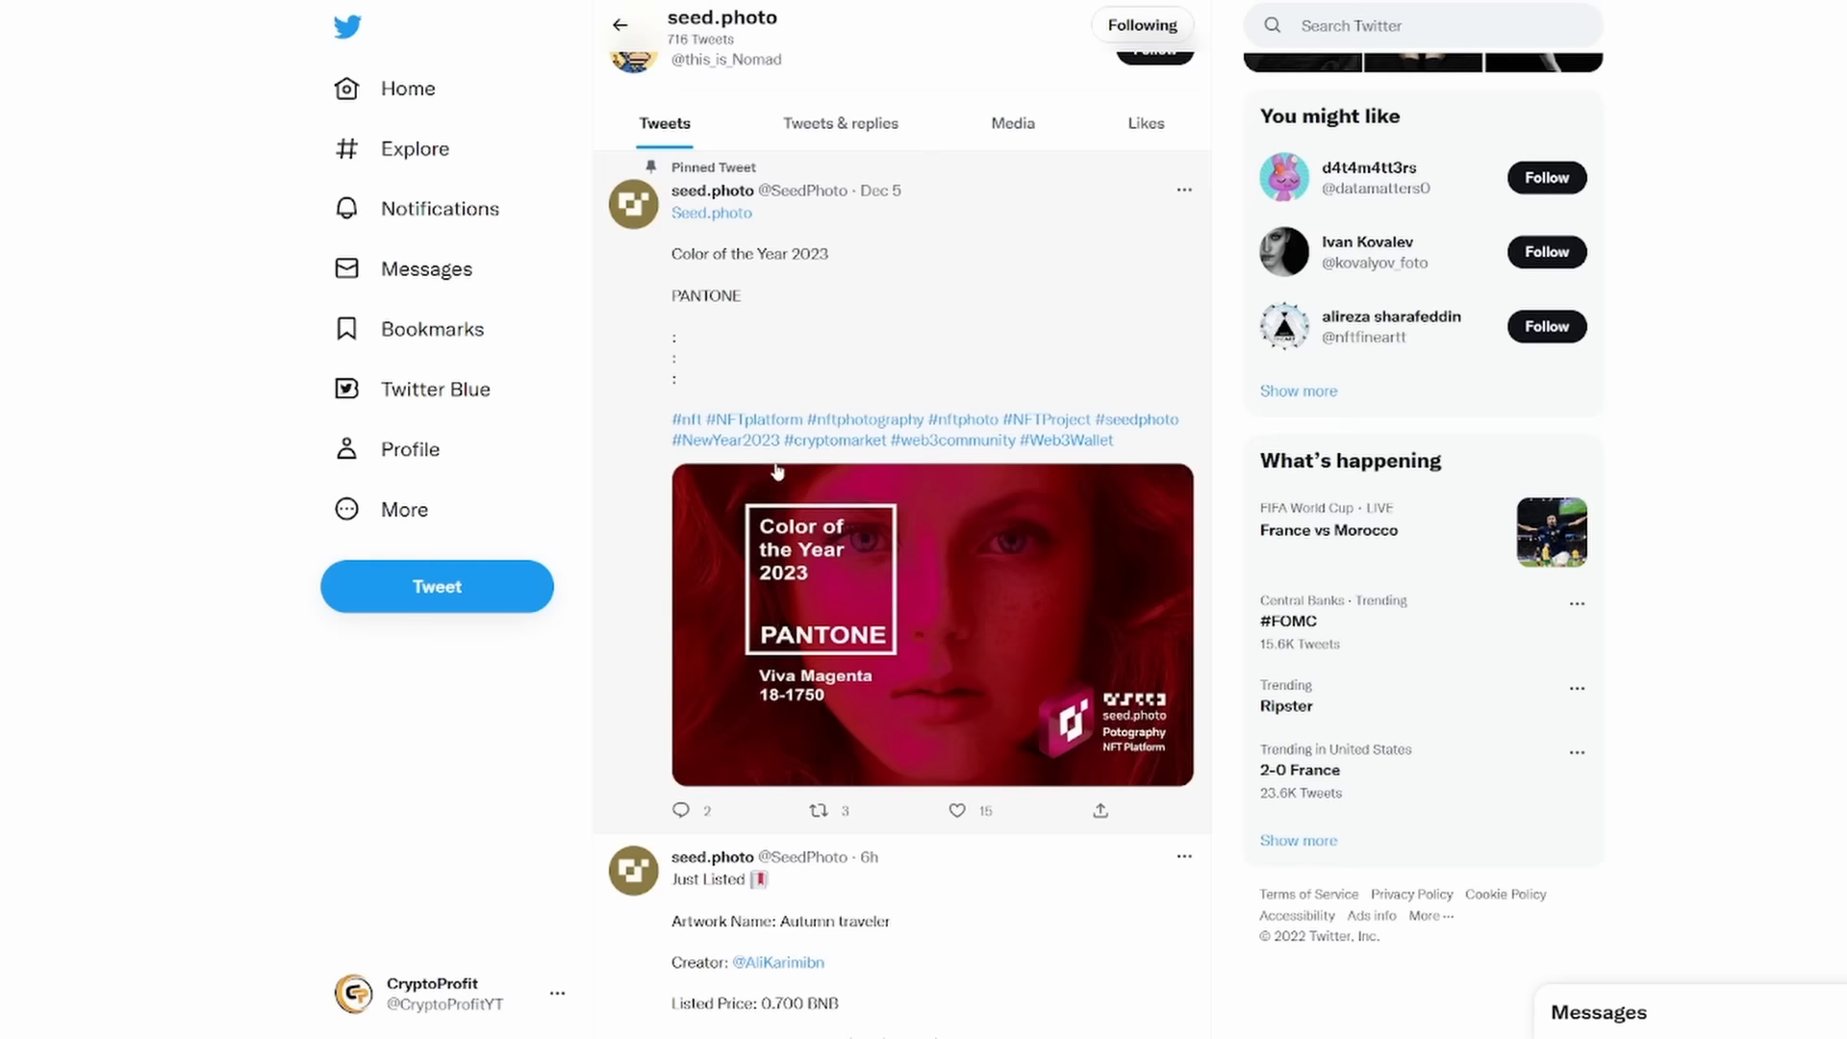
{"action": "scroll", "scroll_direction": "down", "scroll_amount": 3}
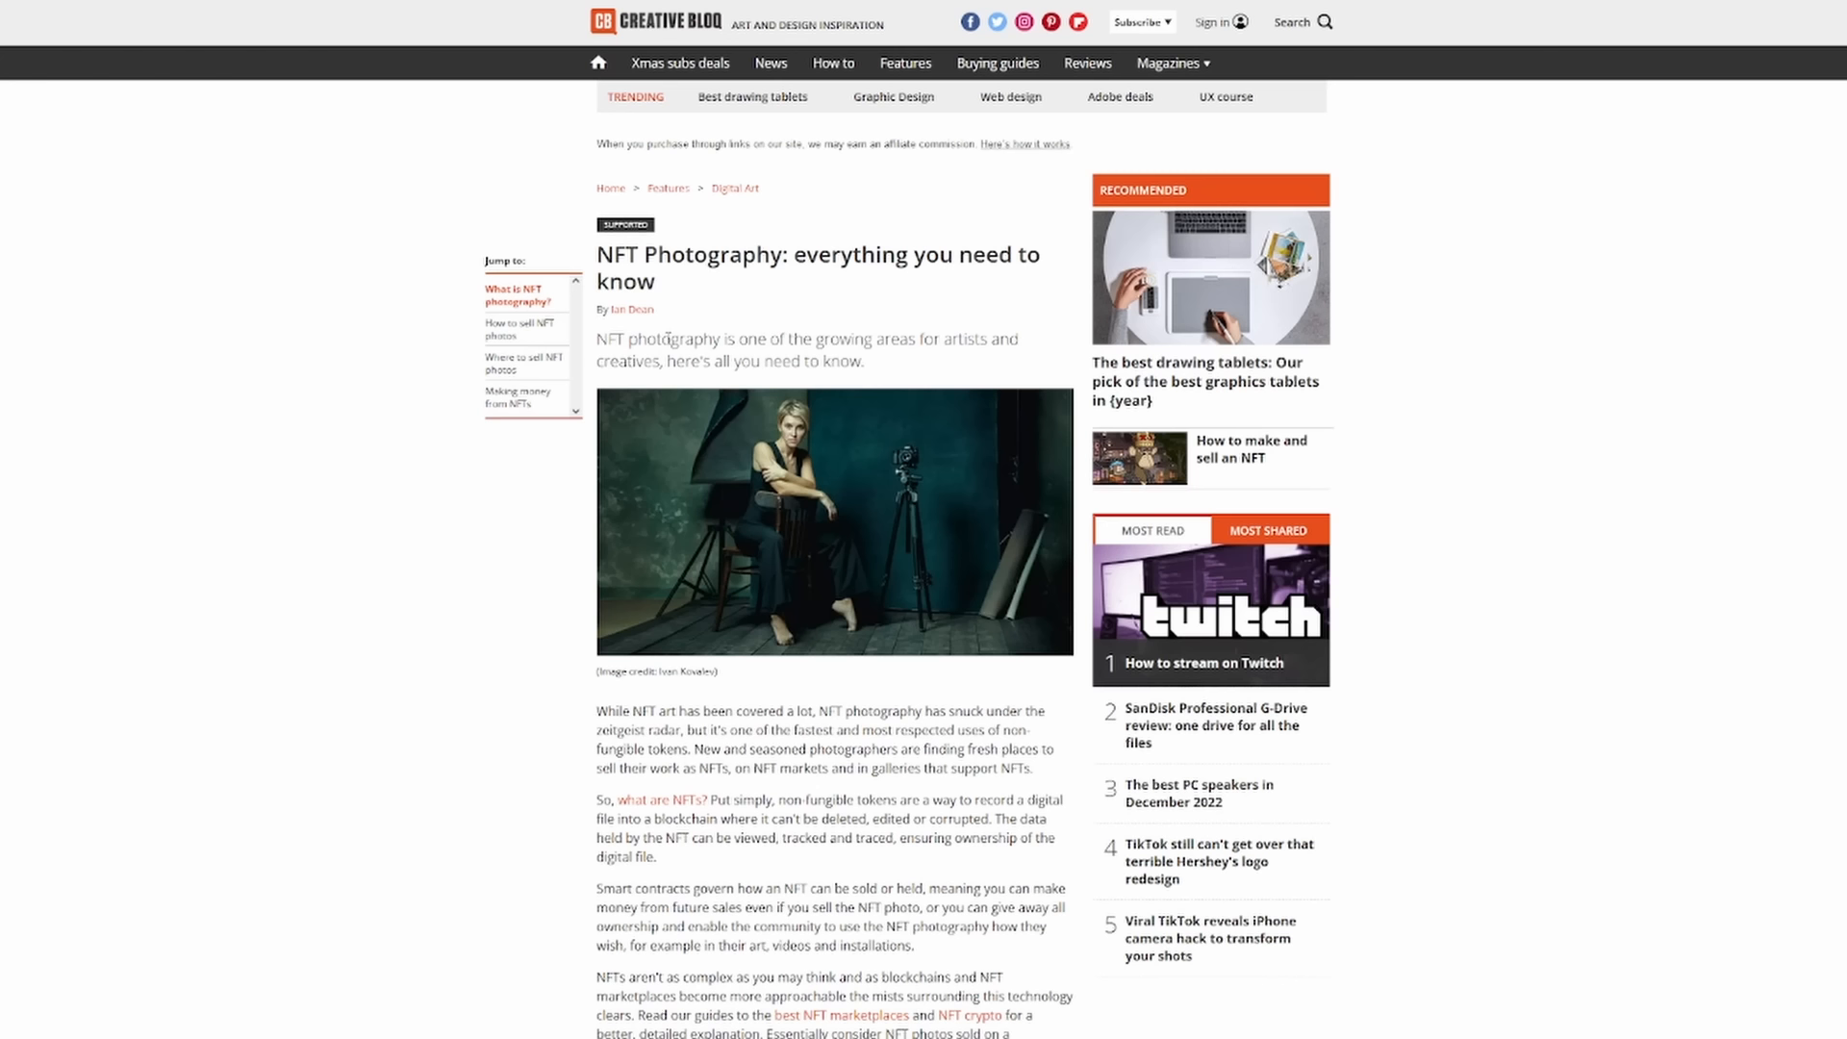
Read the NFT Photography article past the where-to-sell list to Making Money, then open Seed.photo's Vero auction
{"action": "scroll", "scroll_direction": "down", "scroll_amount": 3}
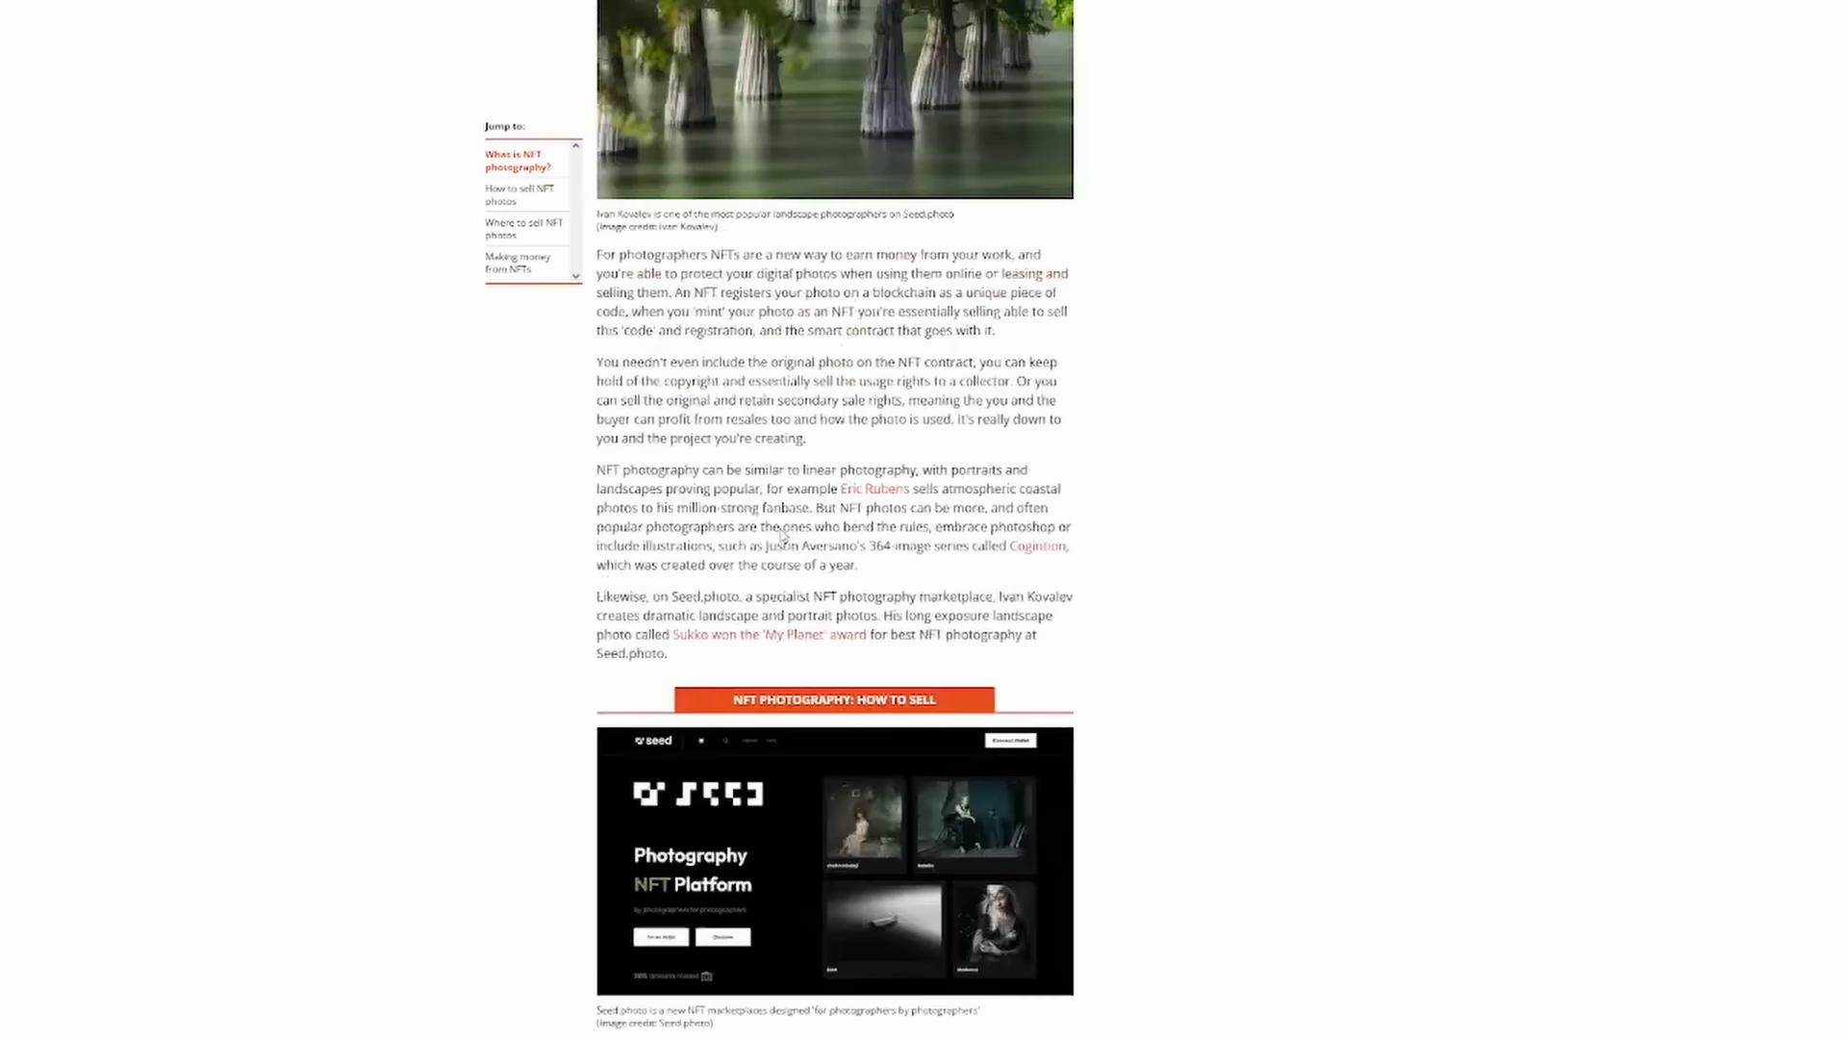
{"action": "scroll", "scroll_direction": "down", "scroll_amount": 3}
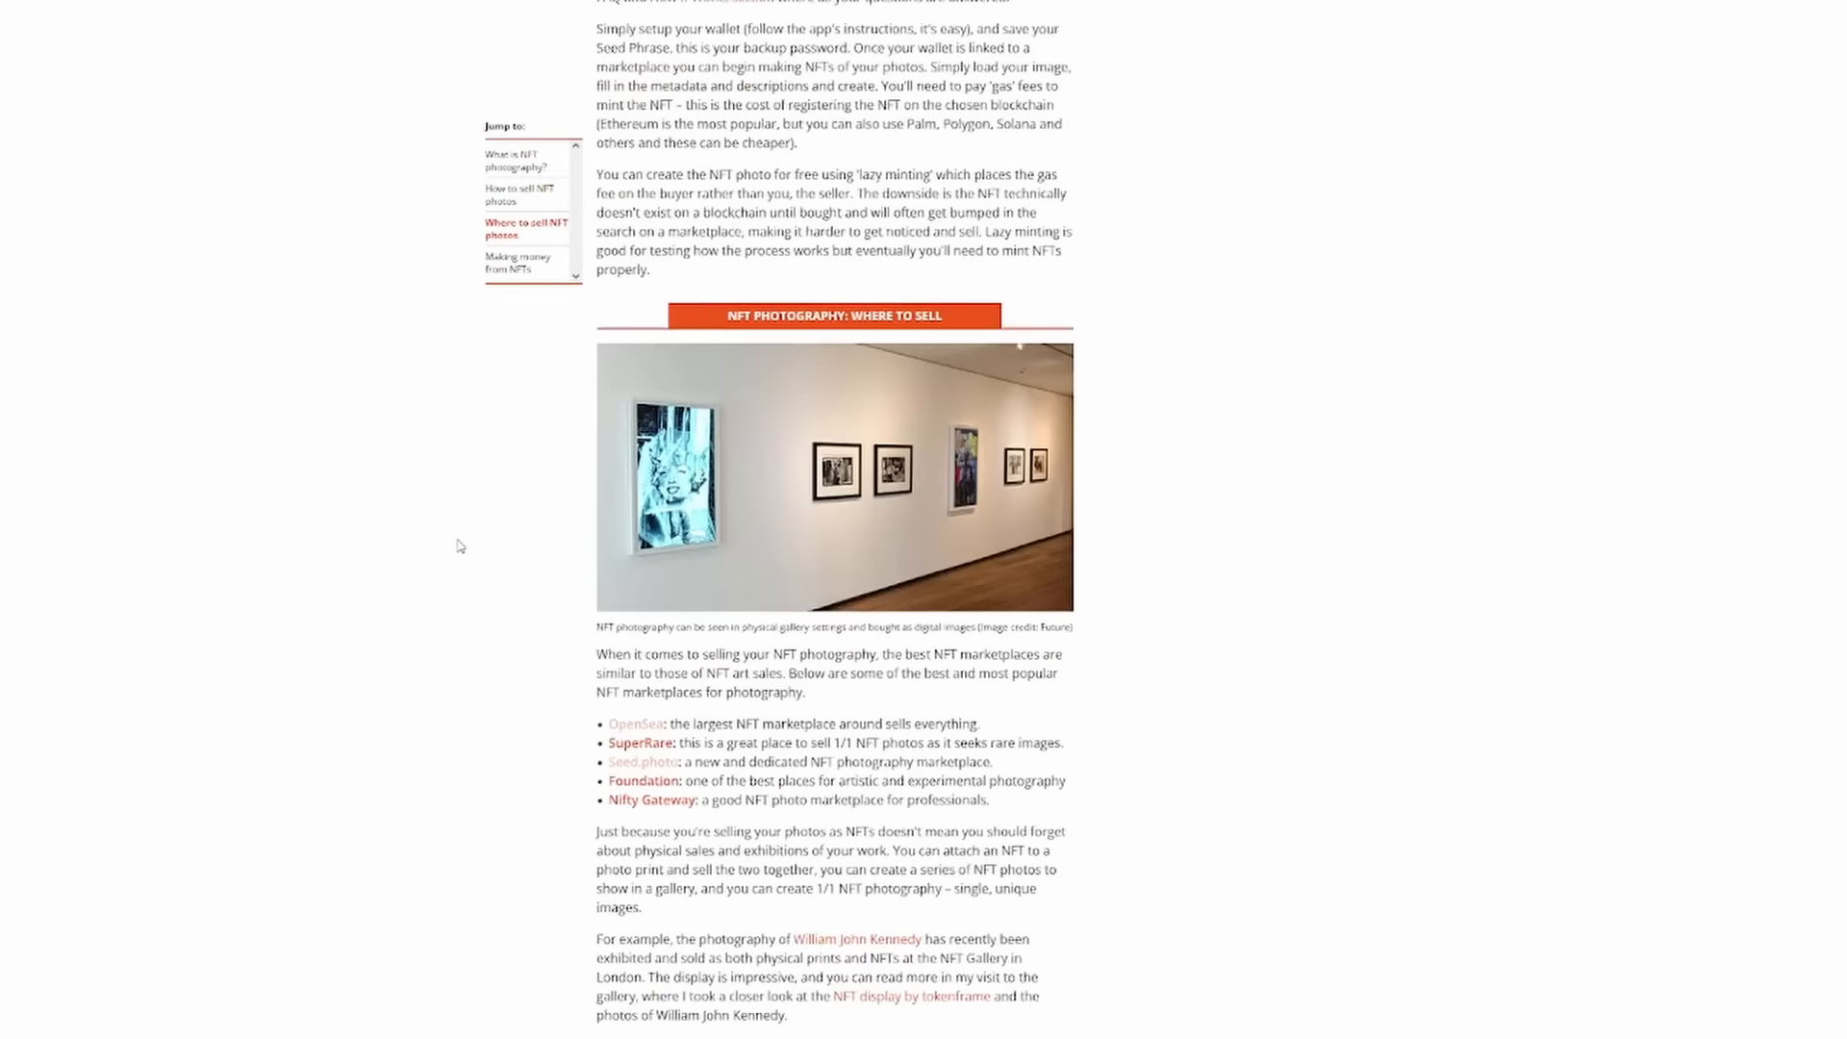
{"action": "scroll", "scroll_direction": "down", "scroll_amount": 3}
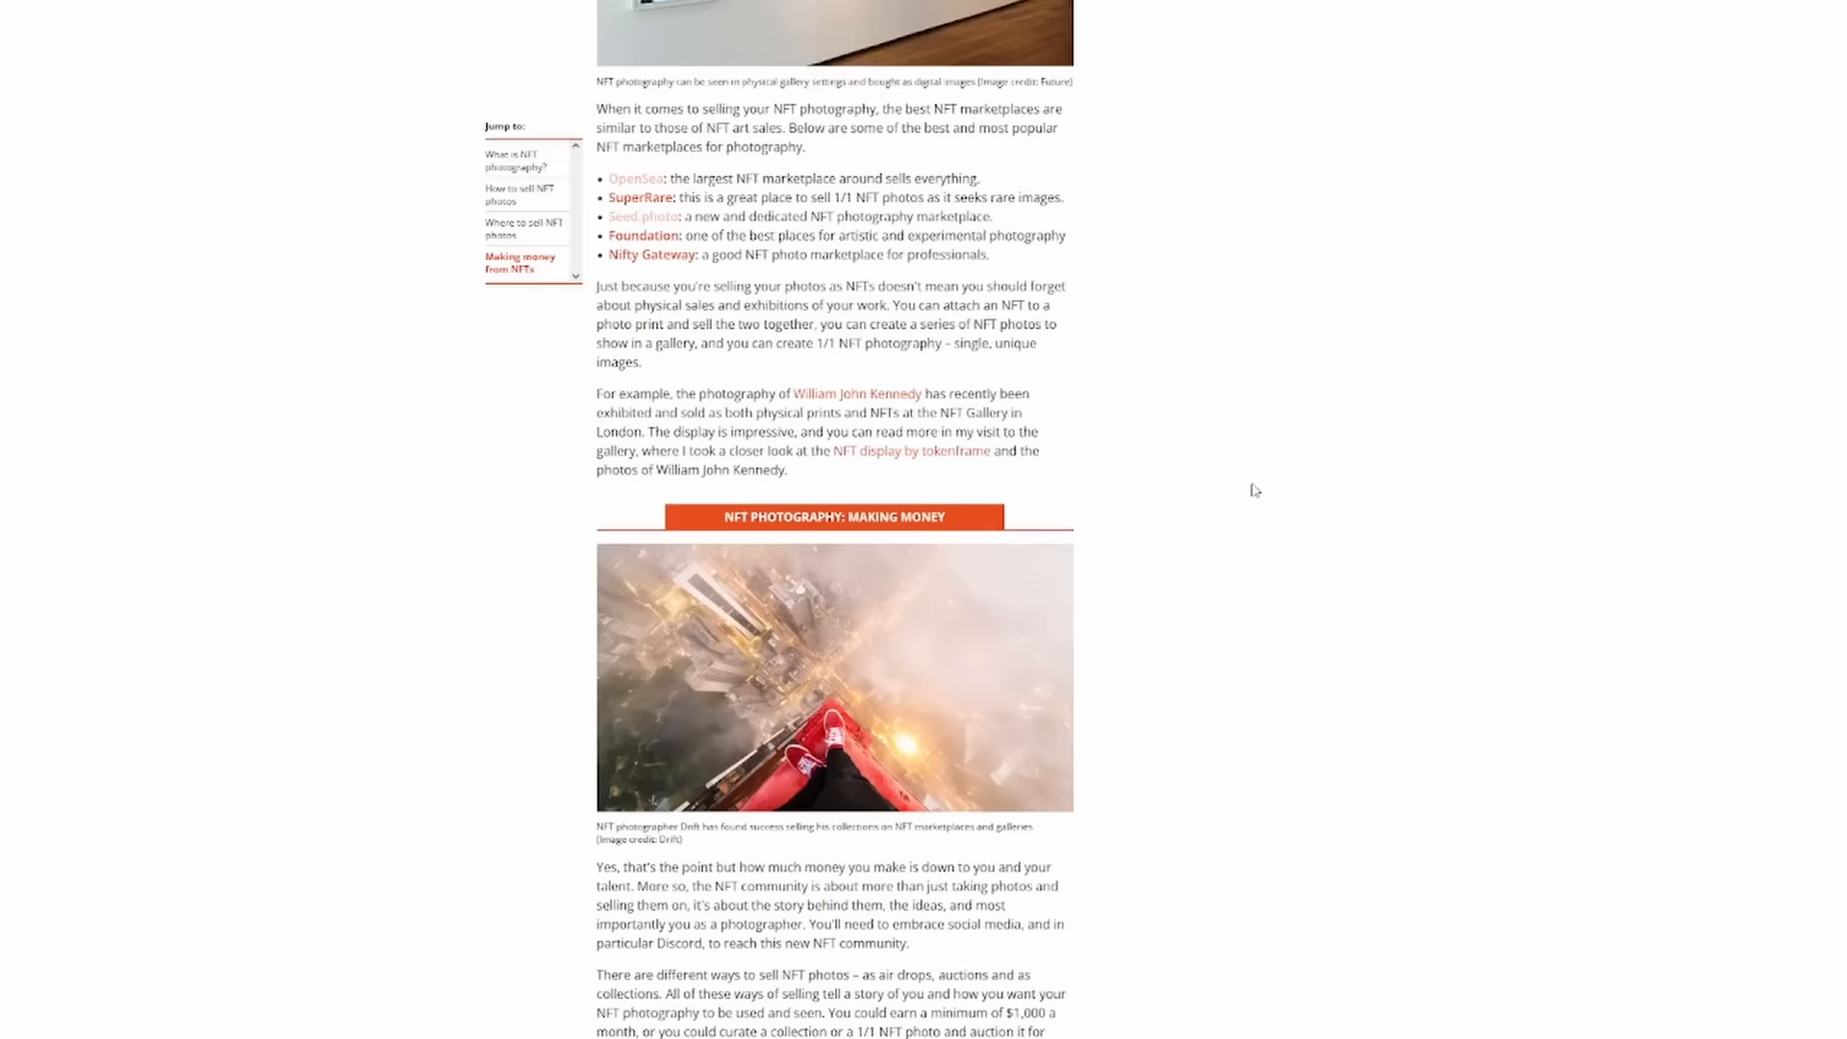
{"action": "left_click", "coordinate": [642, 215]}
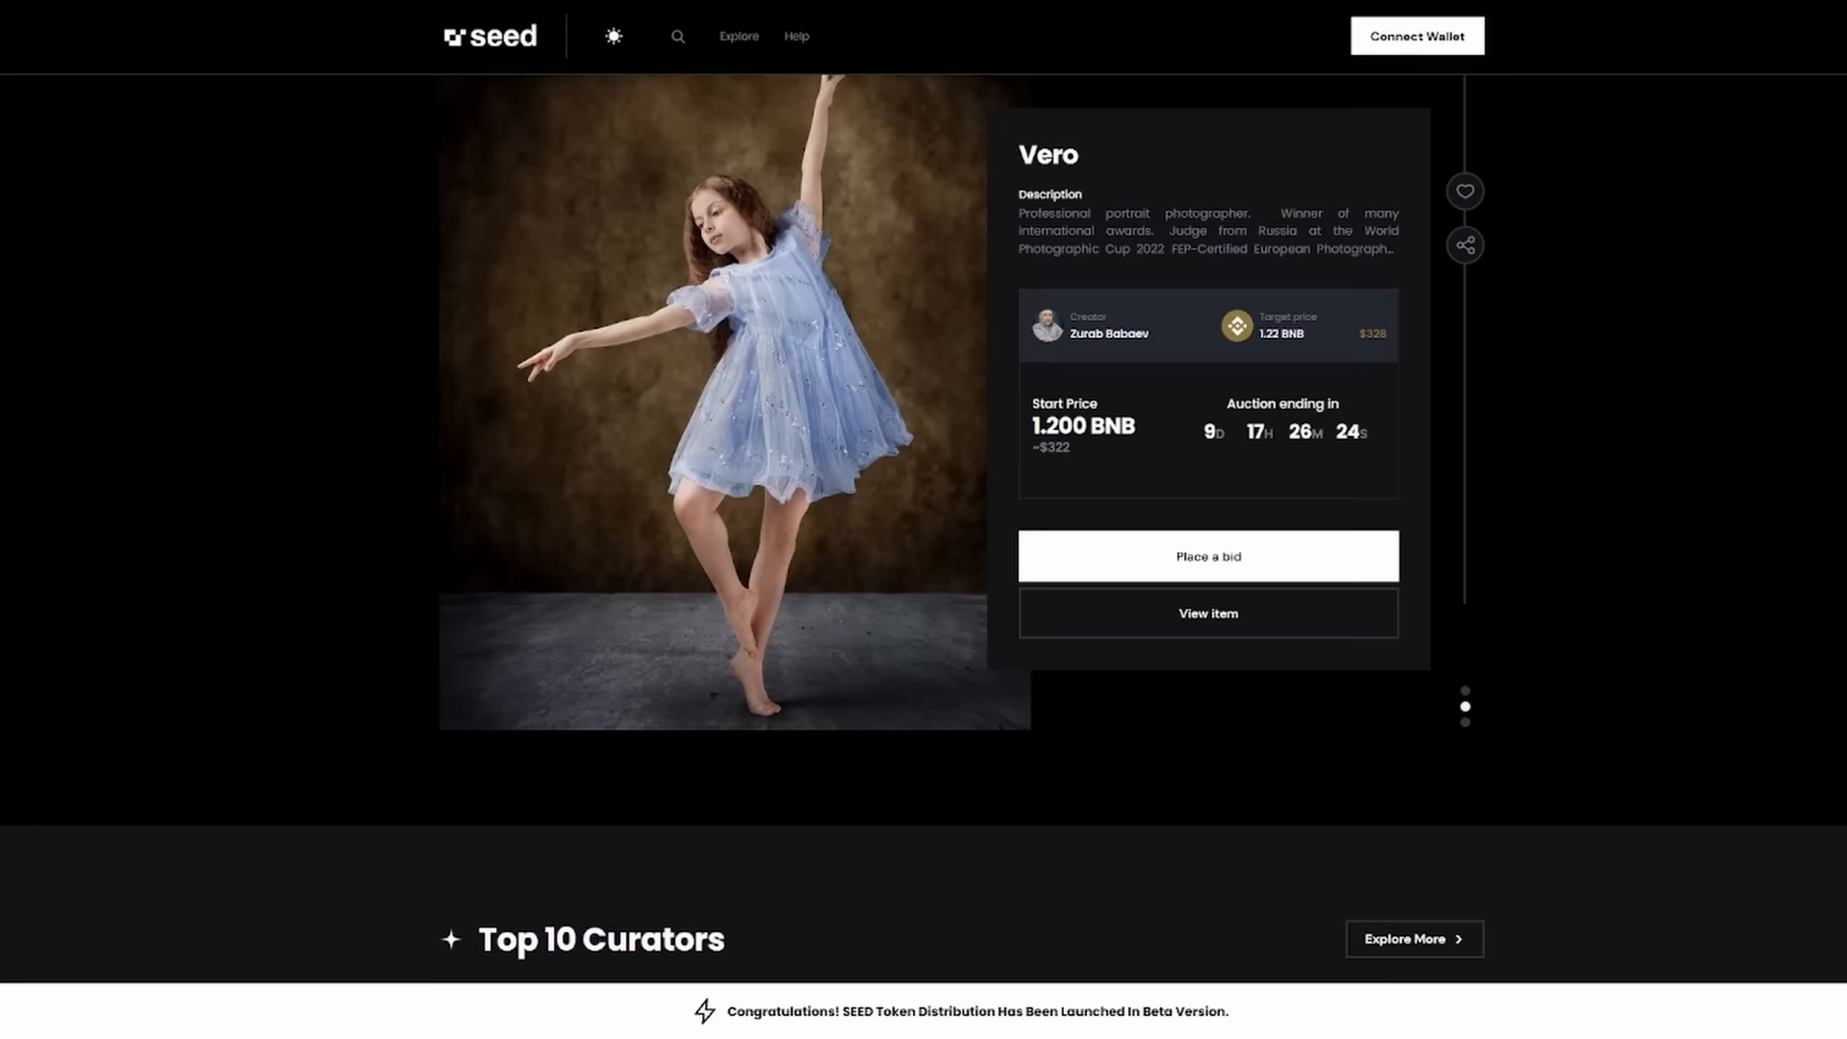
Browse the top-selling photographers in the Top 10 Photographers carousel
{"action": "scroll", "scroll_direction": "down", "scroll_amount": 3}
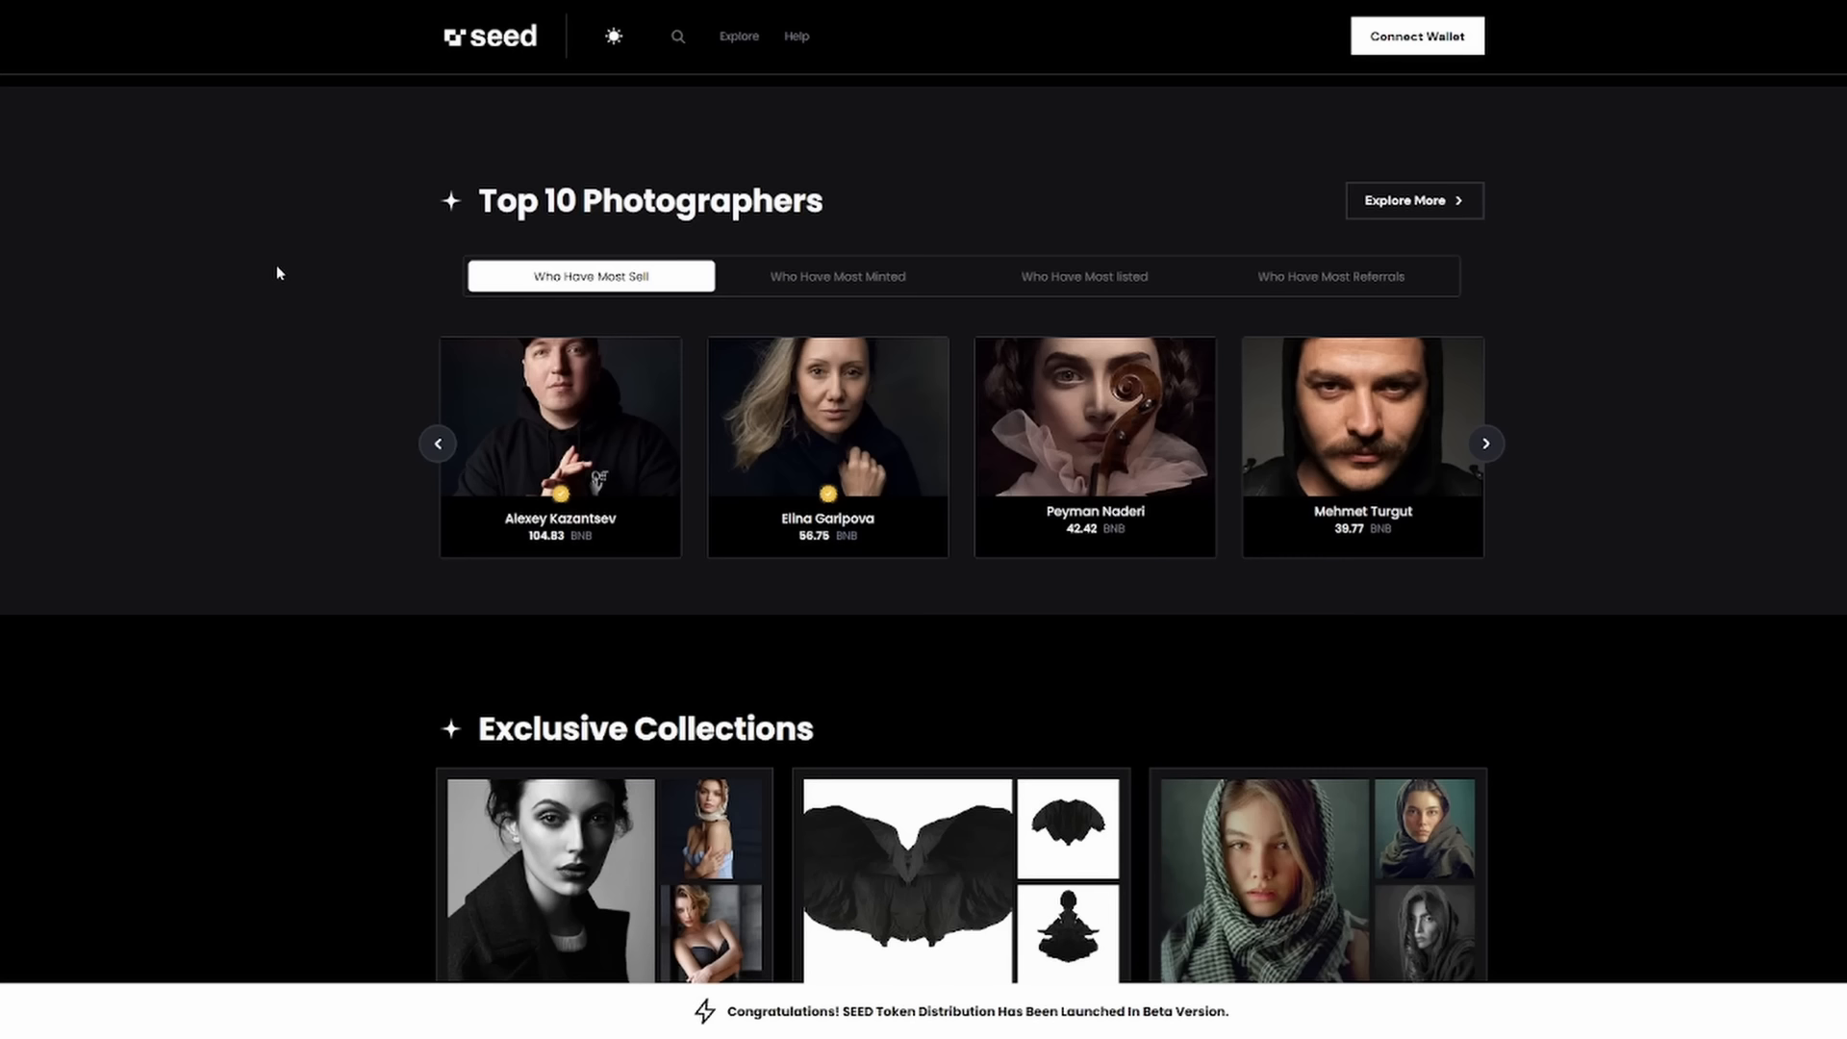
{"action": "left_click", "coordinate": [1486, 444]}
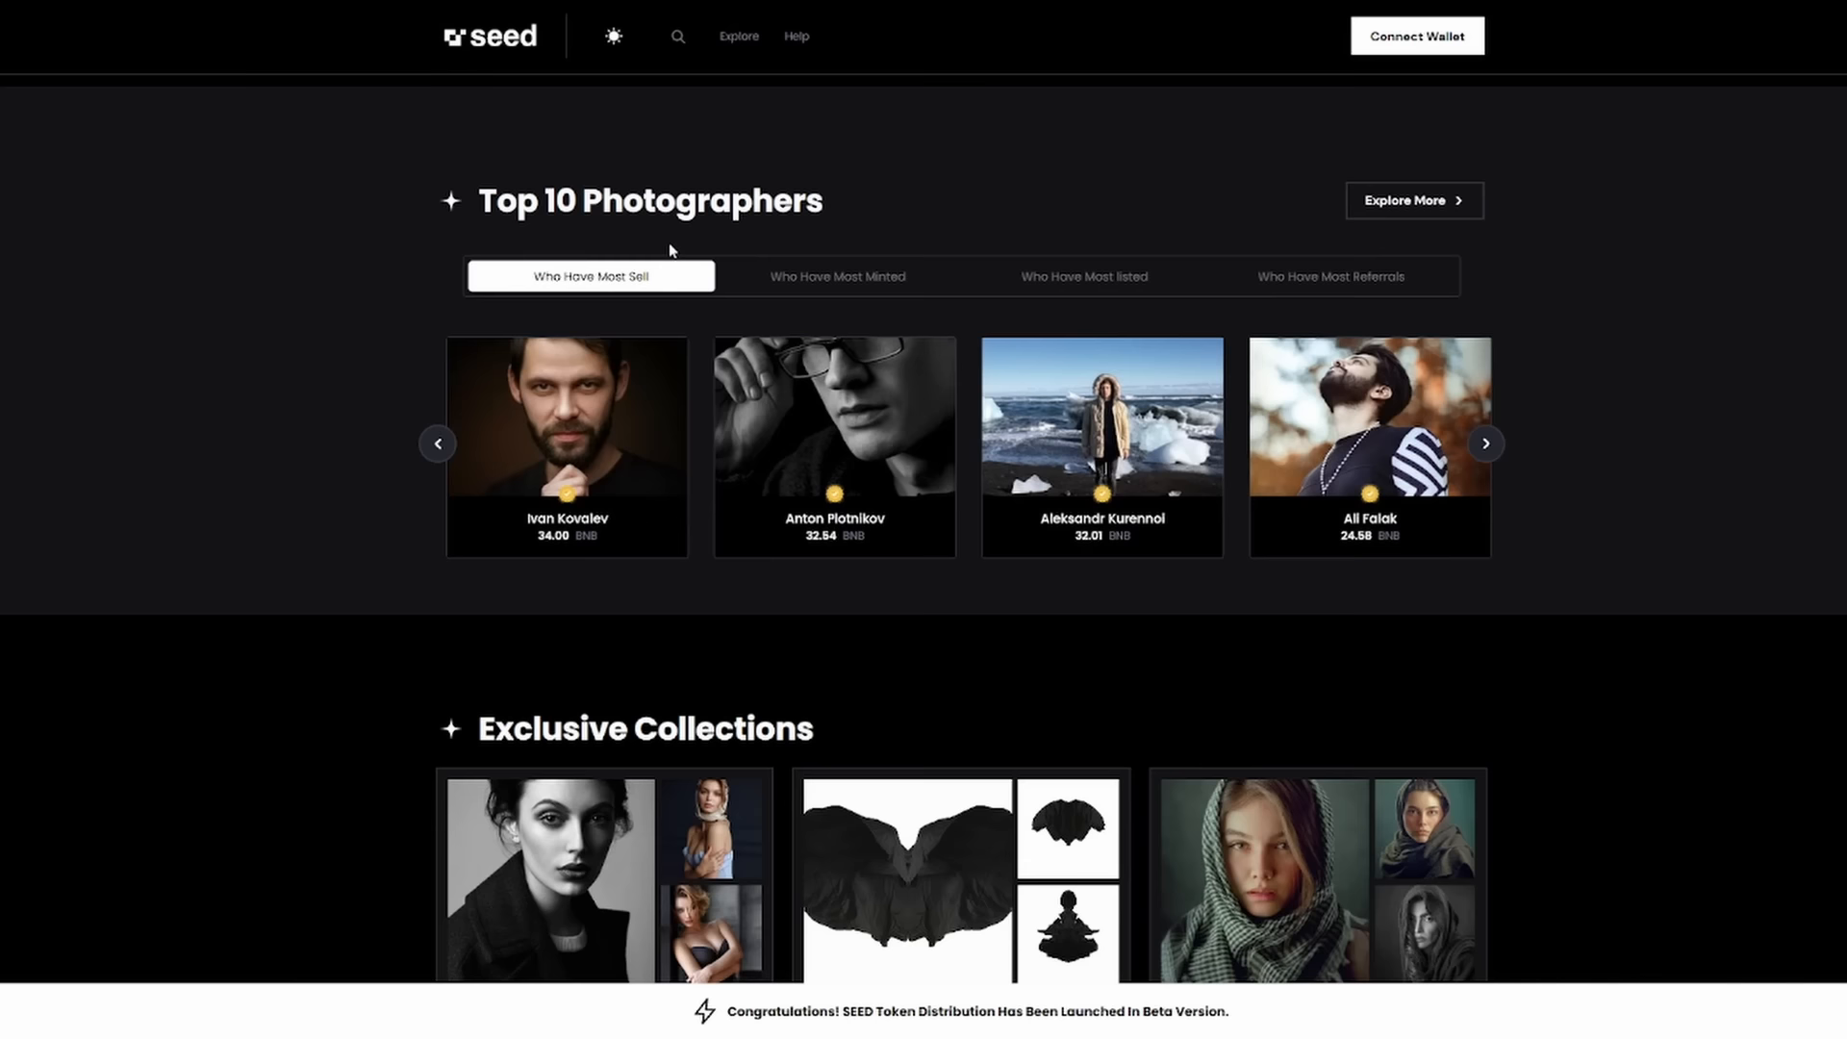
{"action": "left_click", "coordinate": [437, 444]}
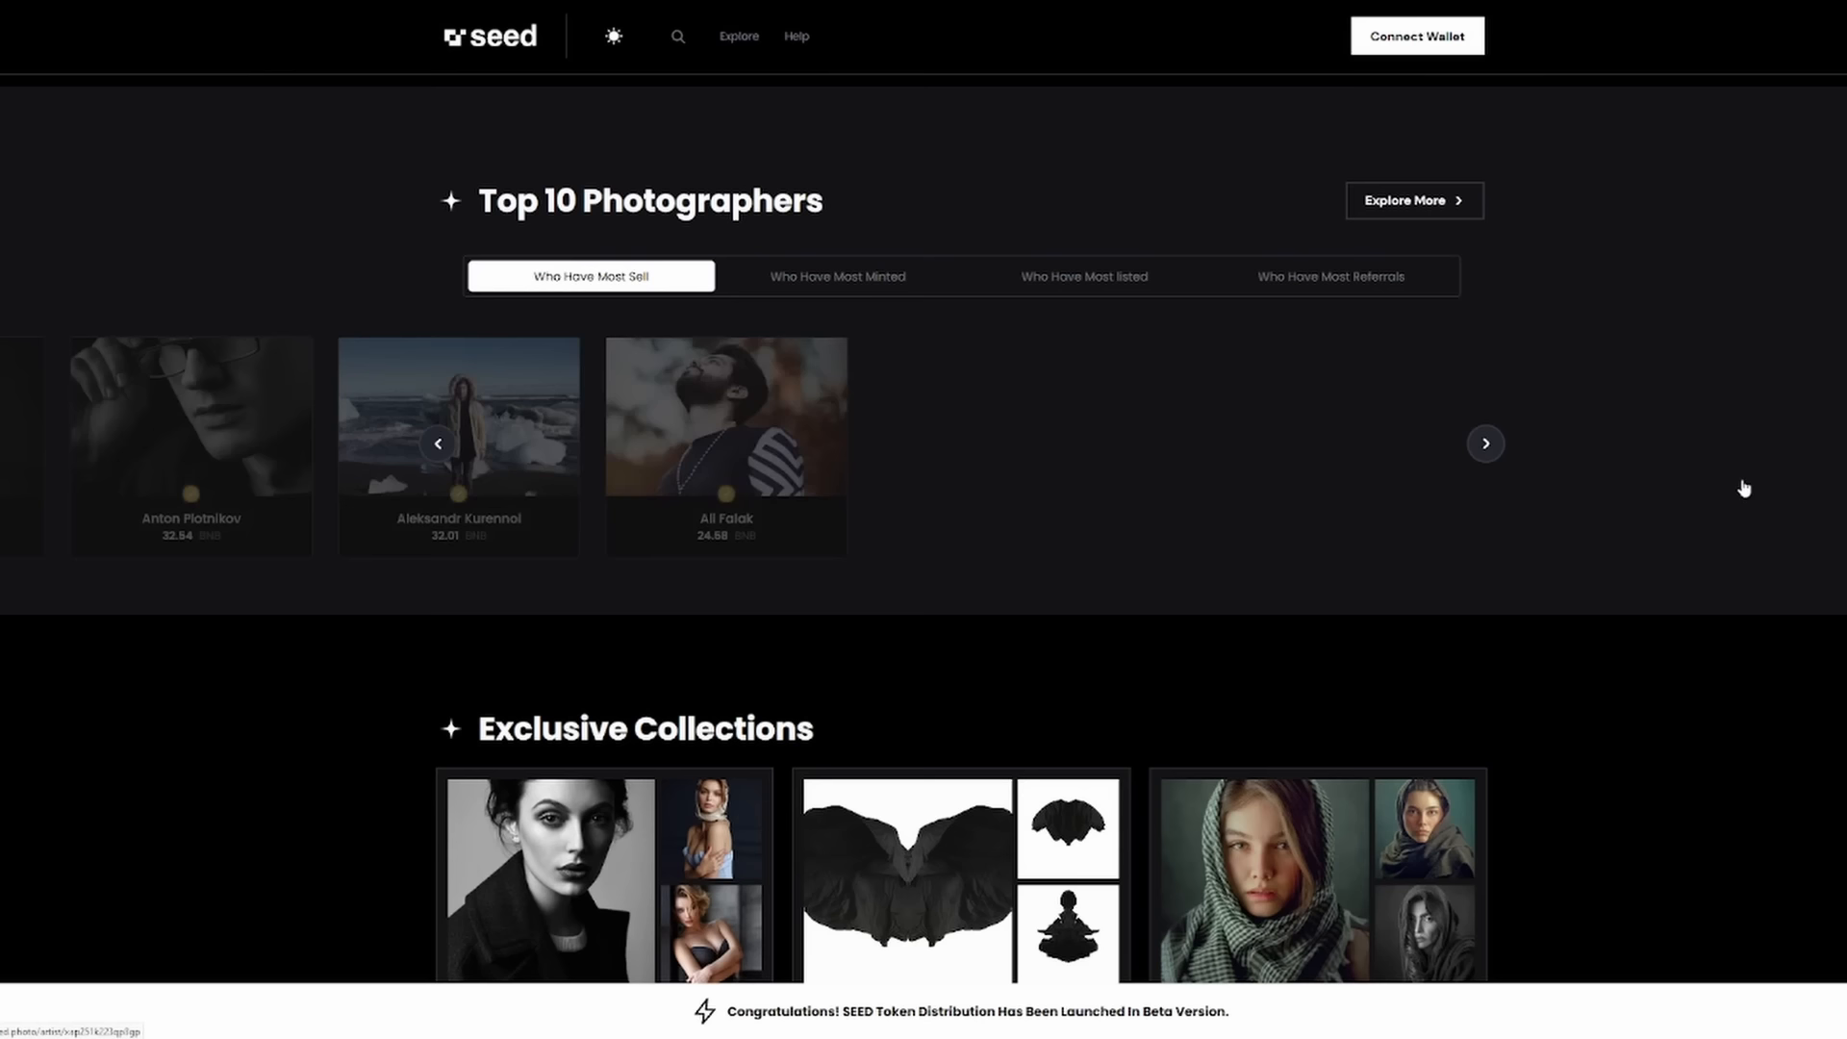
{"action": "left_click", "coordinate": [1485, 444]}
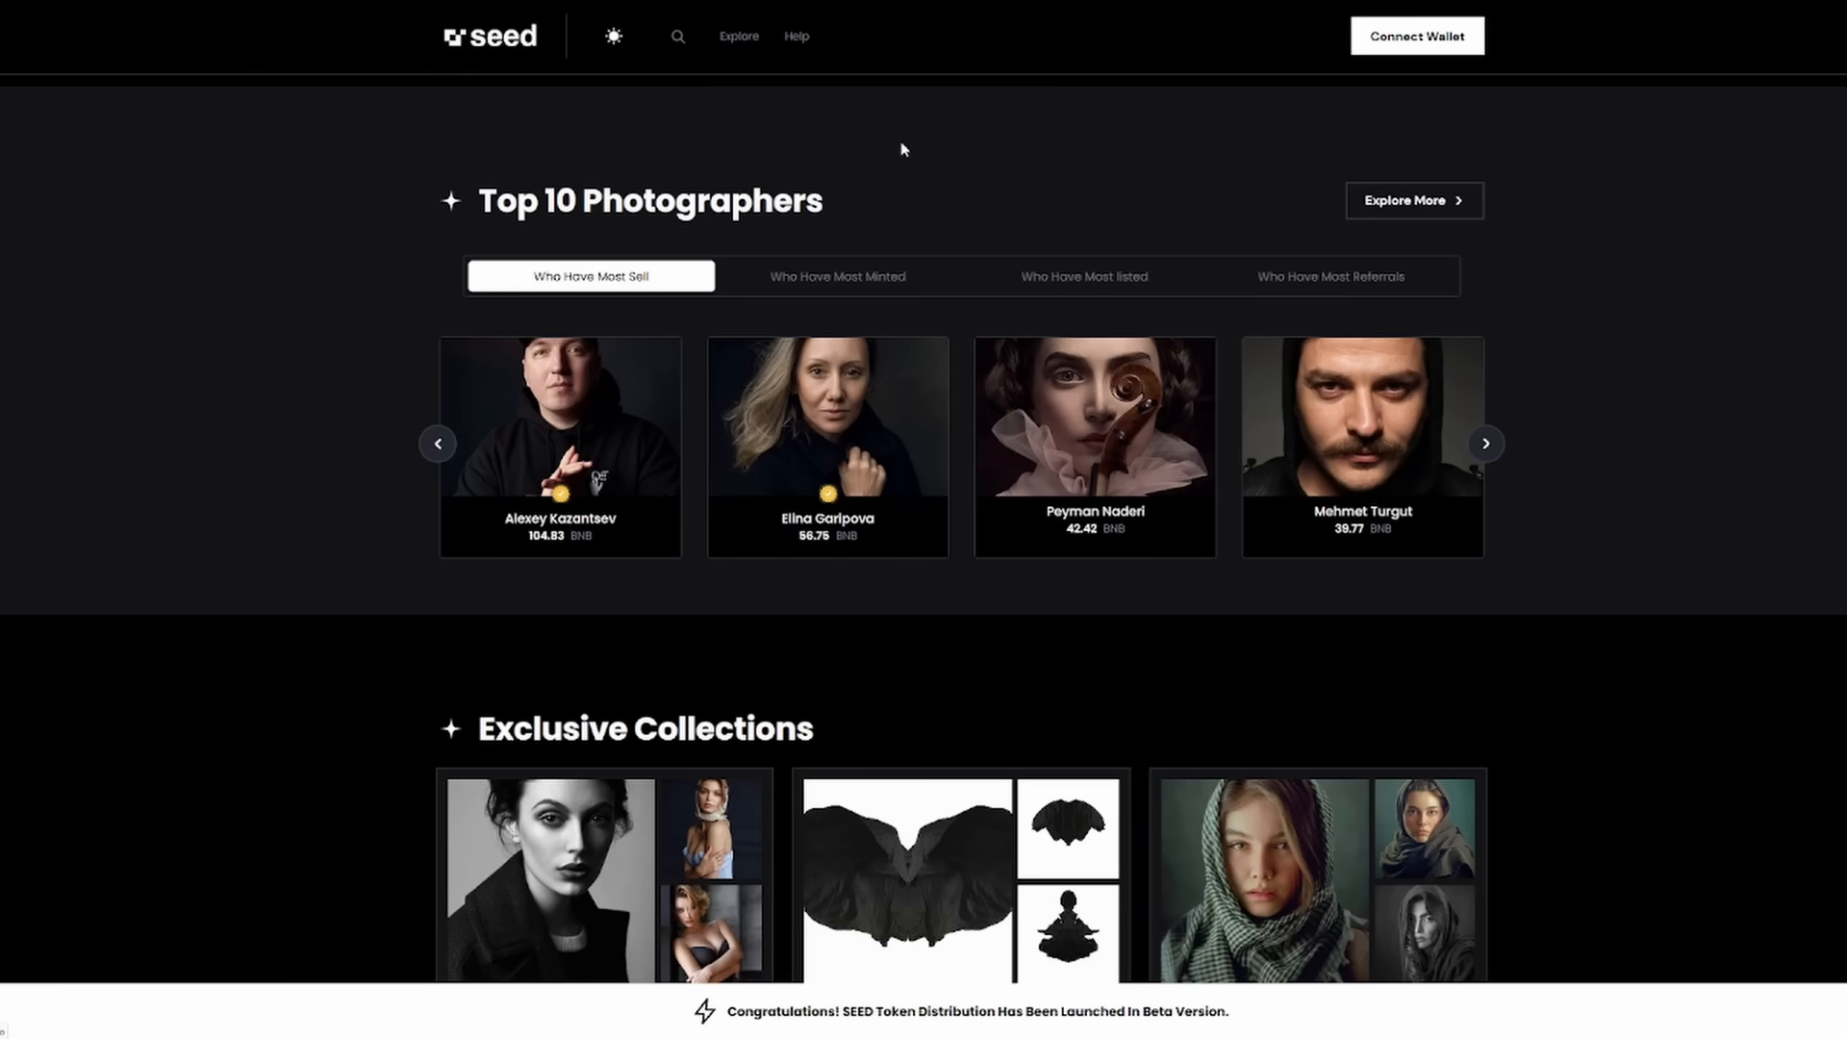
Rank the Top 10 photographers by most minted, then by most listed works
{"action": "left_click", "coordinate": [836, 276]}
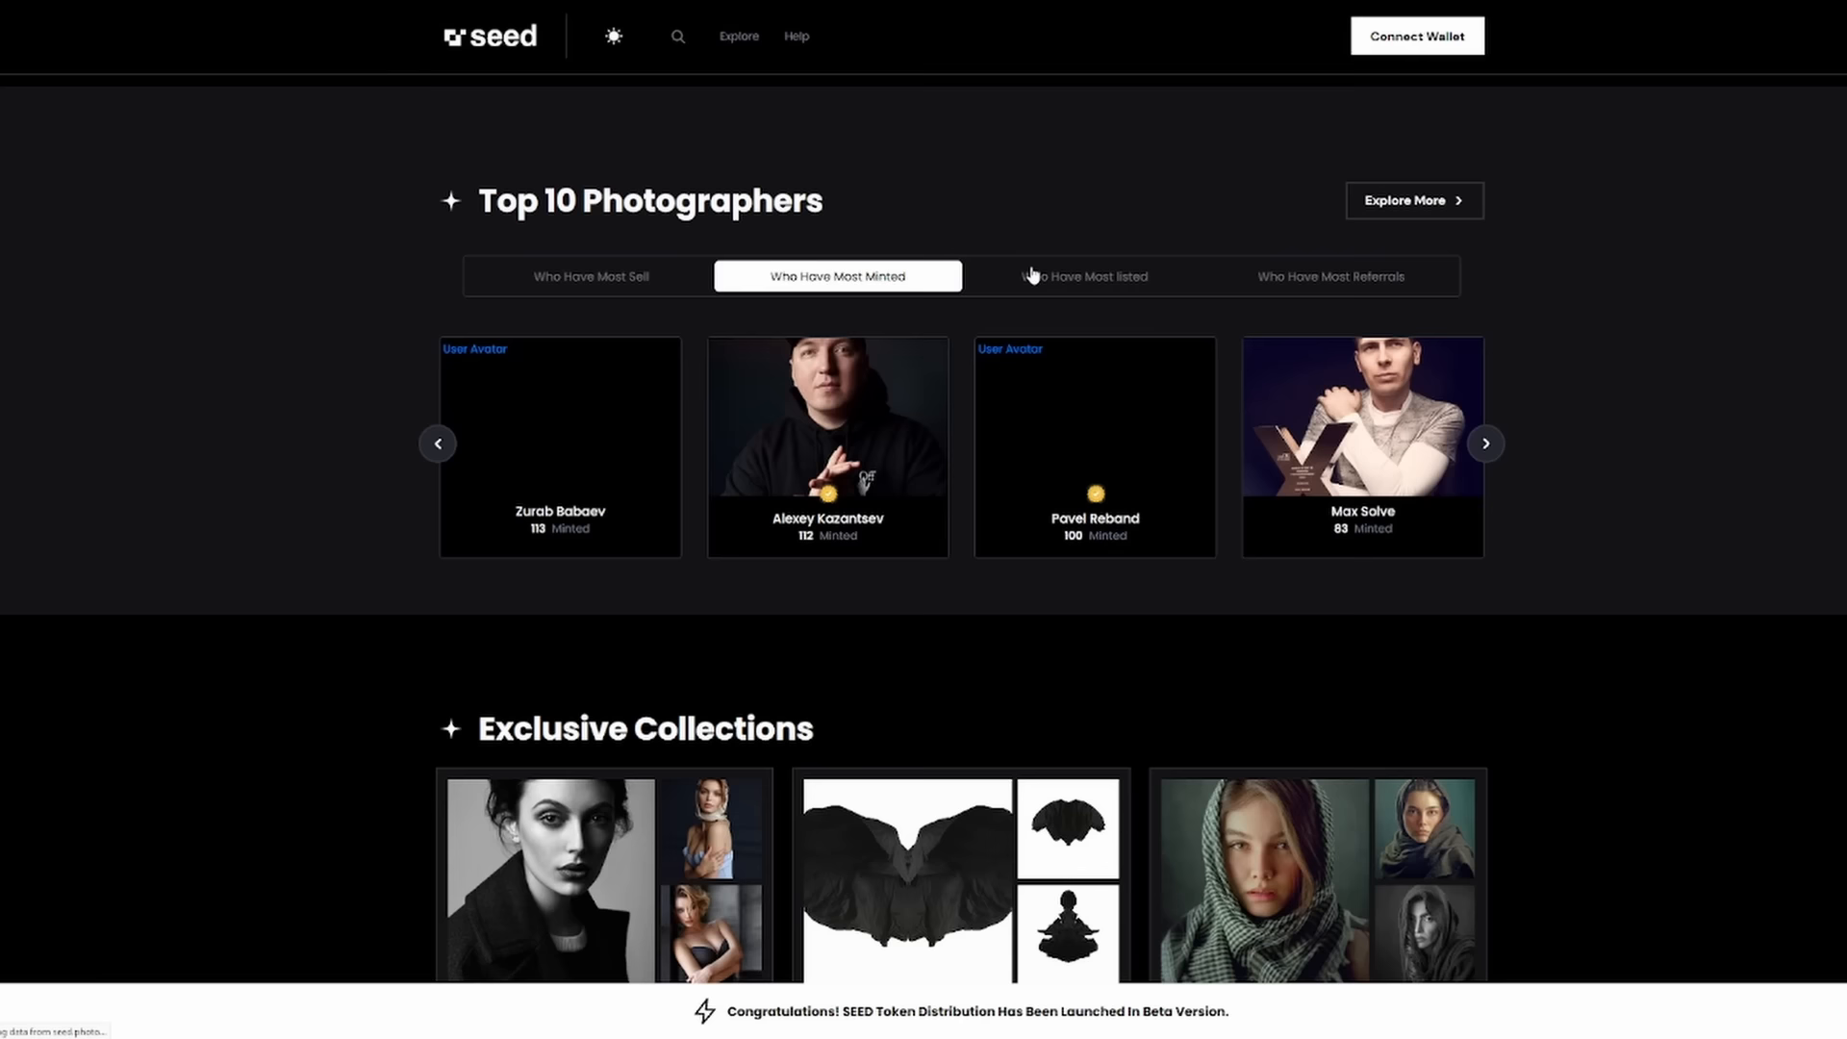
{"action": "left_click", "coordinate": [1082, 276]}
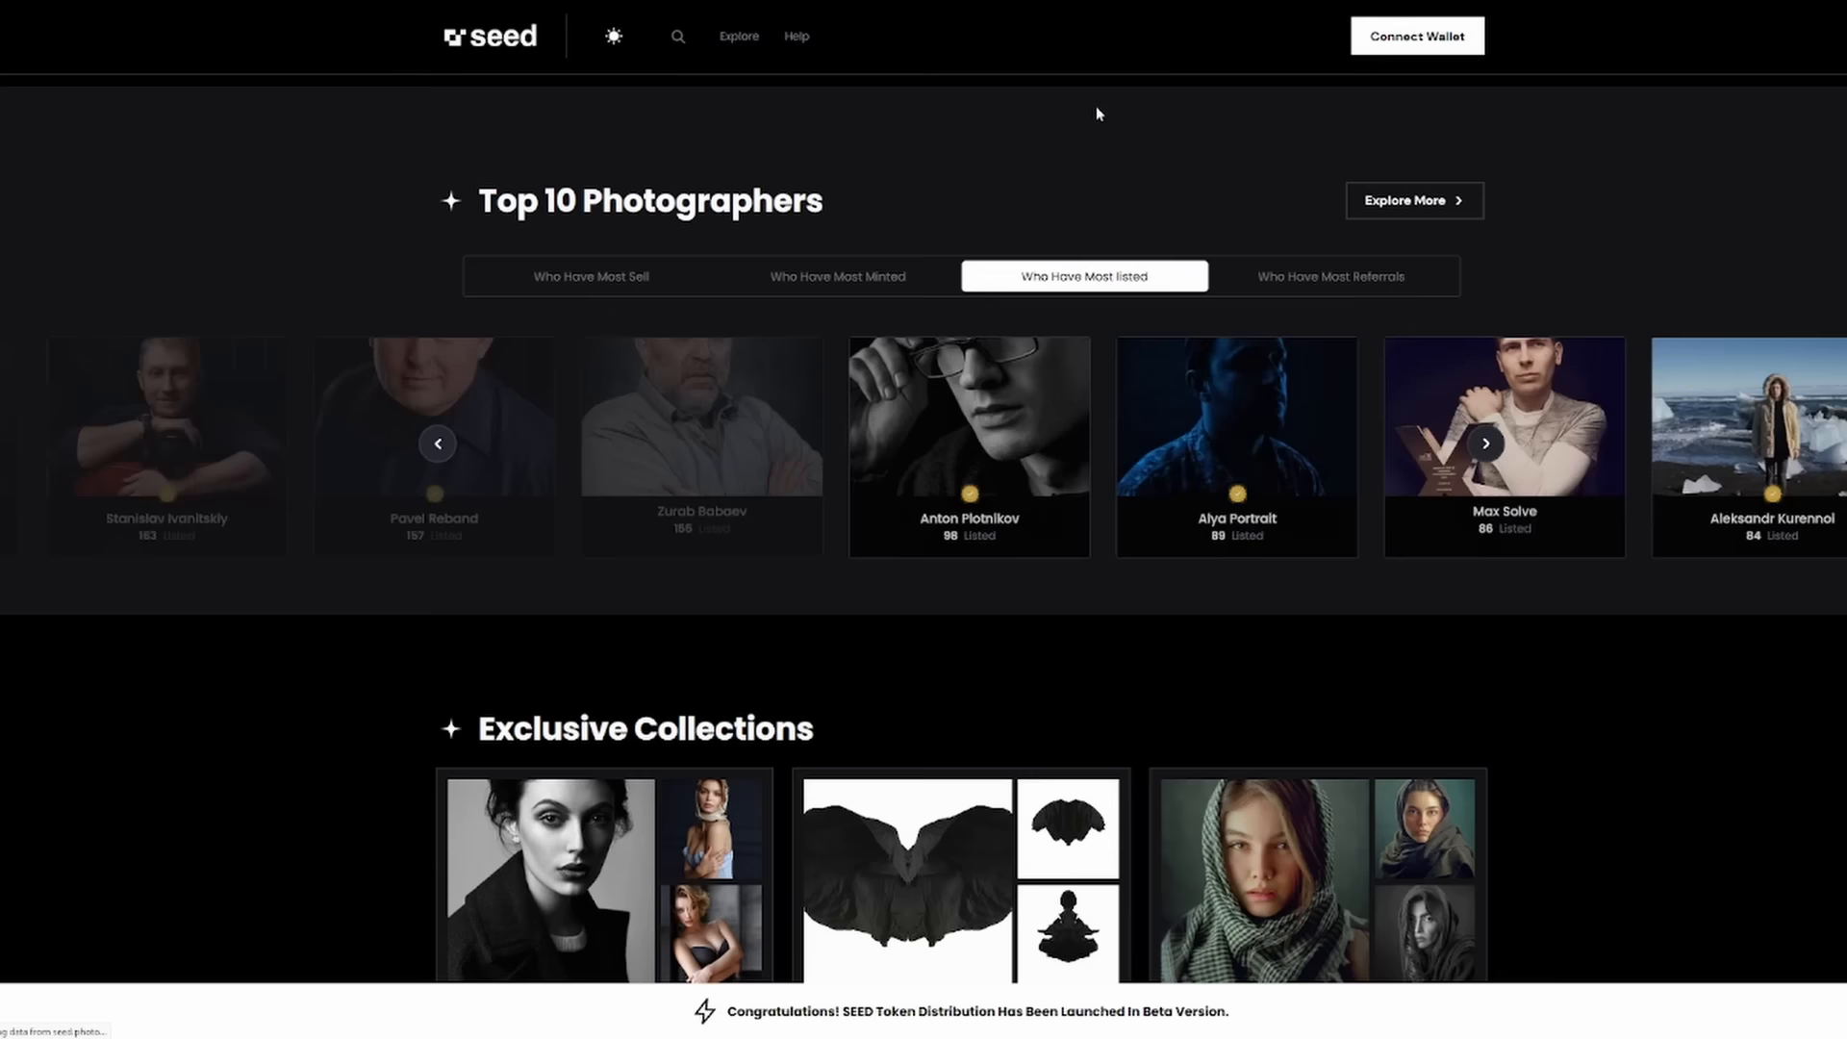
{"action": "scroll", "scroll_direction": "down", "scroll_amount": 3}
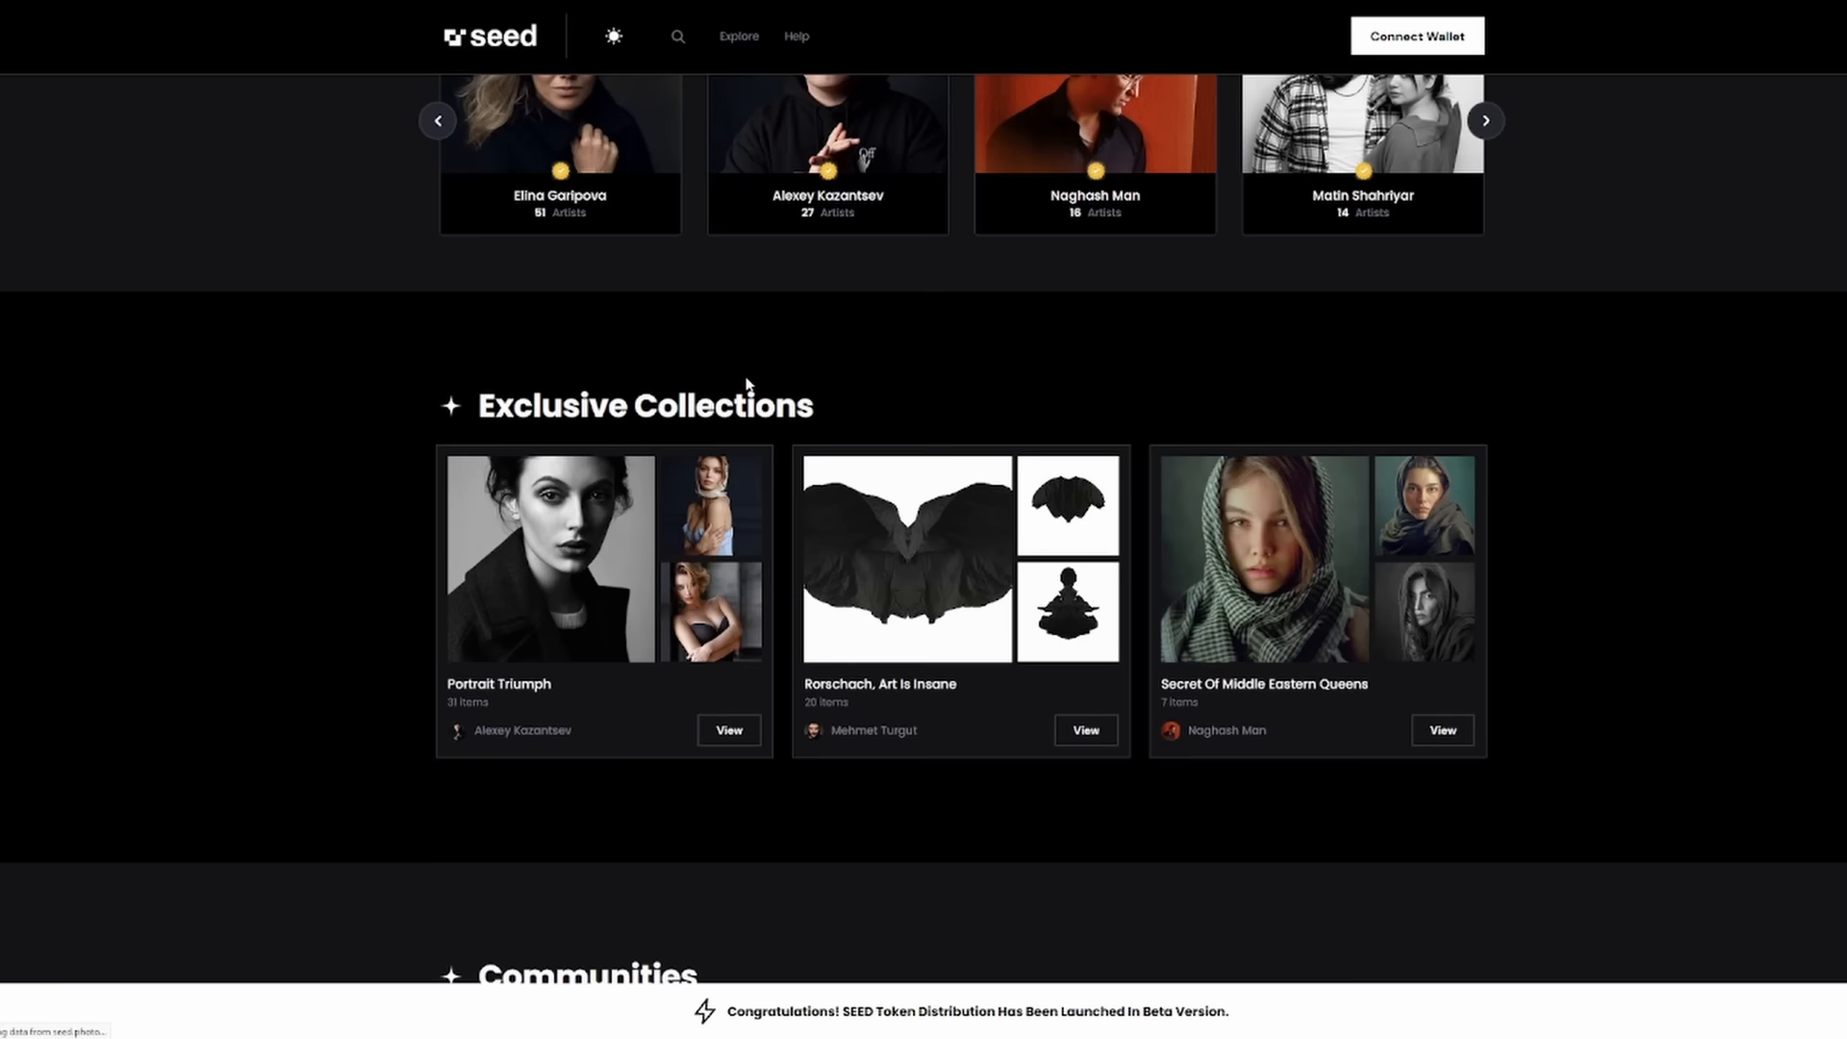
{"action": "scroll", "scroll_direction": "up", "scroll_amount": 3}
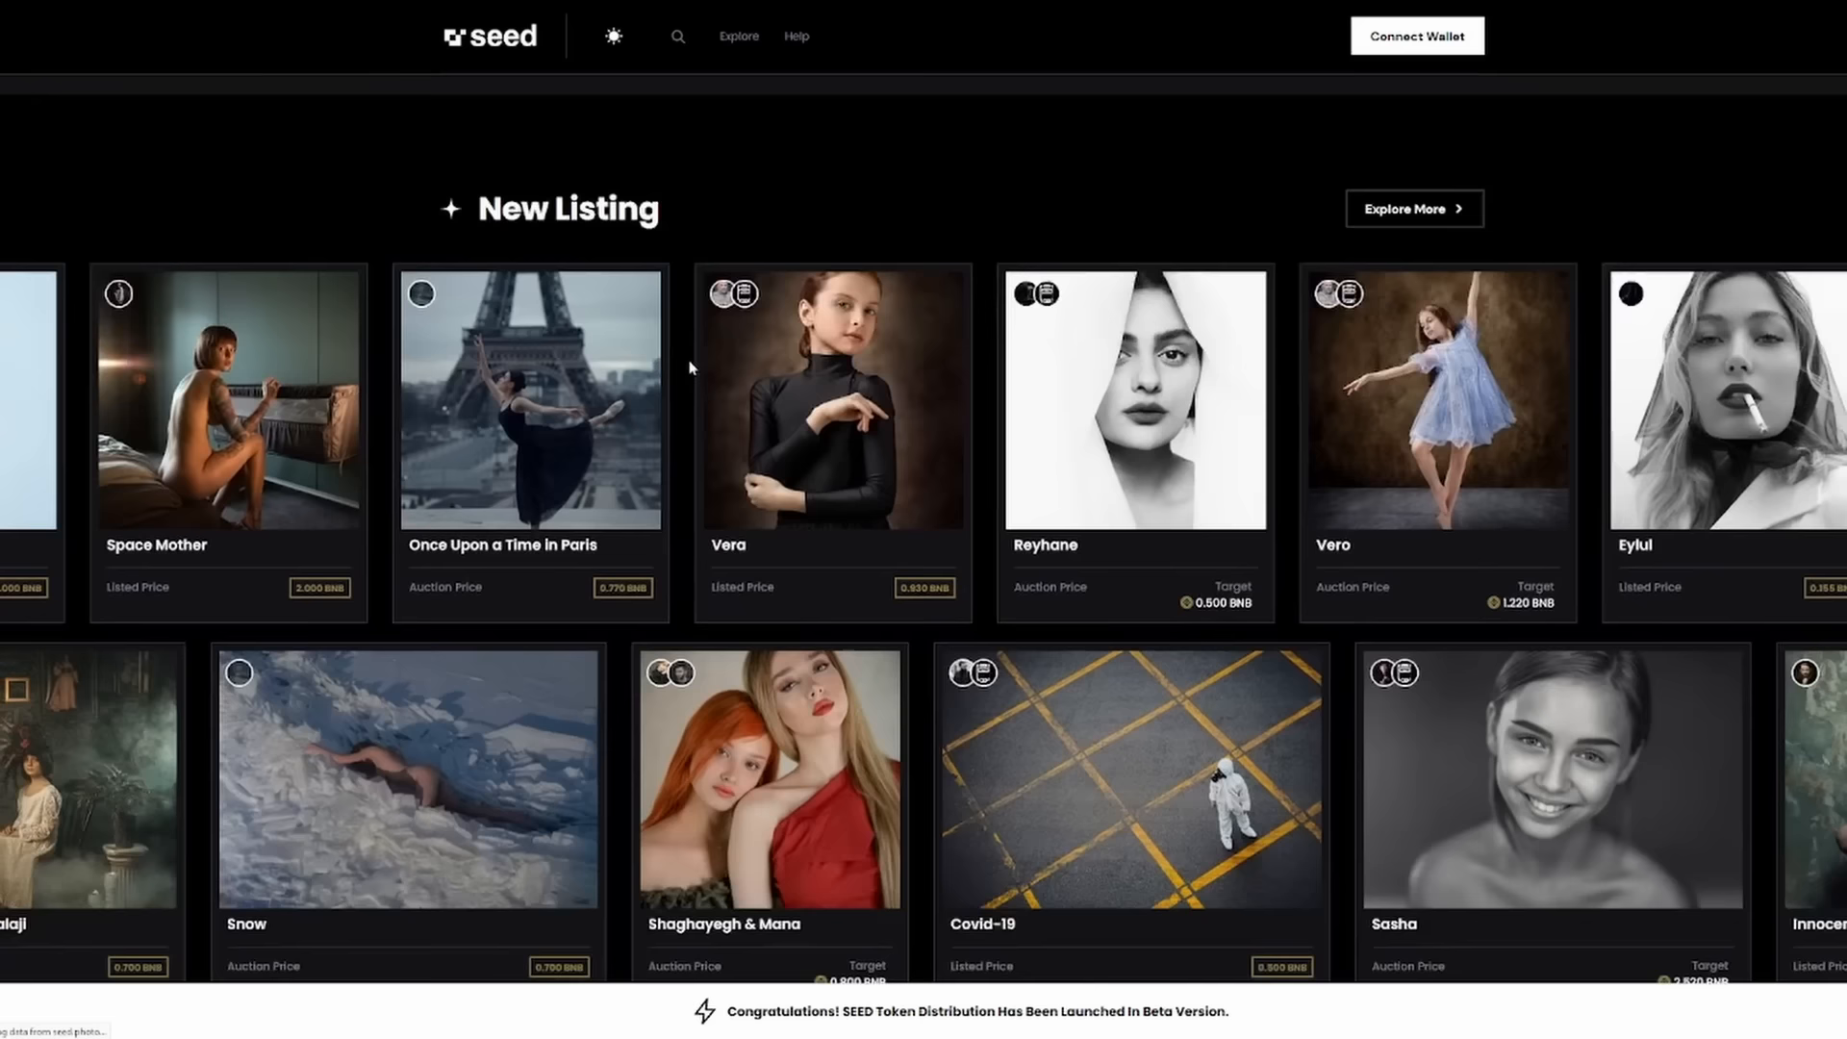
{"action": "scroll", "scroll_direction": "down", "scroll_amount": 3}
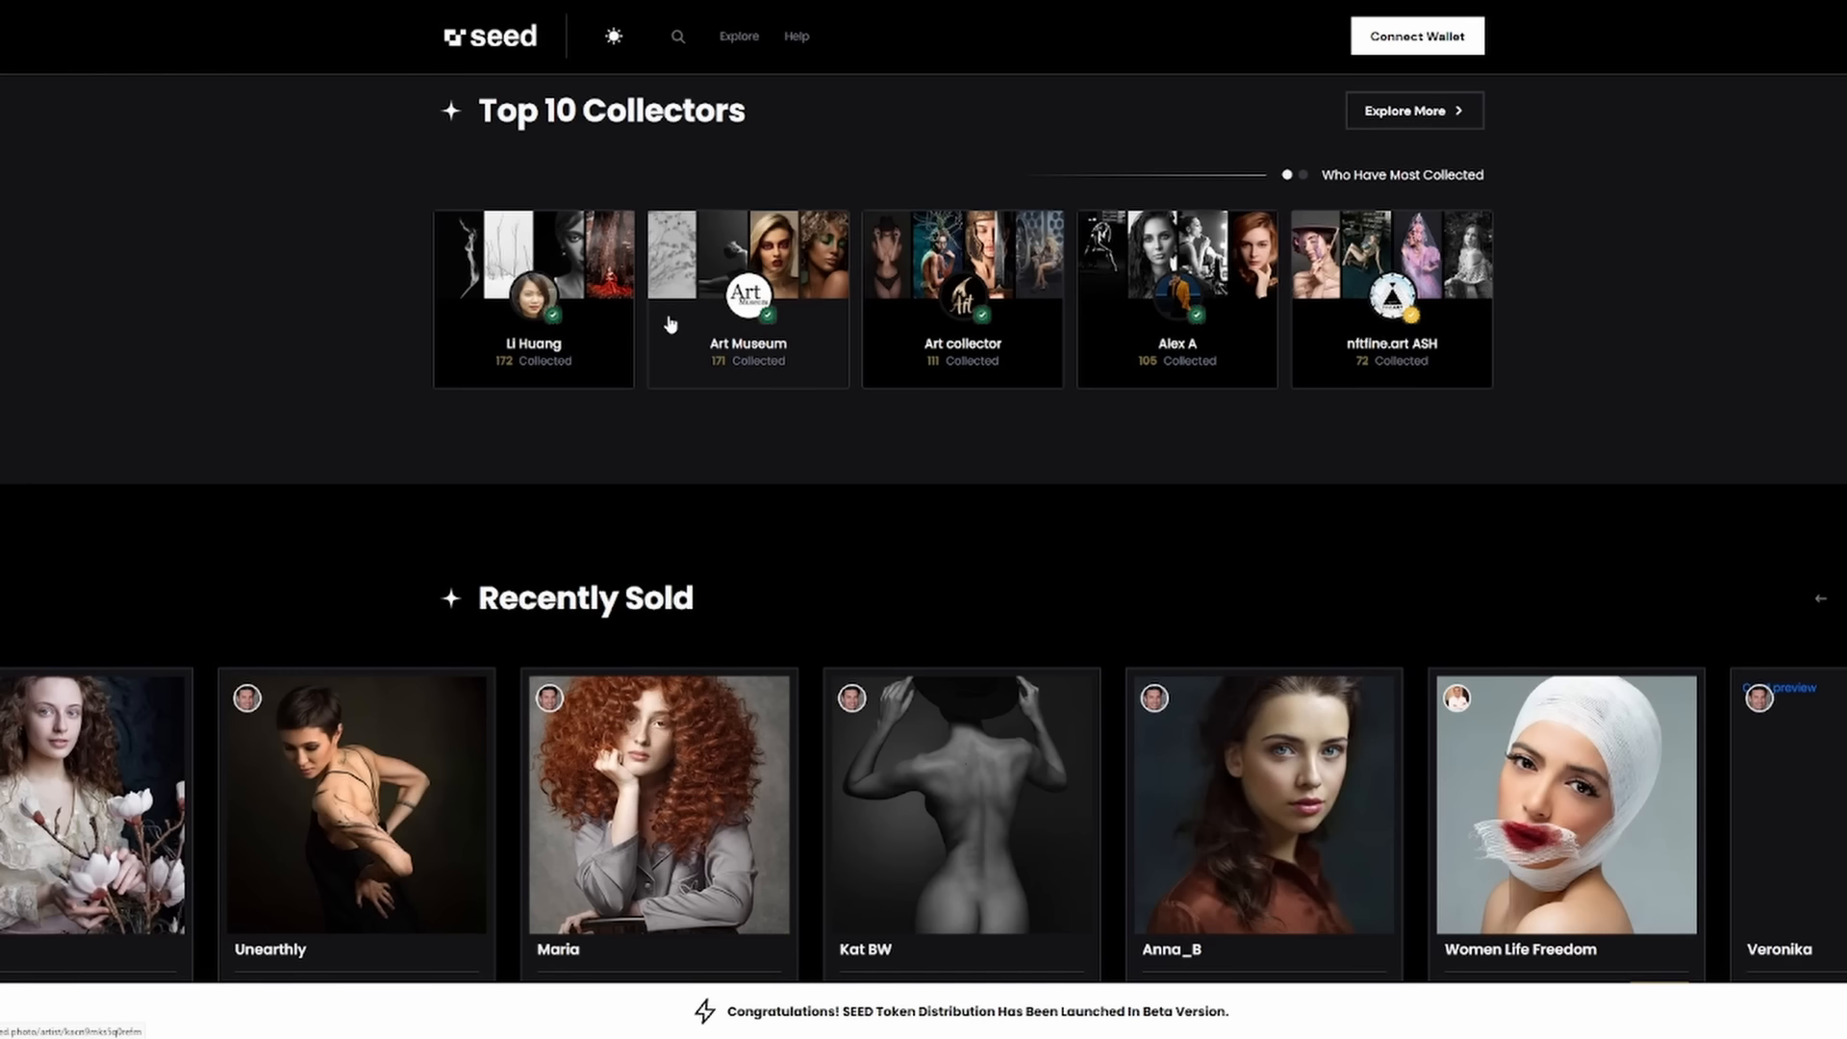
{"action": "scroll", "scroll_direction": "down", "scroll_amount": 3}
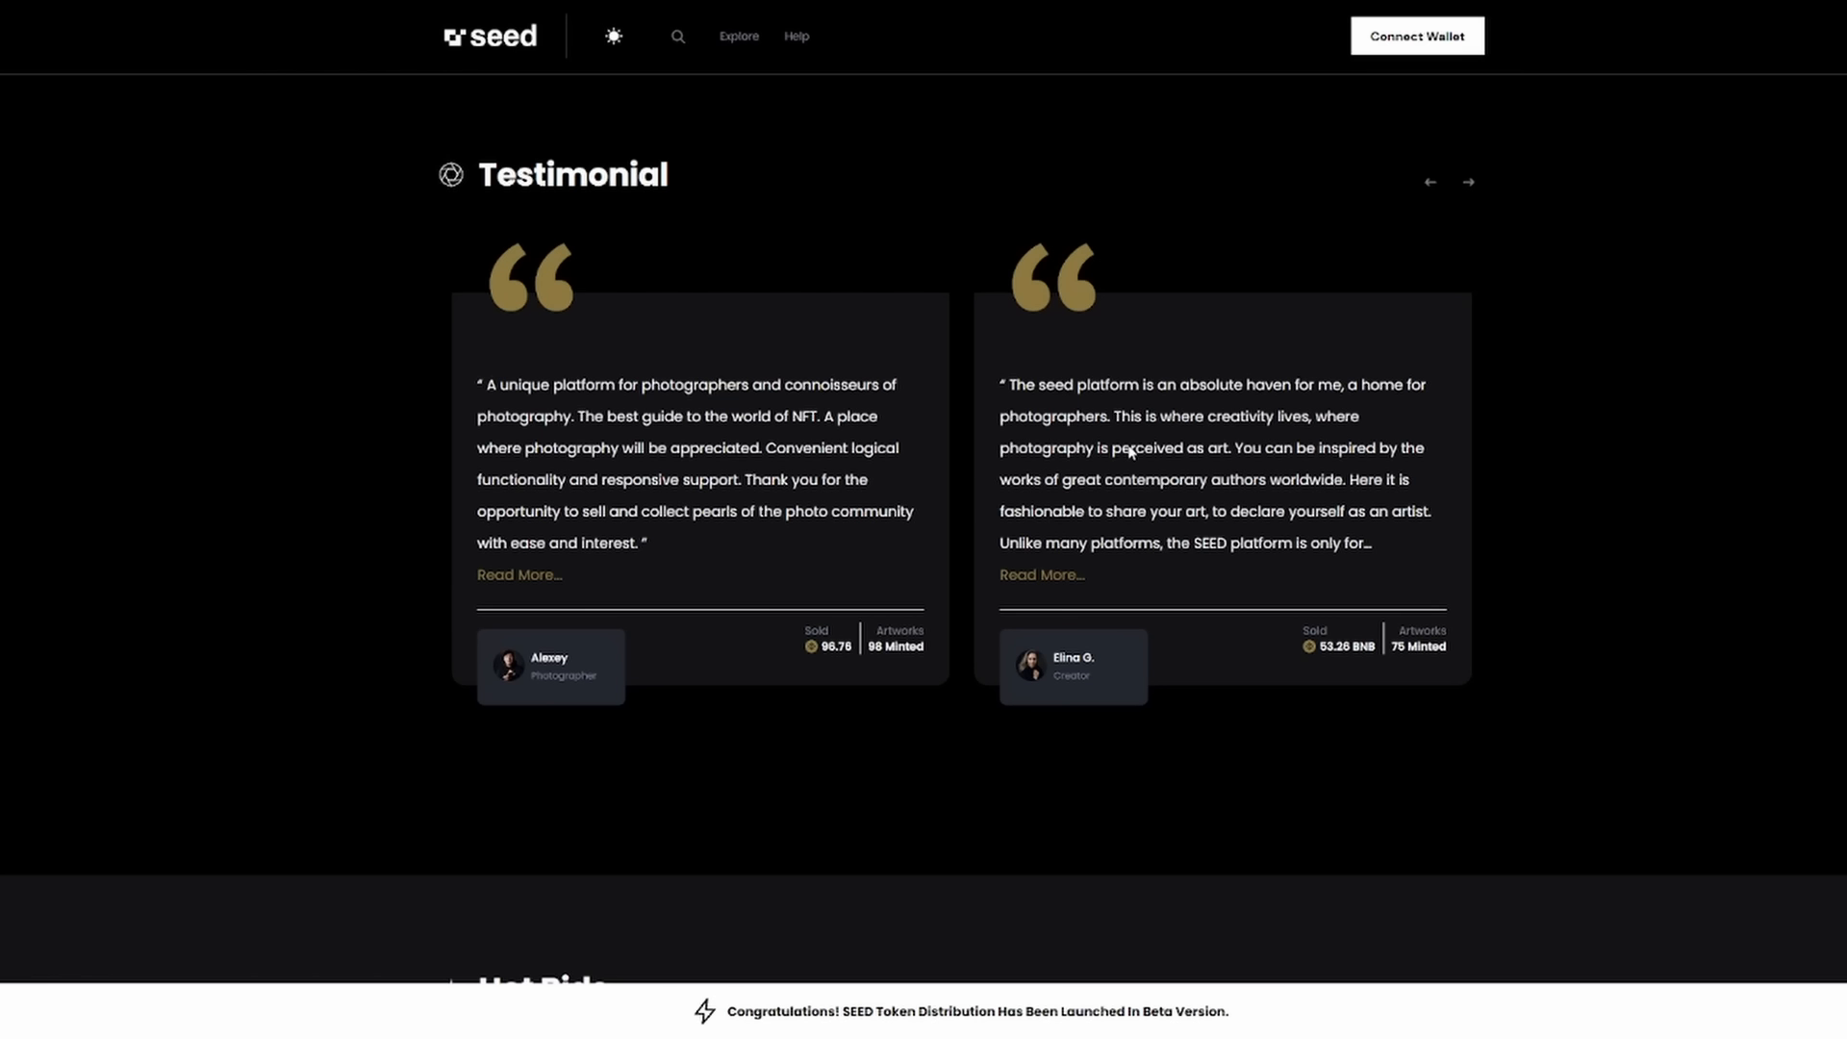
{"action": "mouse_move", "coordinate": [1486, 468]}
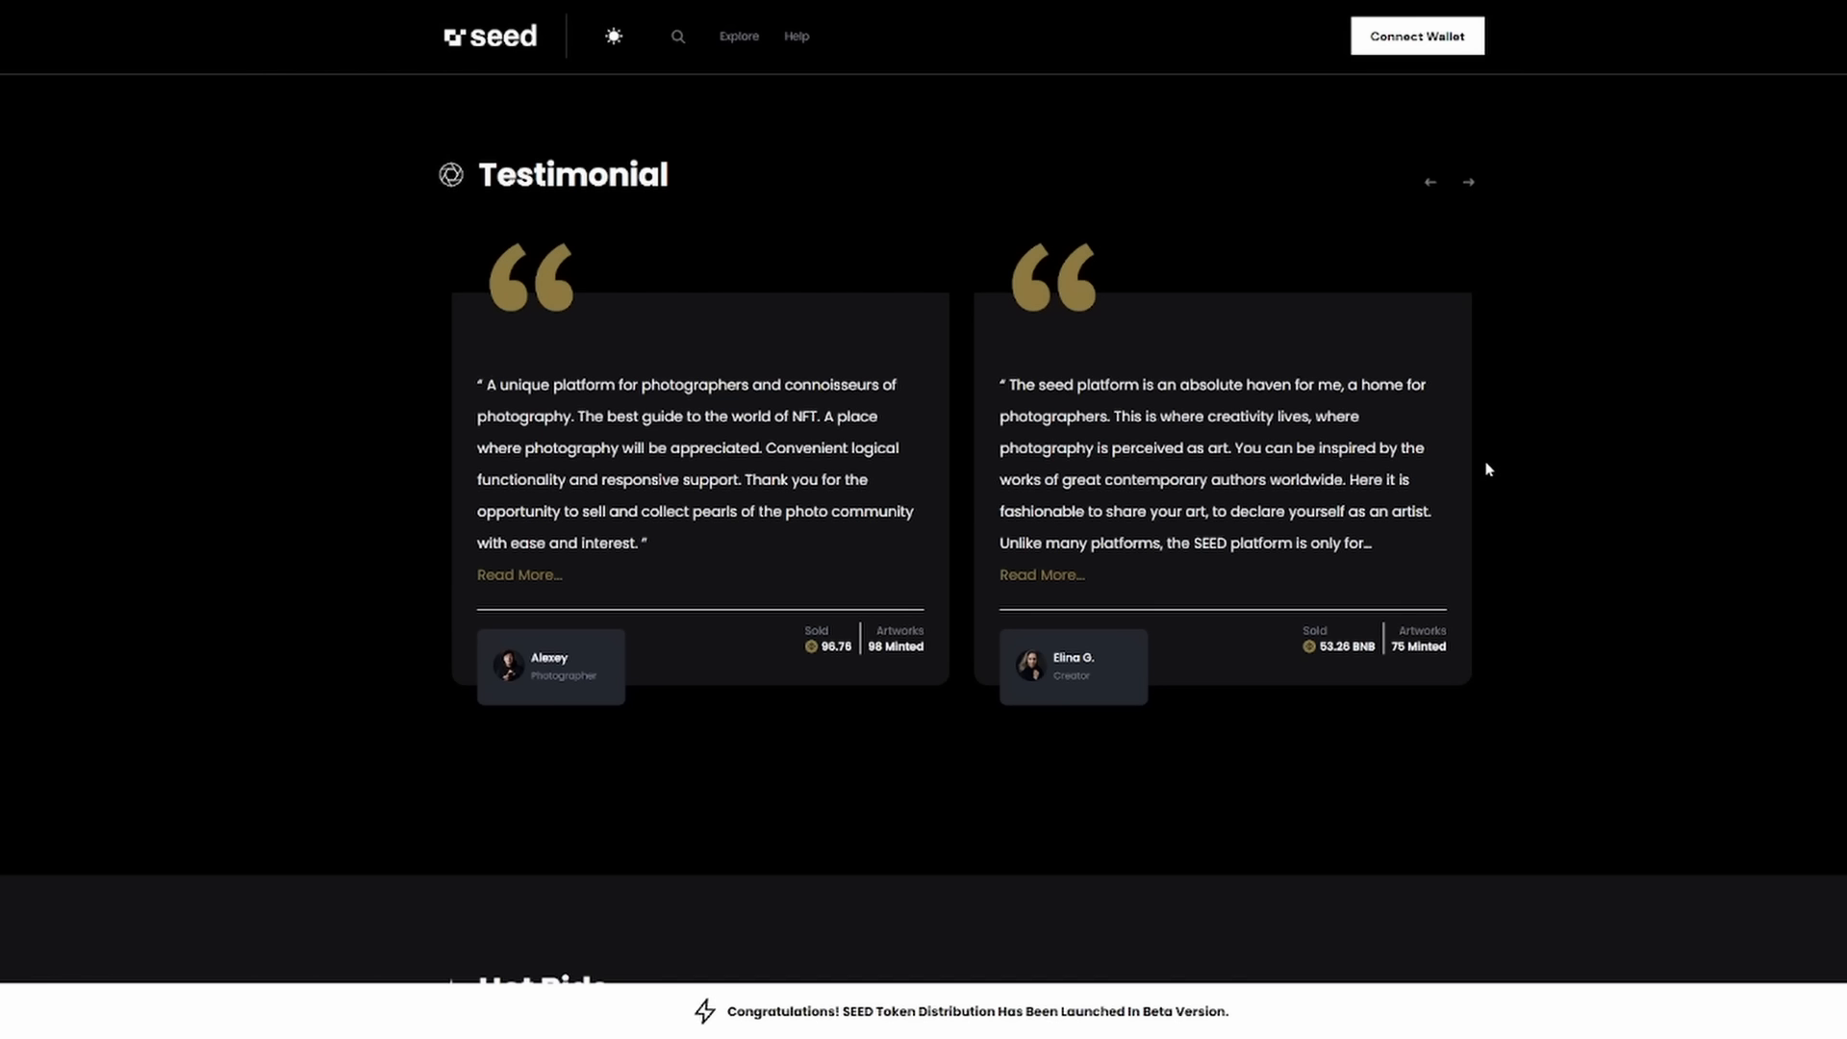
{"action": "left_click", "coordinate": [1039, 575]}
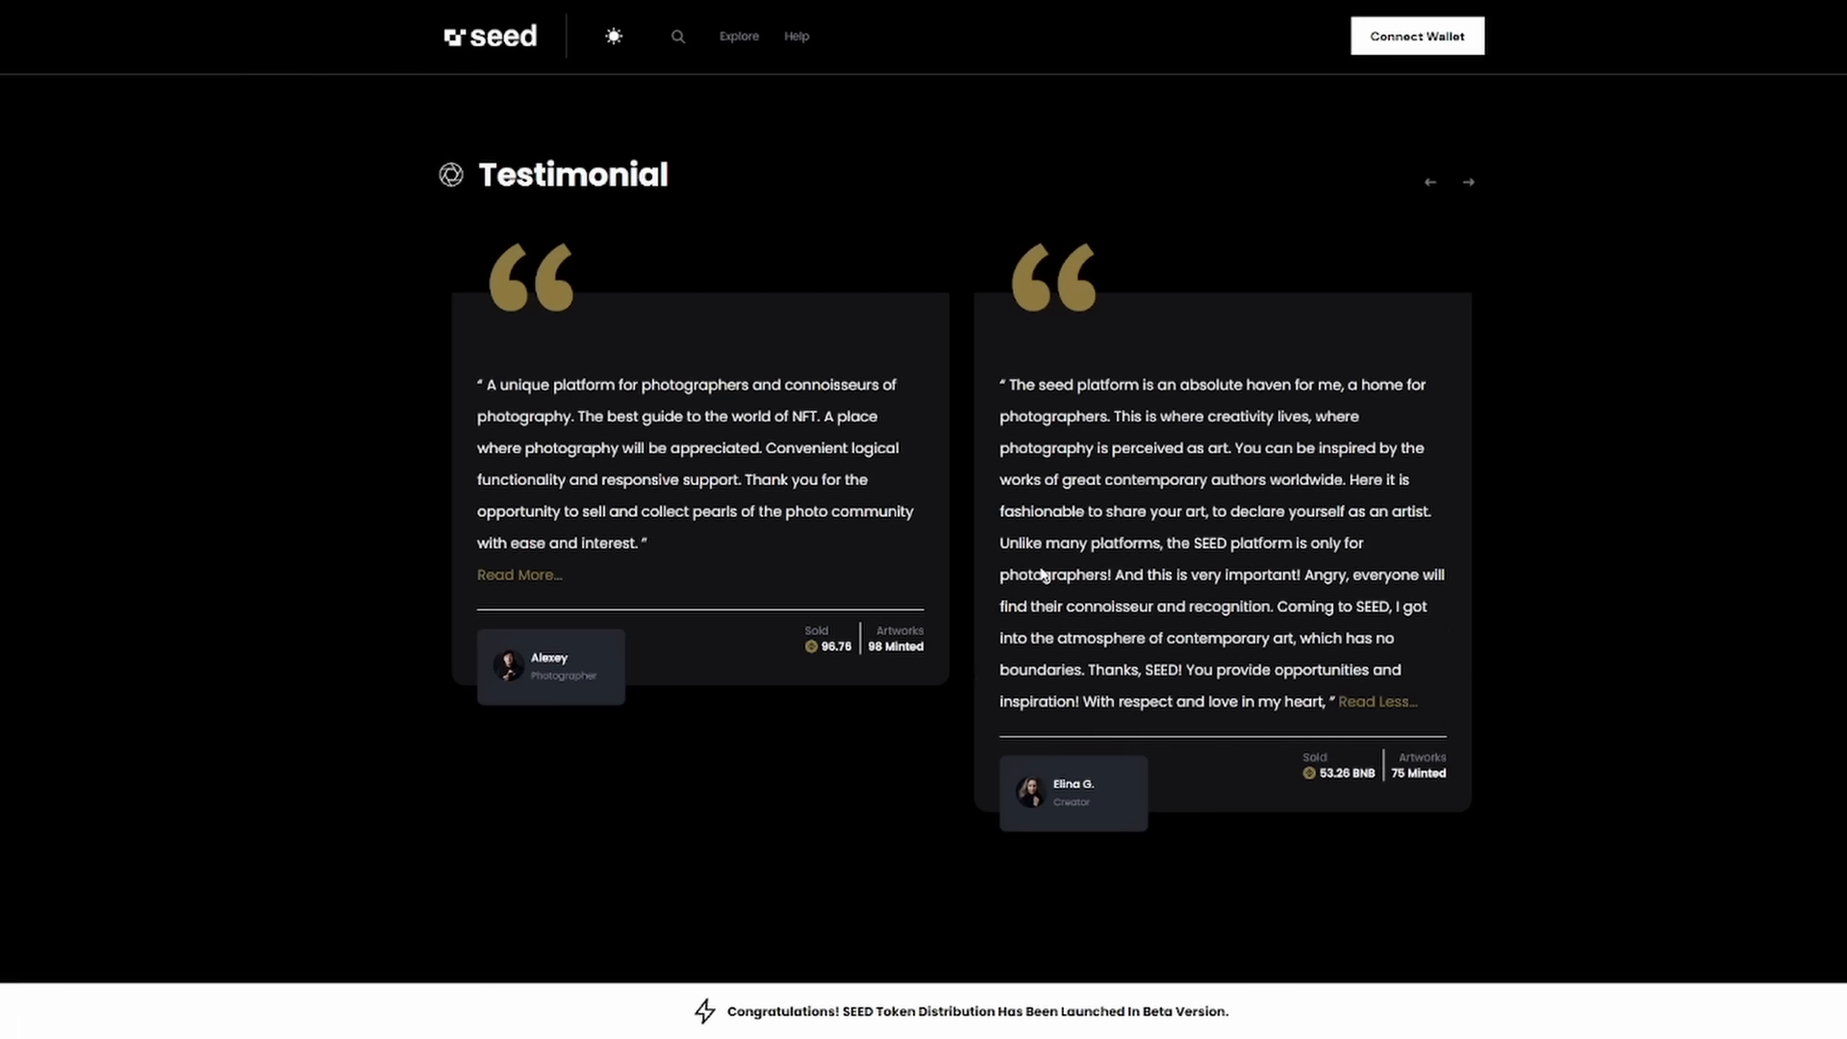
{"action": "scroll", "scroll_direction": "up", "scroll_amount": 3}
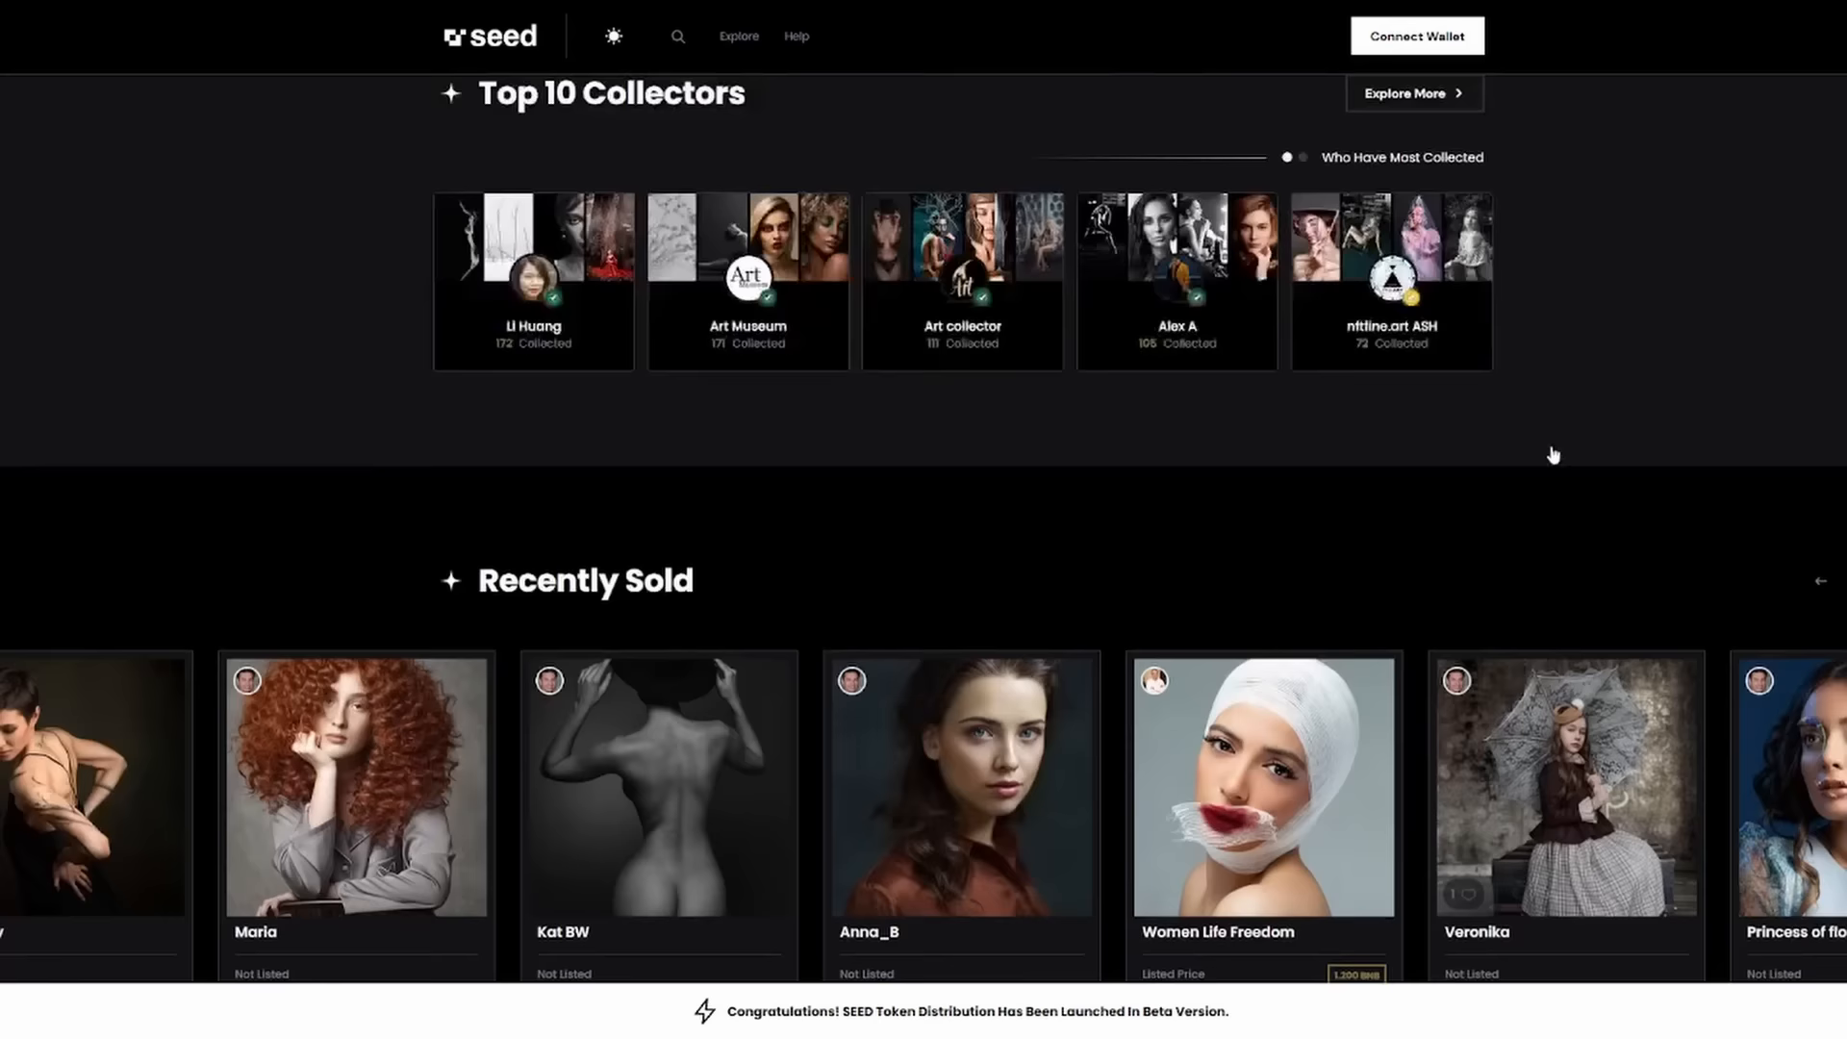
{"action": "scroll", "scroll_direction": "up", "scroll_amount": 3}
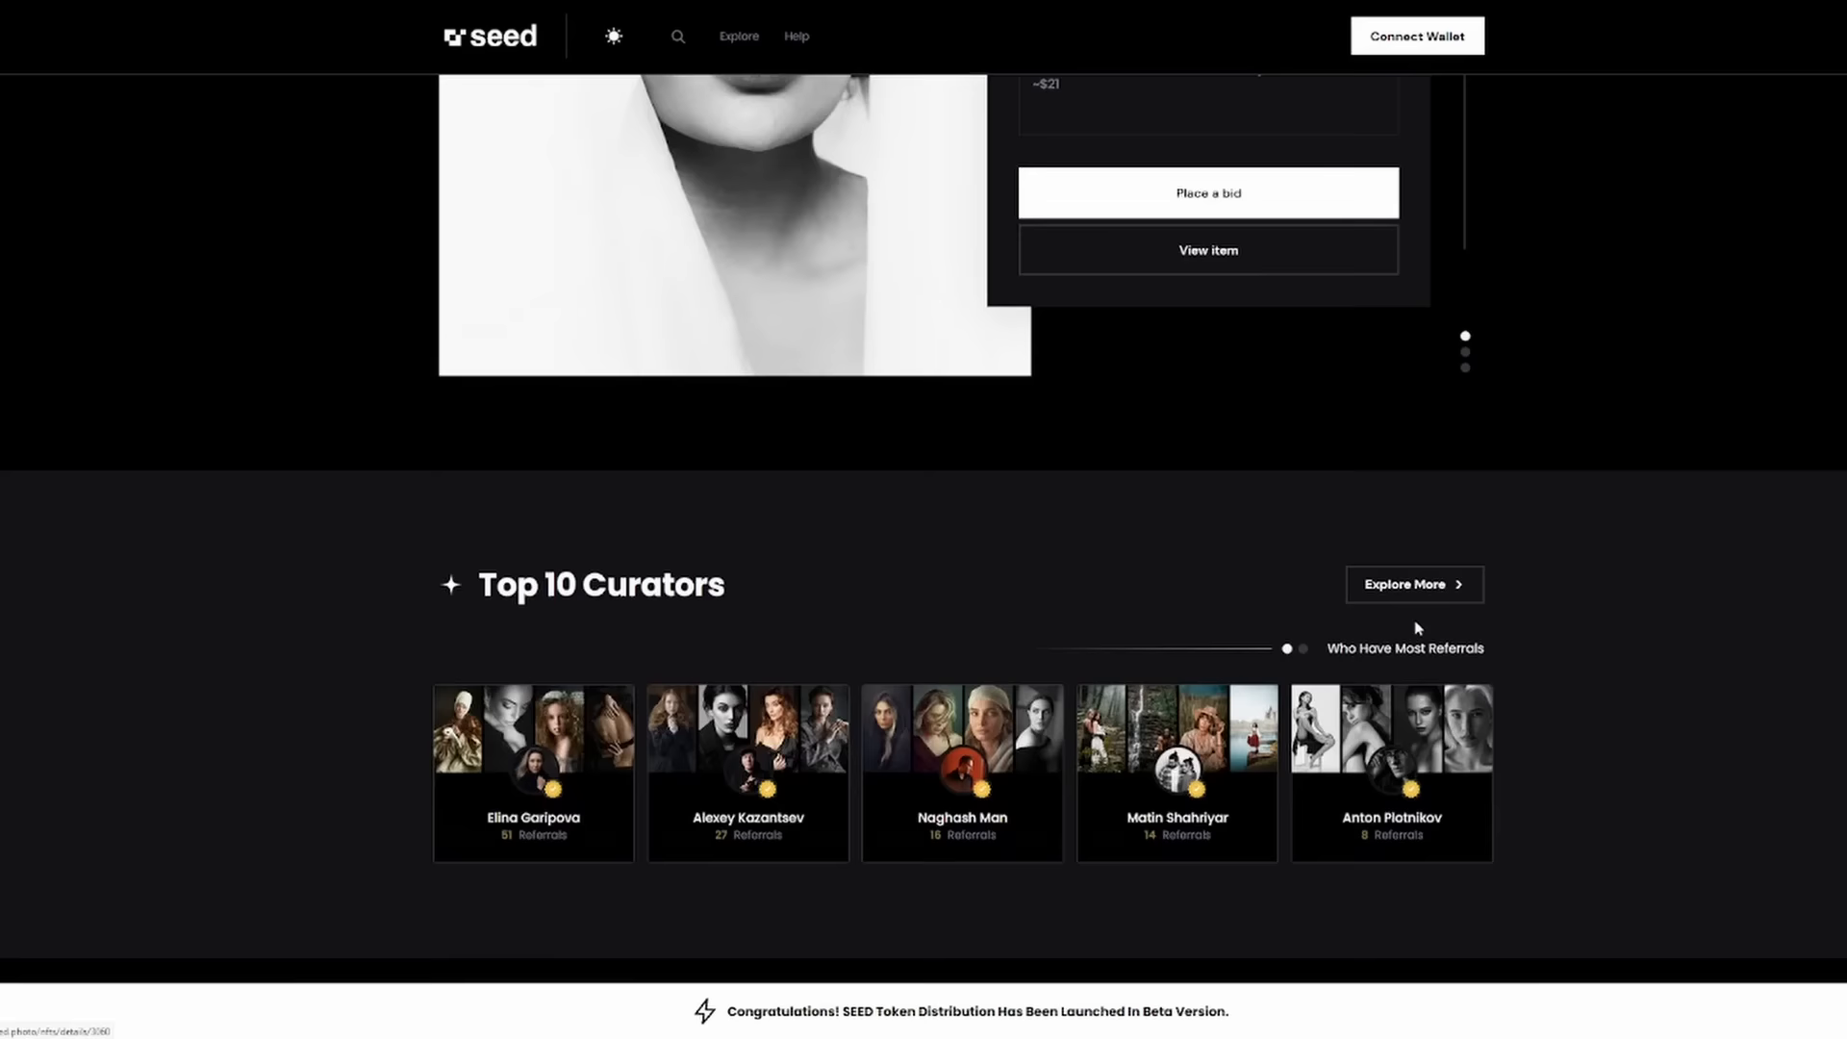
{"action": "scroll", "scroll_direction": "up", "scroll_amount": 3}
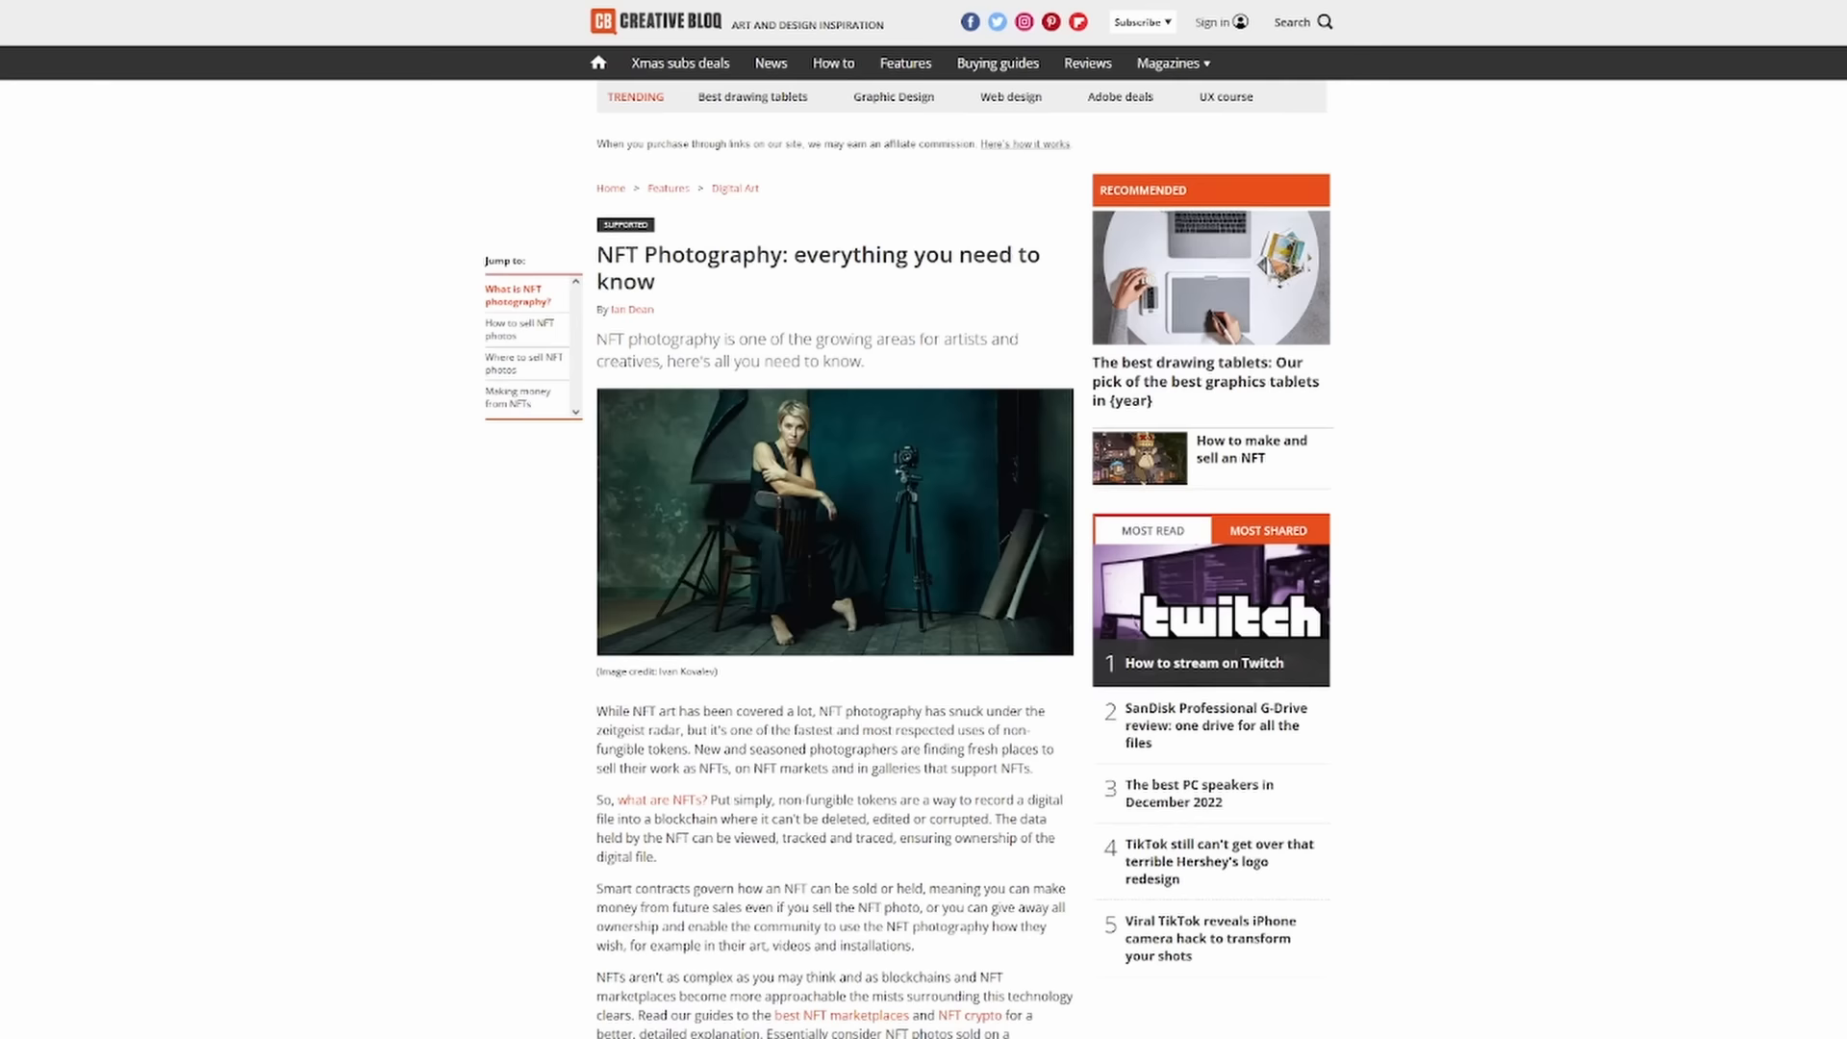
Scroll through the article's 'What are NFT photos' and 'How to sell' sections and back up
{"action": "scroll", "scroll_direction": "down", "scroll_amount": 3}
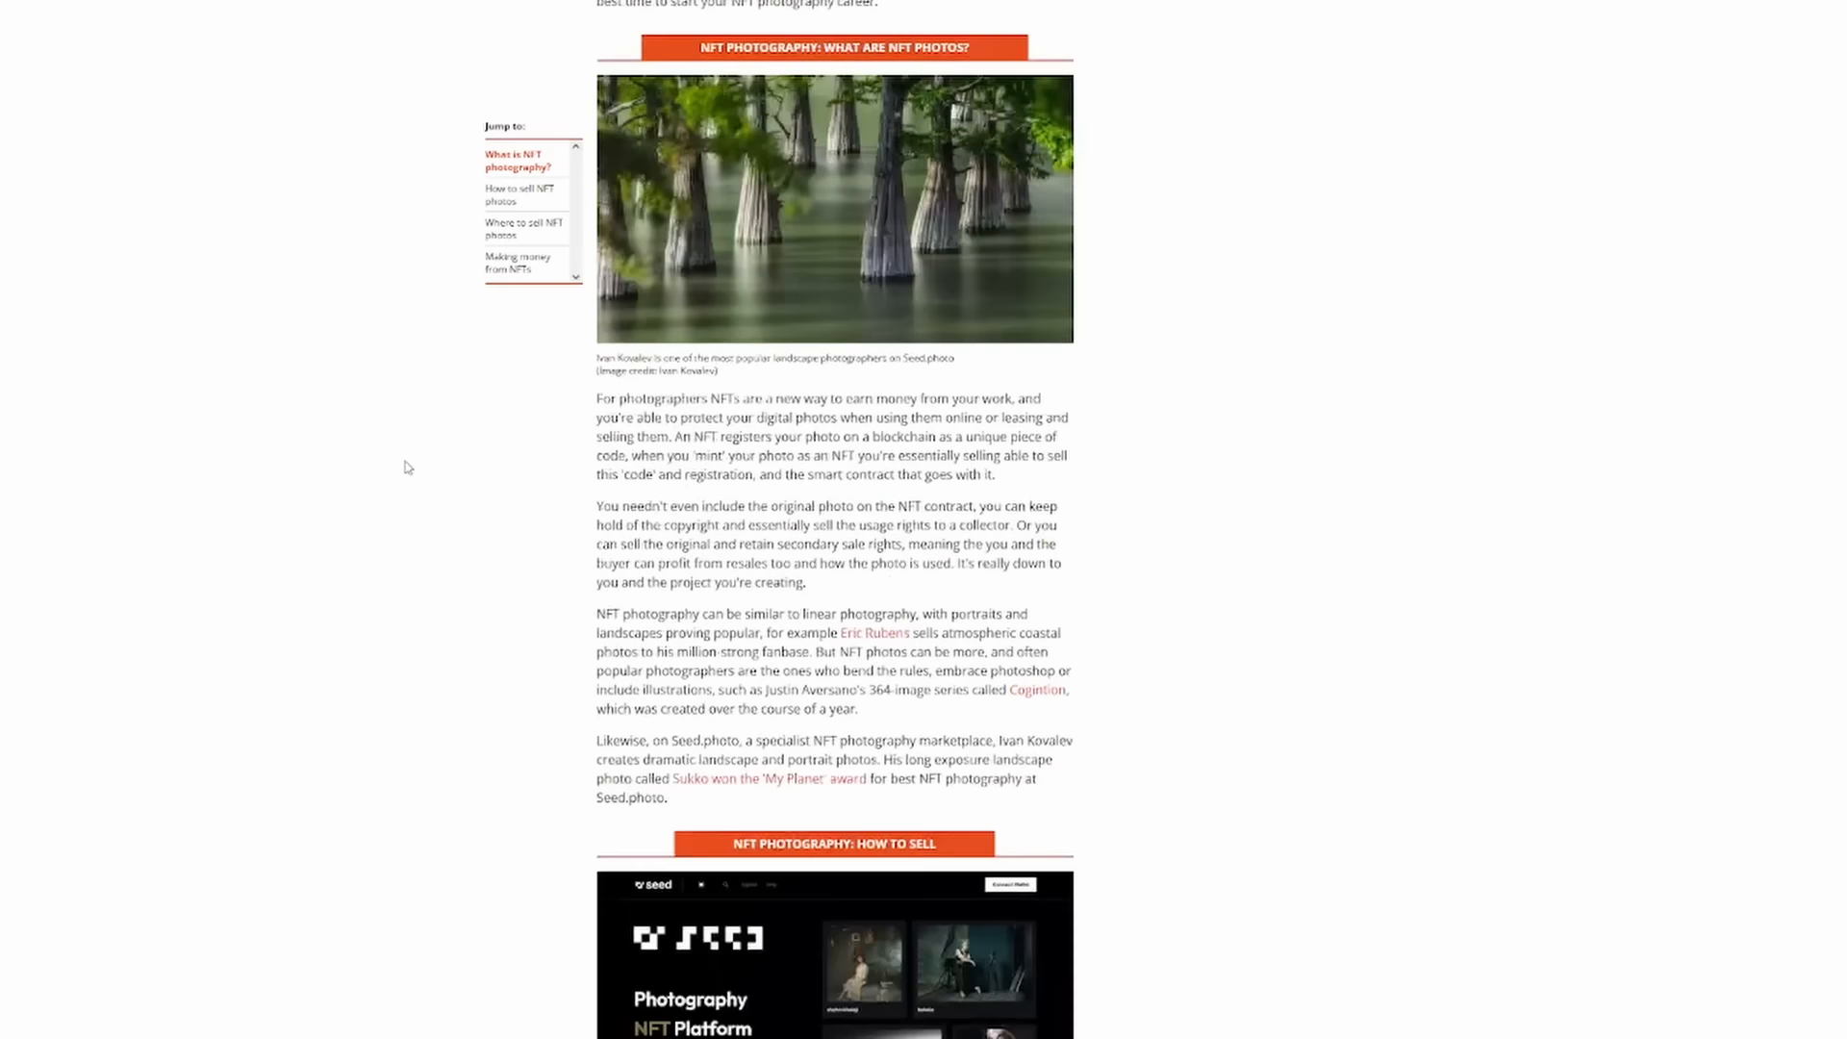
{"action": "scroll", "scroll_direction": "down", "scroll_amount": 3}
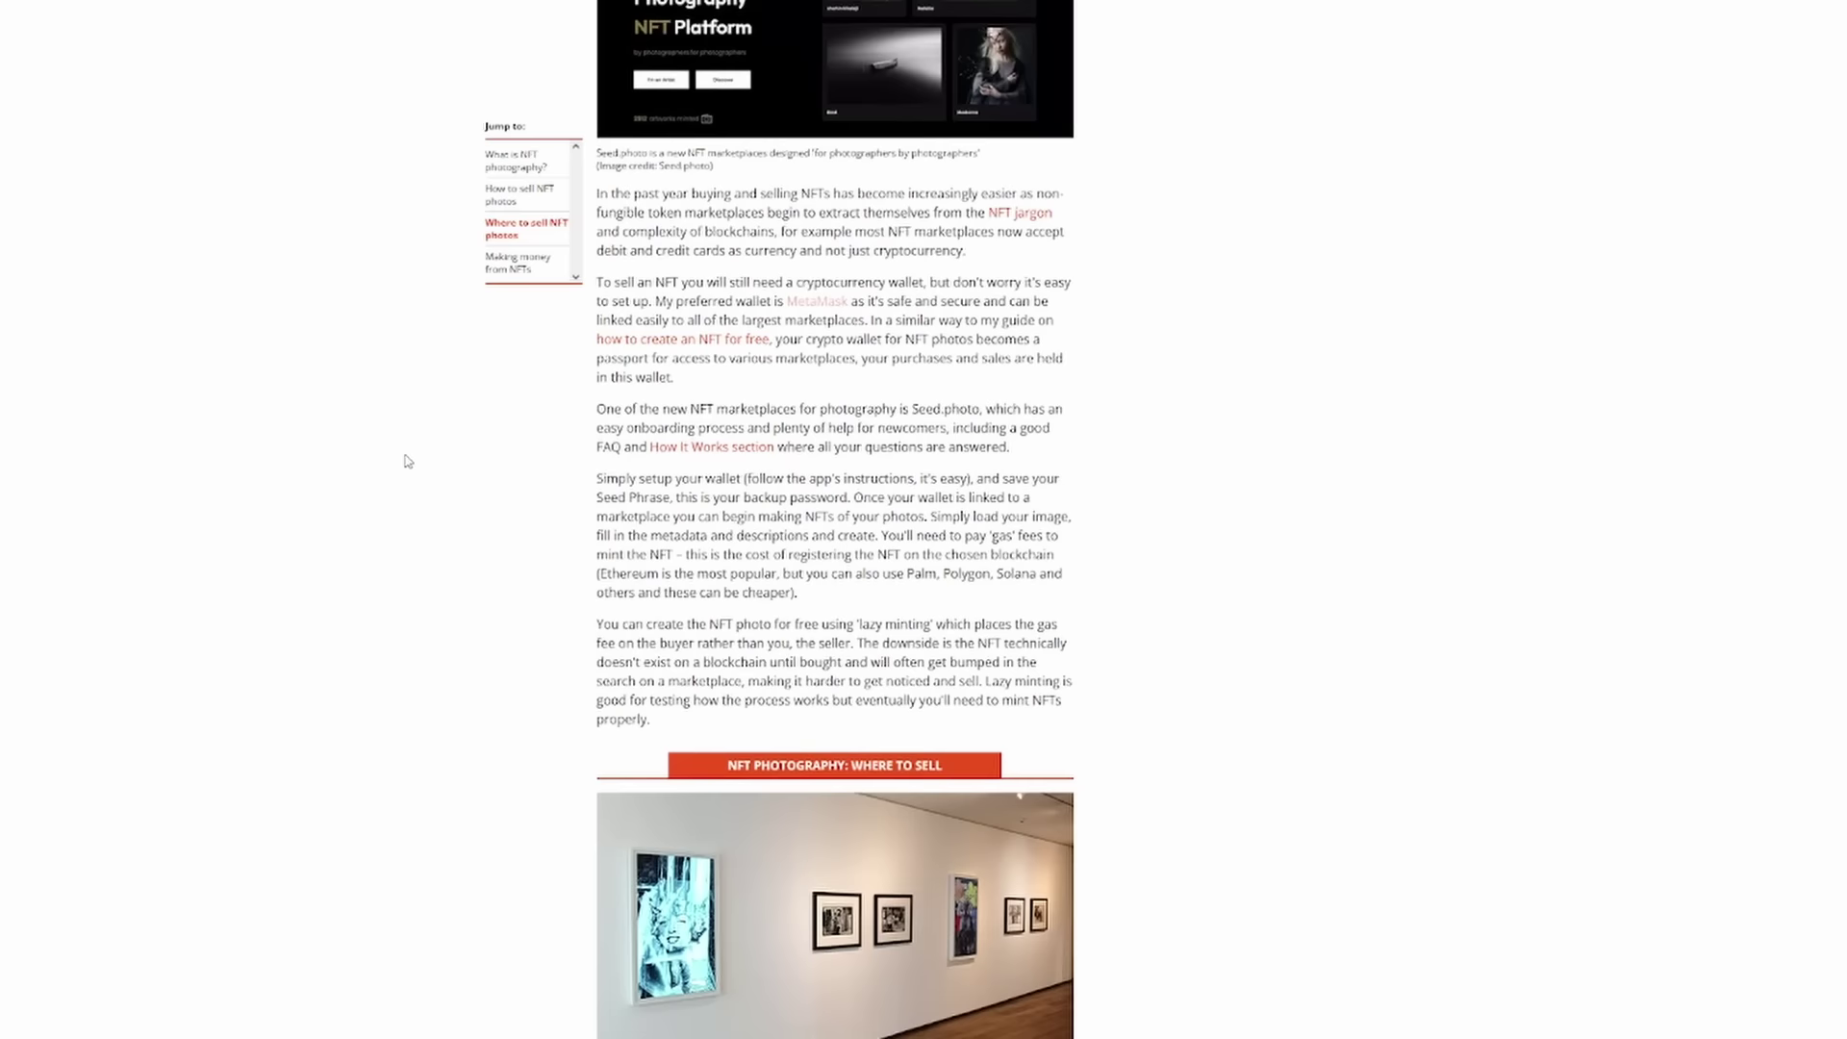
{"action": "scroll", "scroll_direction": "up", "scroll_amount": 3}
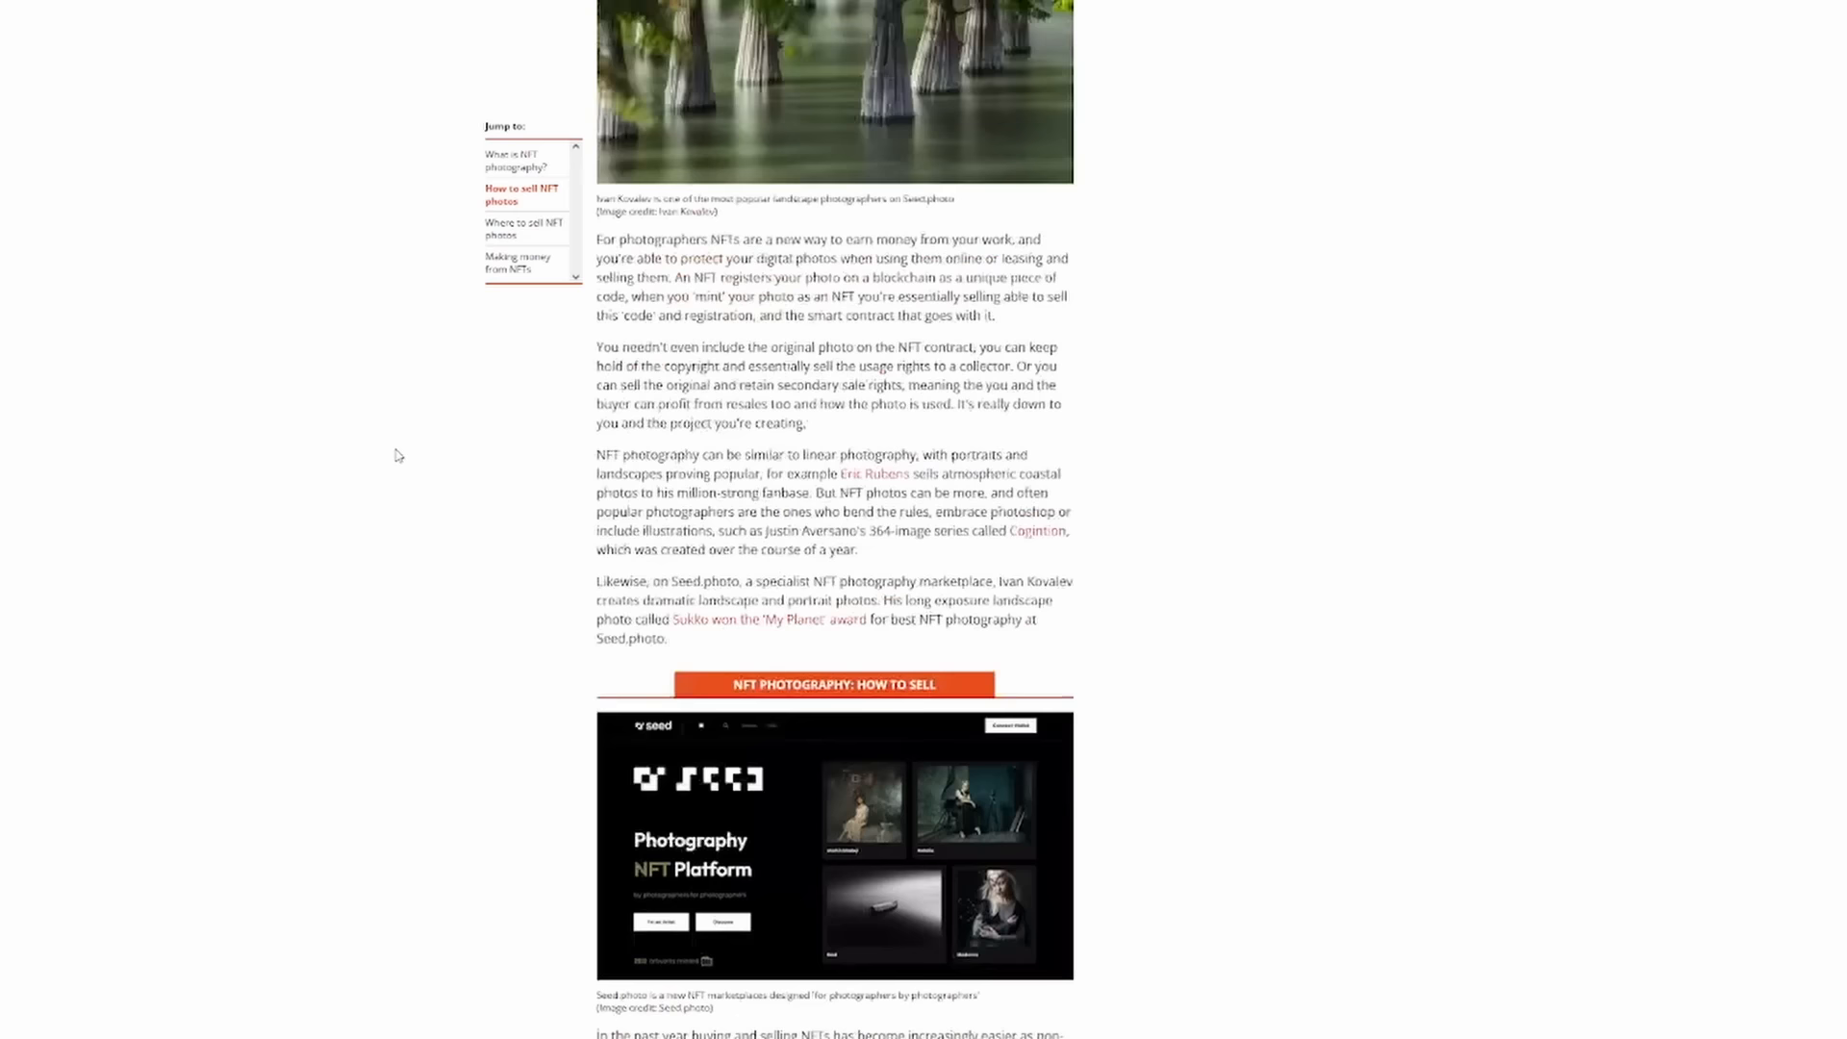
{"action": "scroll", "scroll_direction": "up", "scroll_amount": 3}
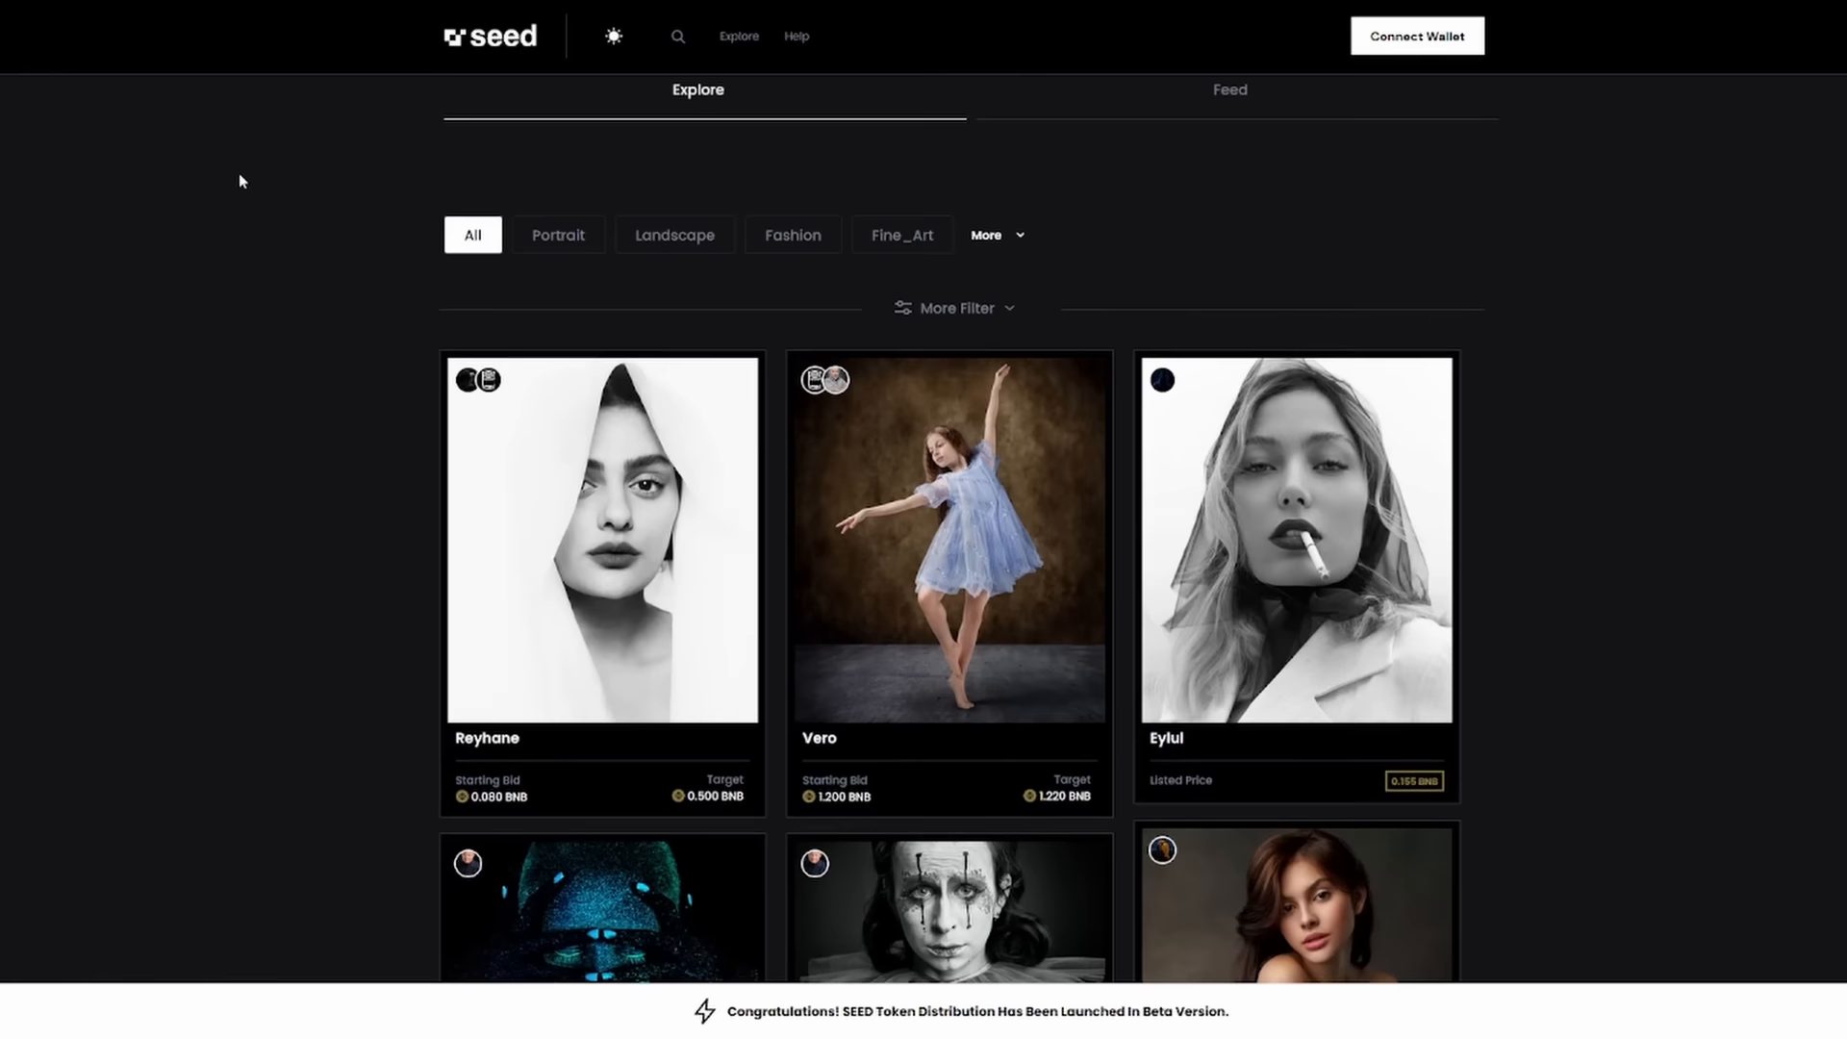
Filter Explore to Landscape photos, scroll the results, and bring up the wallet-connect choices
{"action": "left_click", "coordinate": [674, 235]}
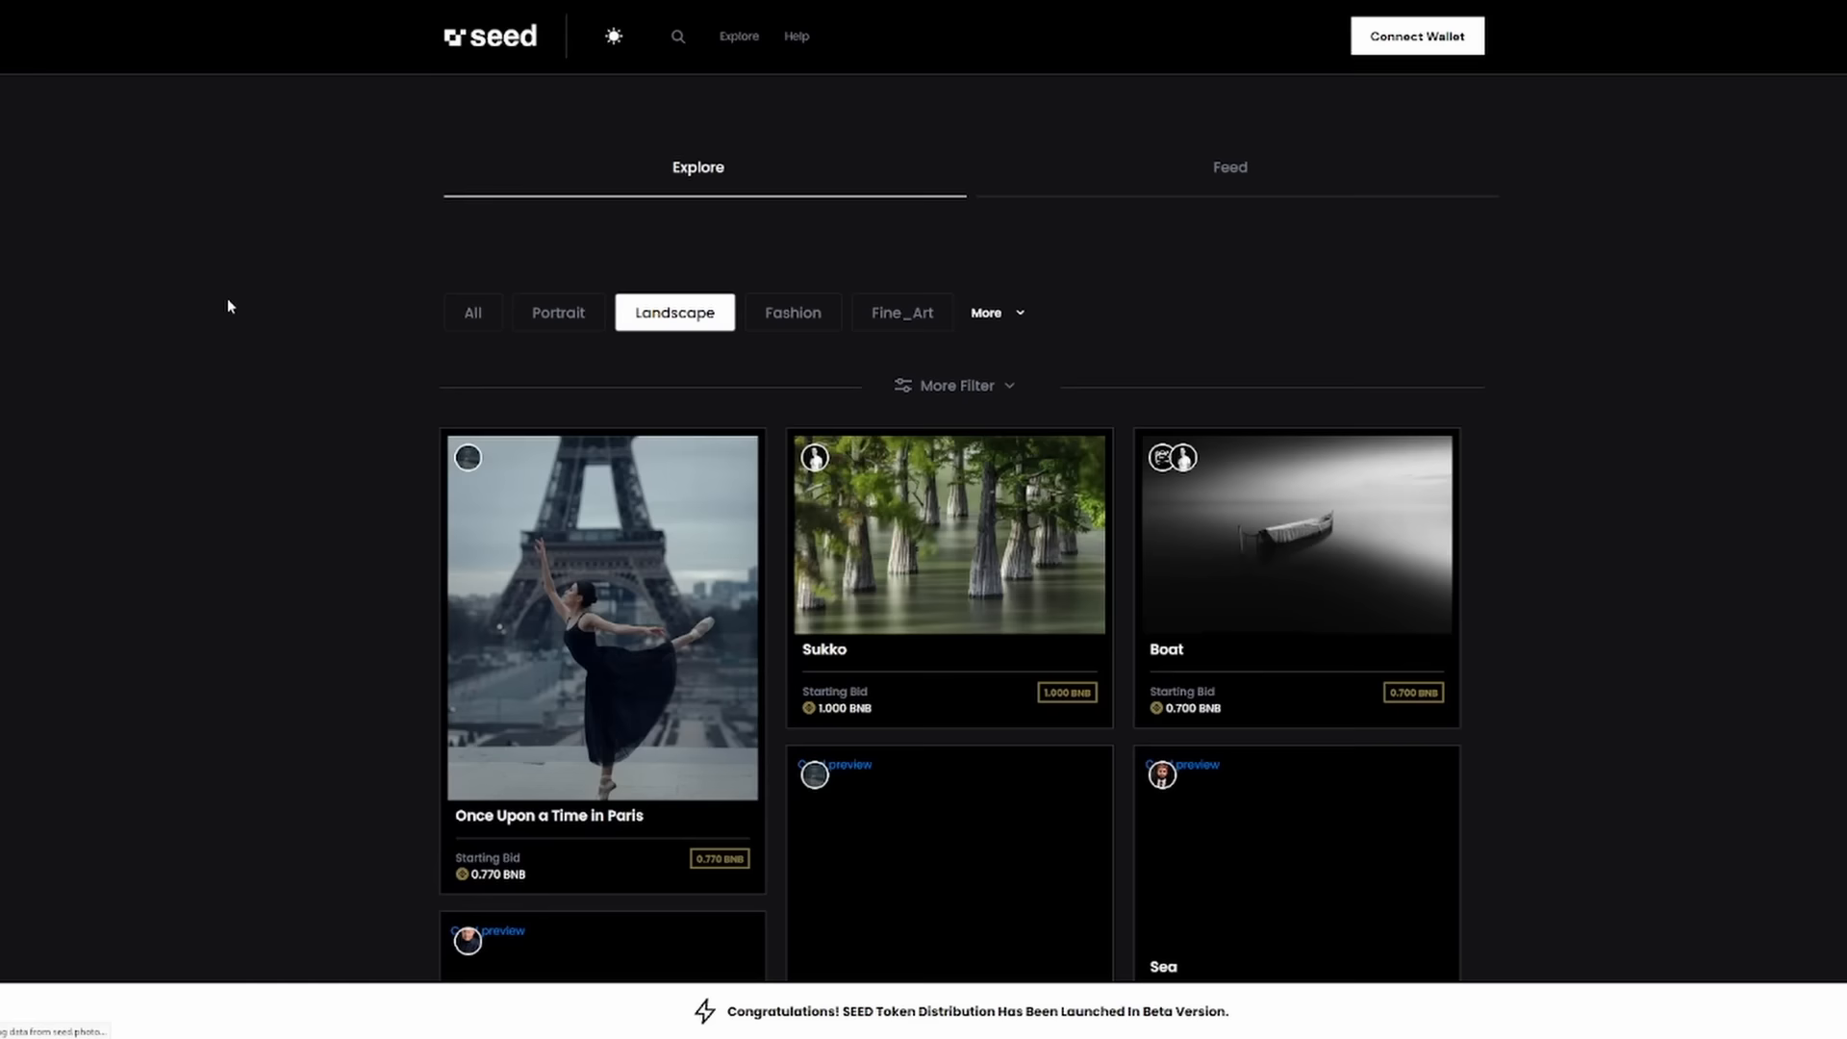
{"action": "scroll", "scroll_direction": "down", "scroll_amount": 3}
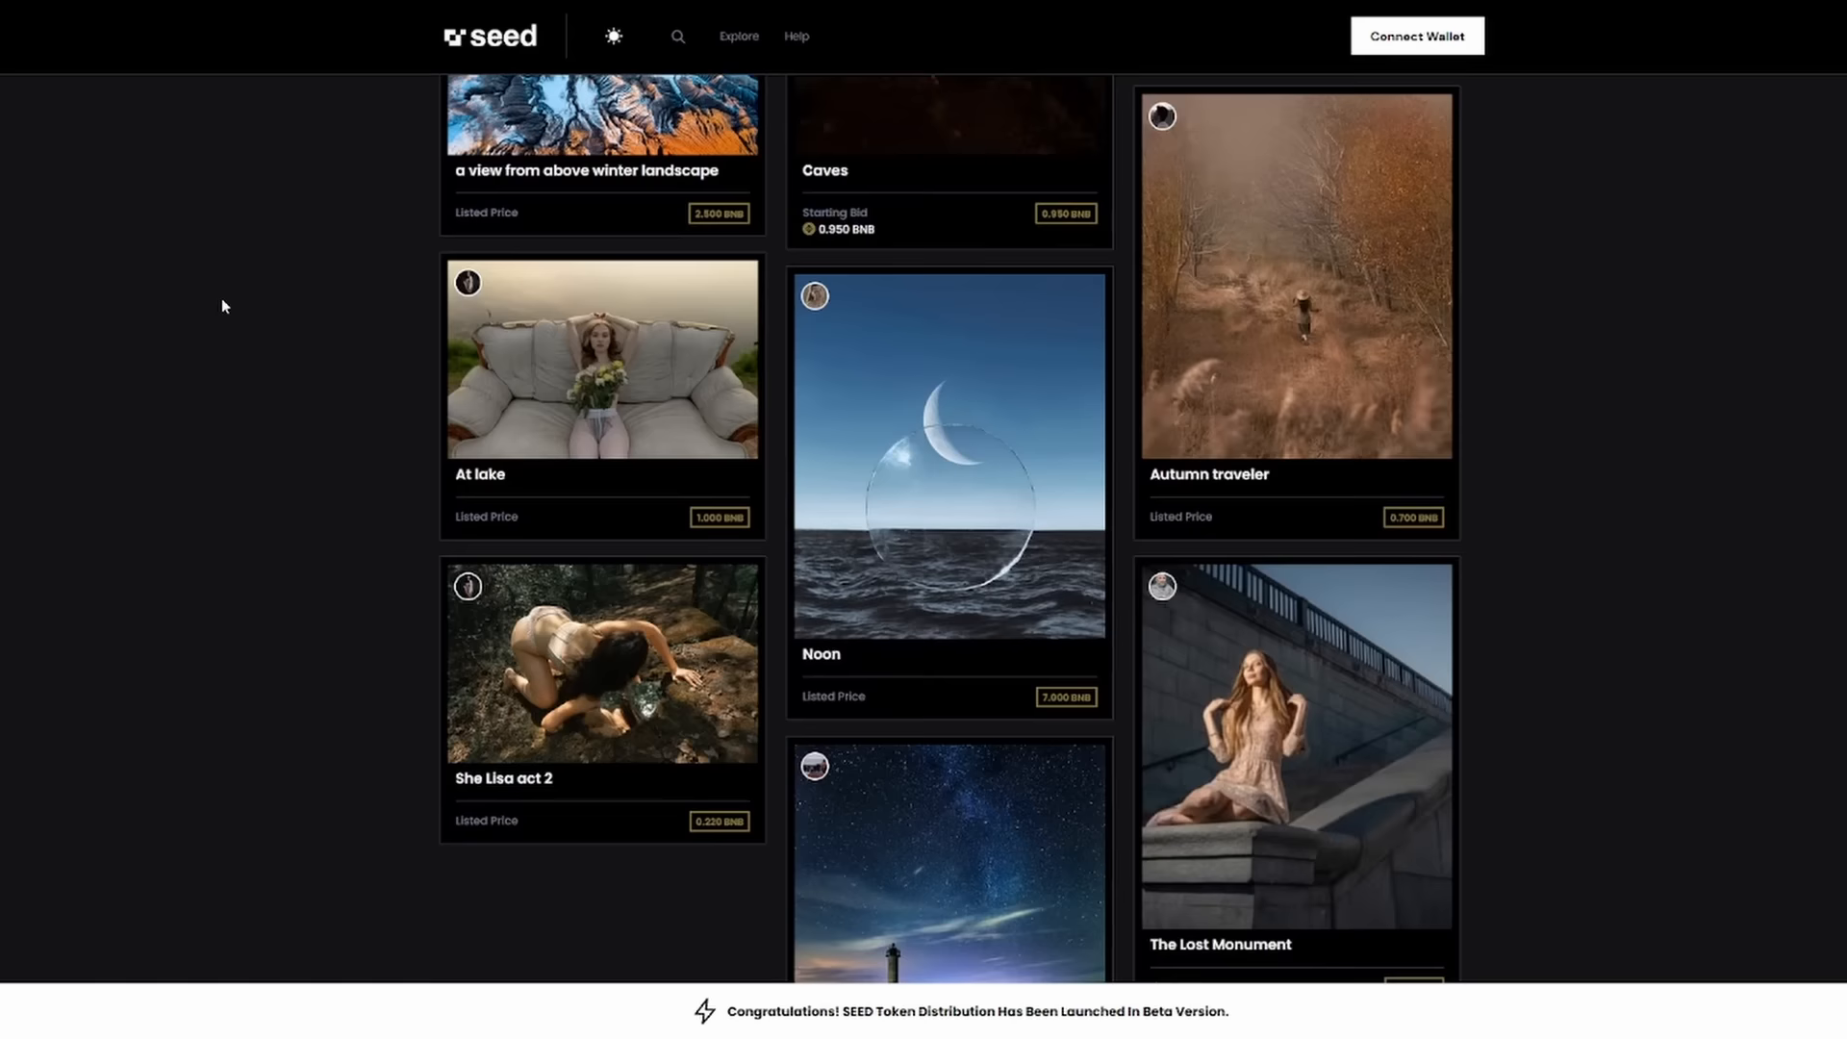
{"action": "scroll", "scroll_direction": "down", "scroll_amount": 3}
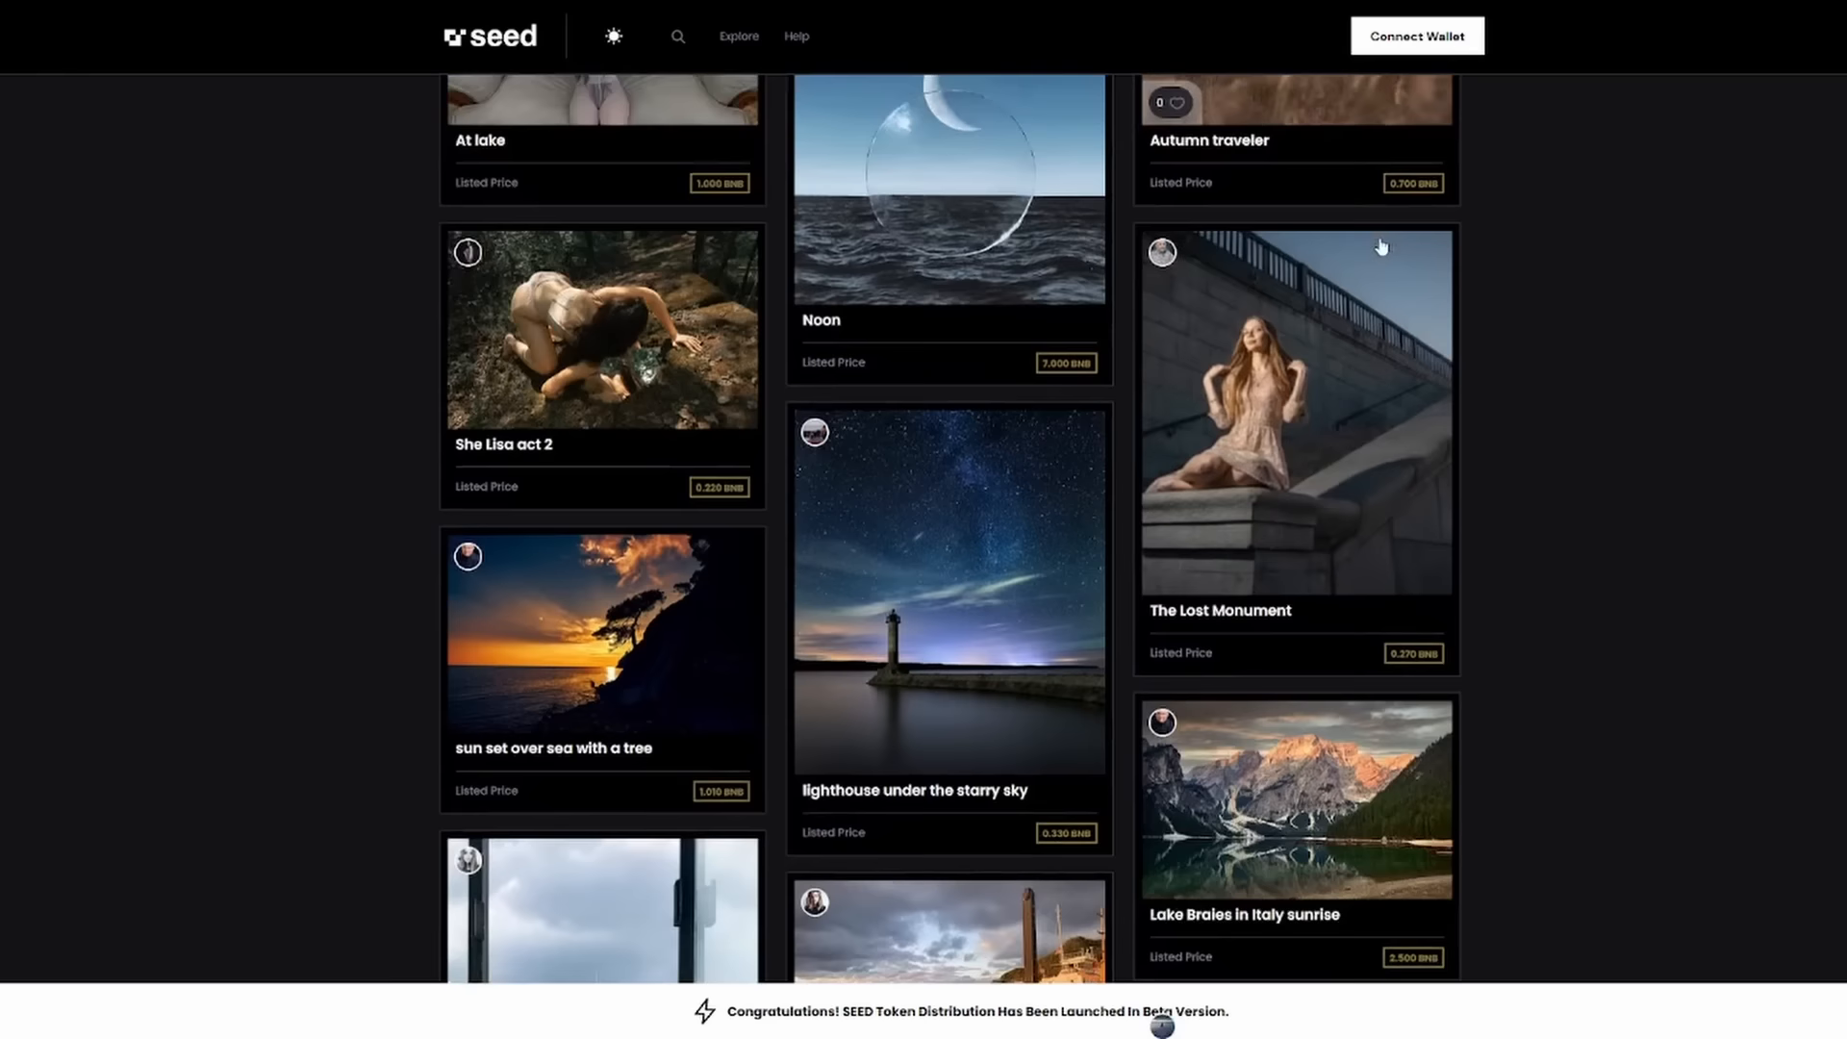
{"action": "left_click", "coordinate": [1416, 35]}
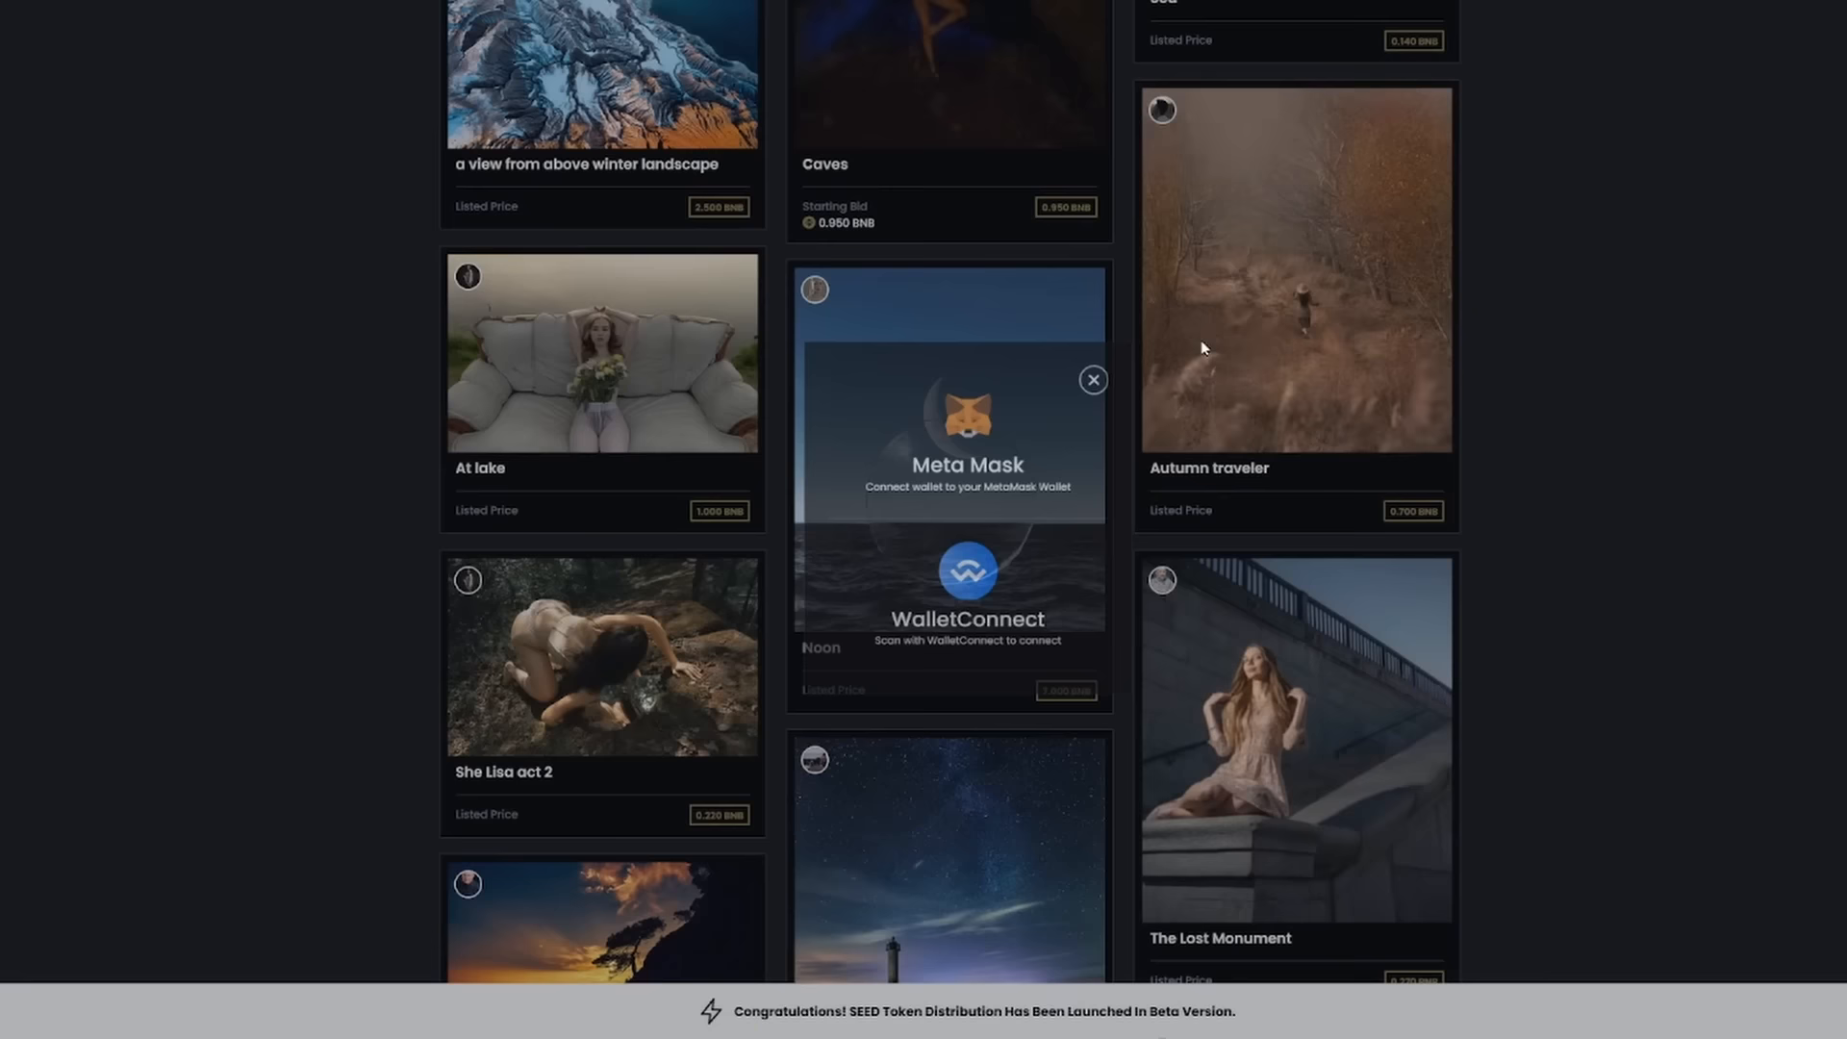
{"action": "mouse_move", "coordinate": [994, 195]}
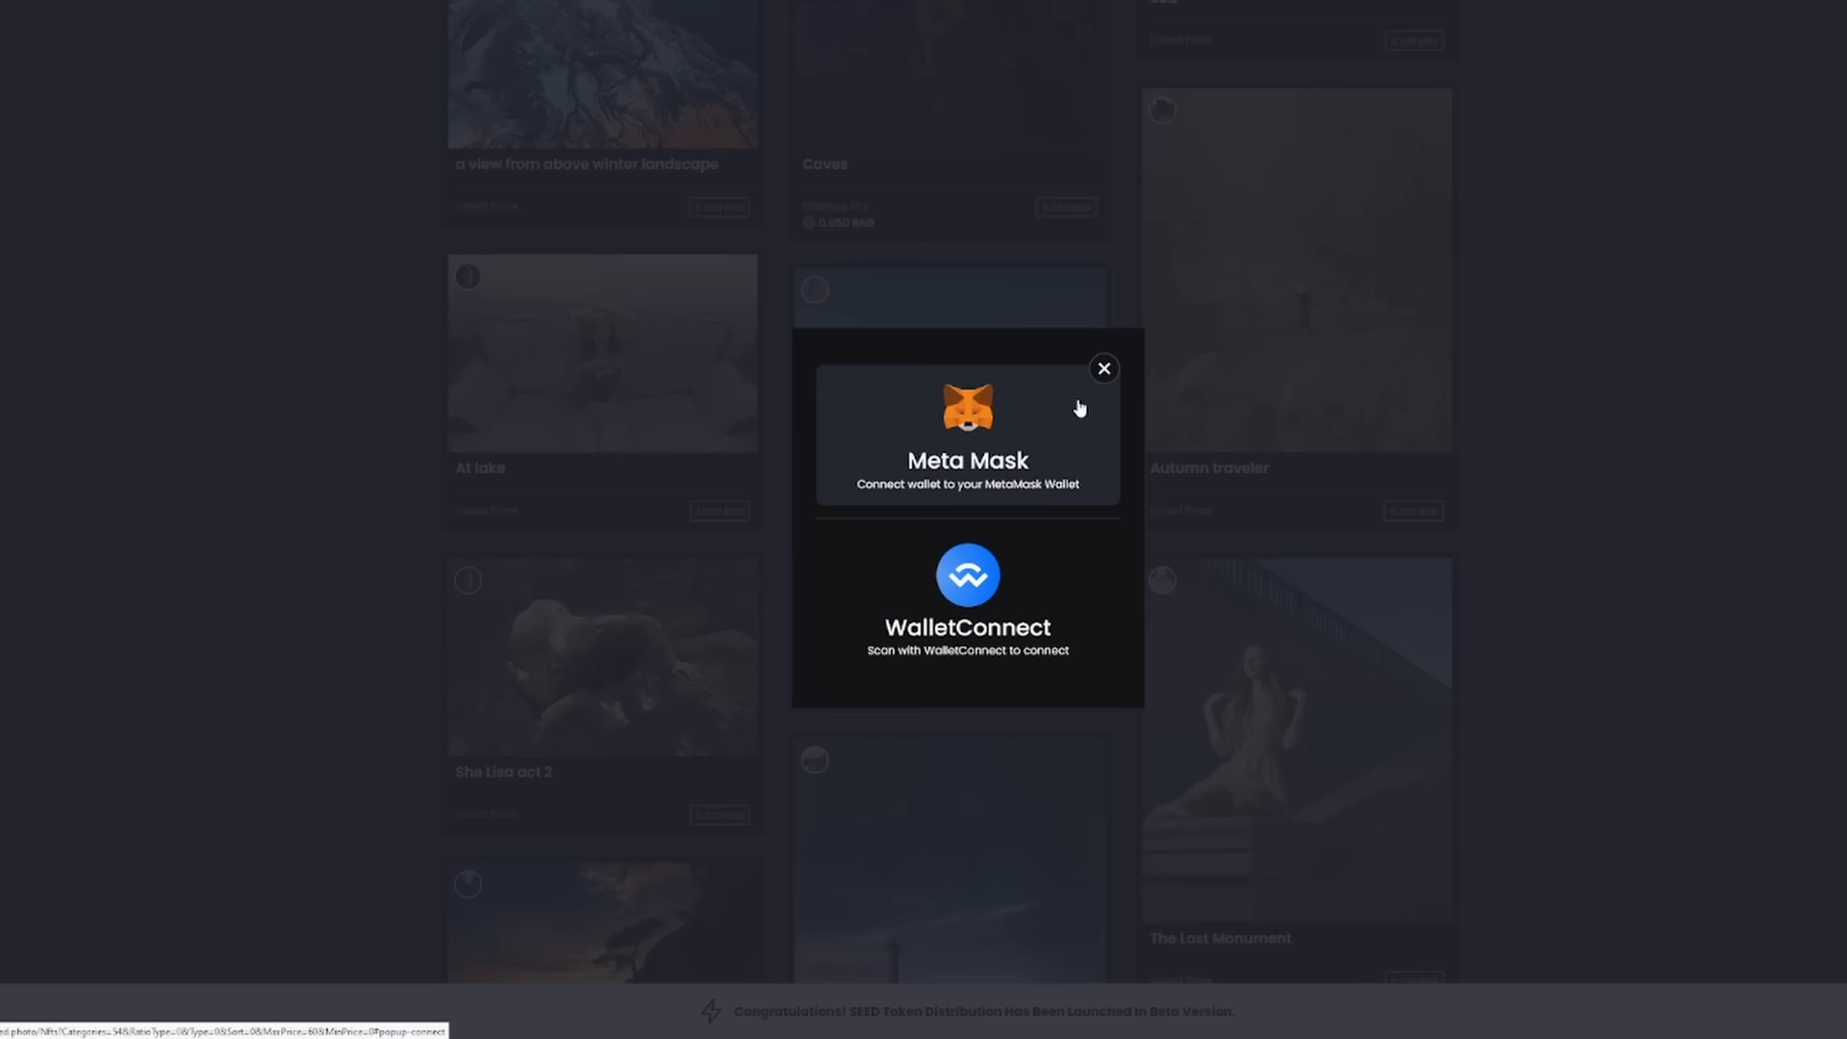
Choose the MetaMask wallet option, then dismiss the 'Follow steps' sign-in dialog
{"action": "left_click", "coordinate": [966, 589]}
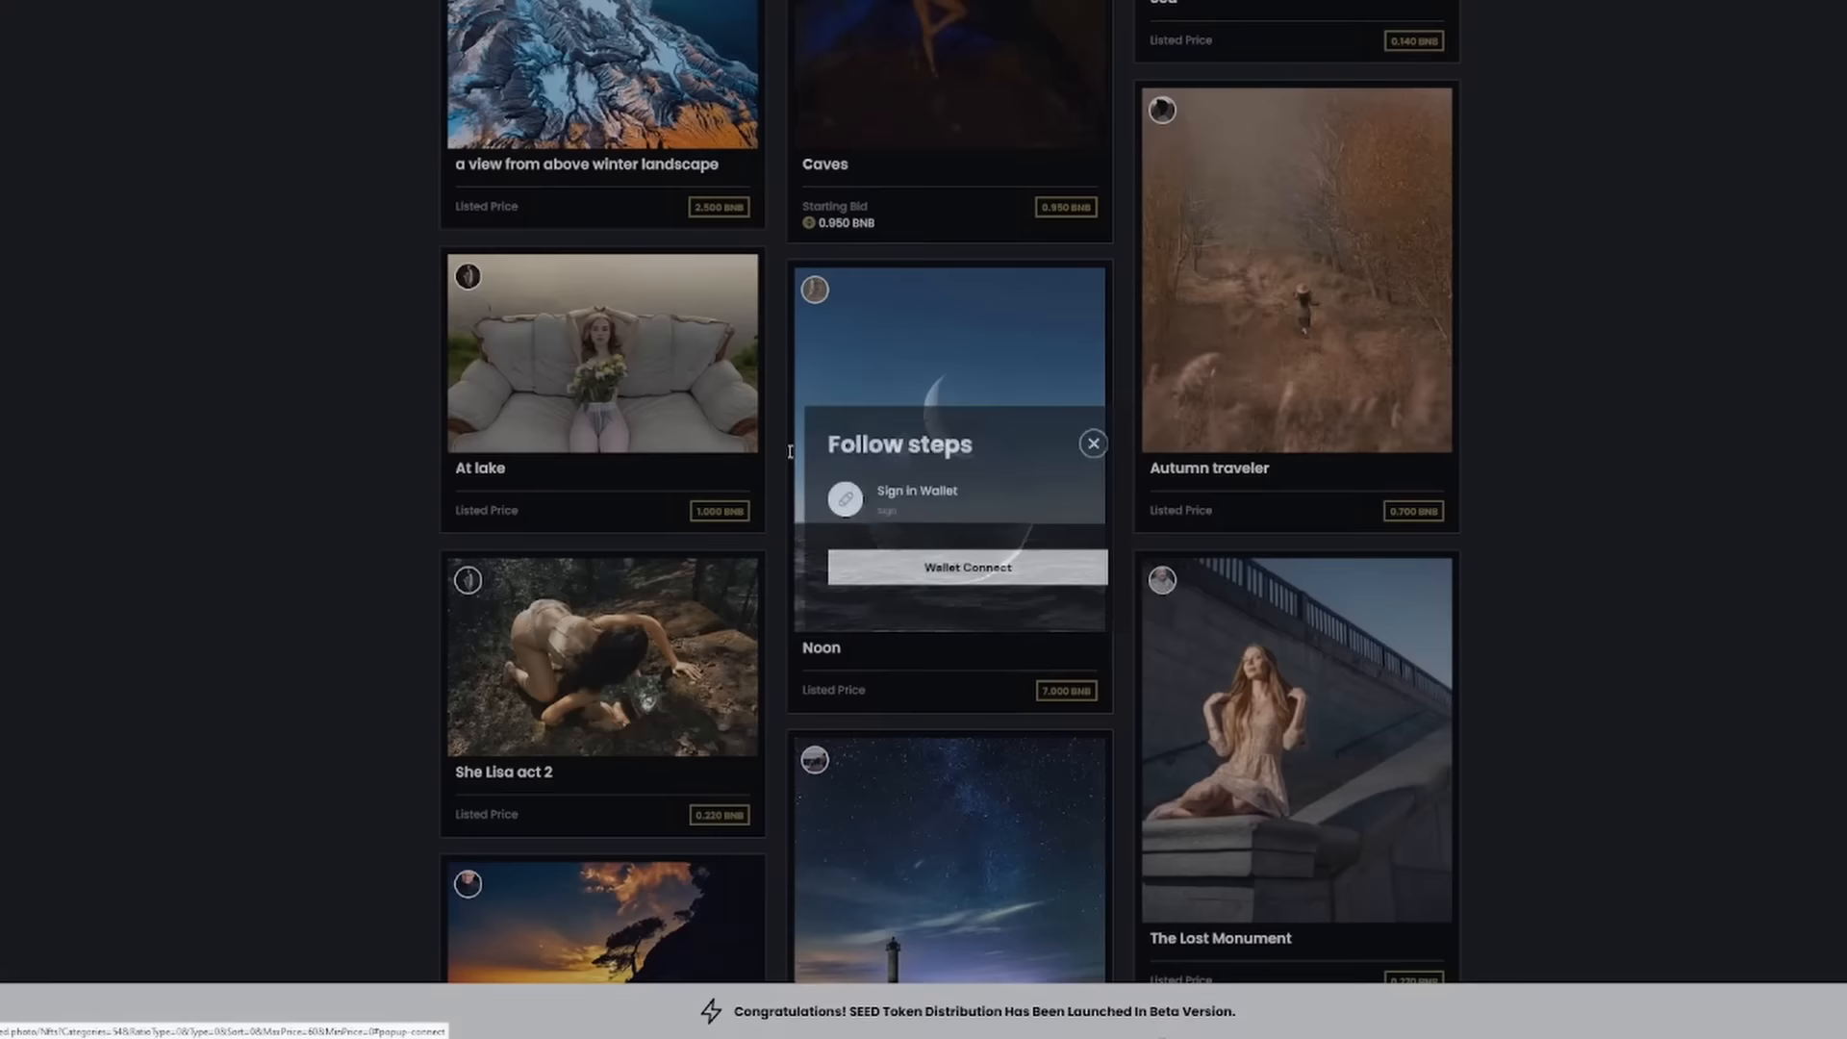
{"action": "left_click", "coordinate": [1092, 443]}
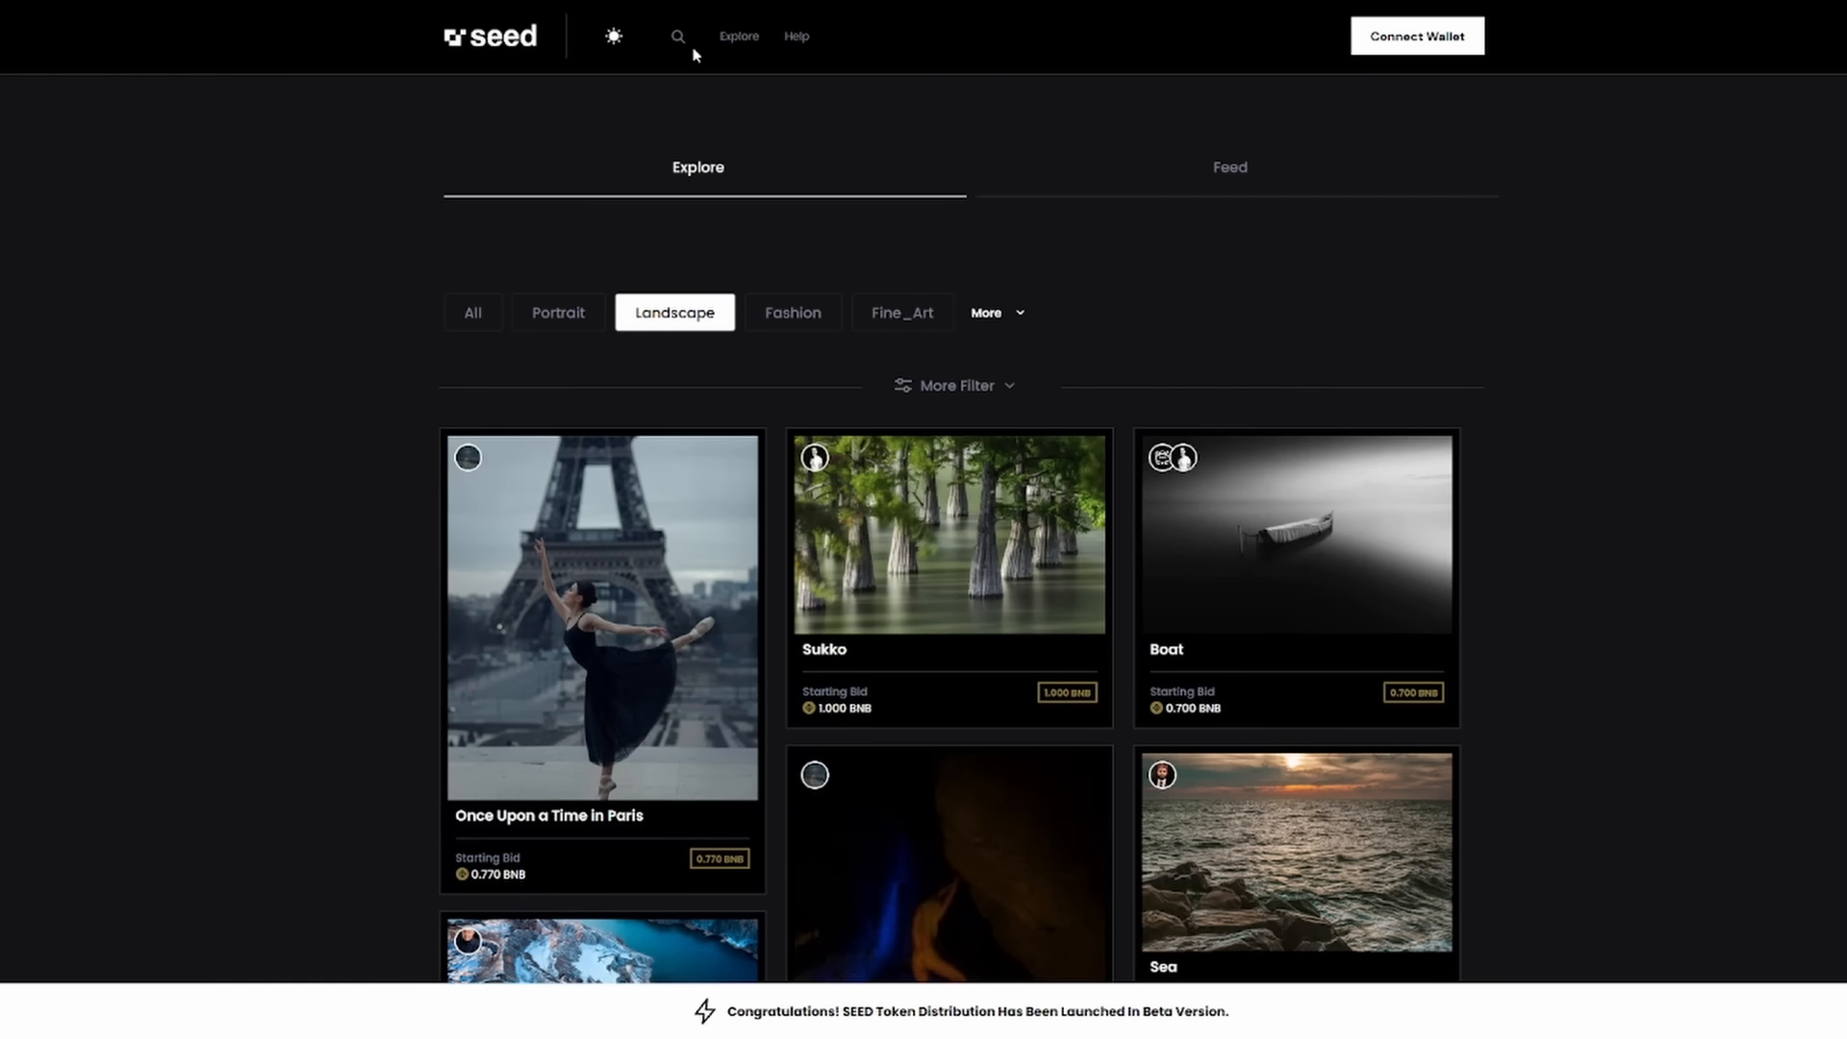
Go to the Seed.photo home page, then open the Explore gallery with all categories
{"action": "left_click", "coordinate": [490, 35]}
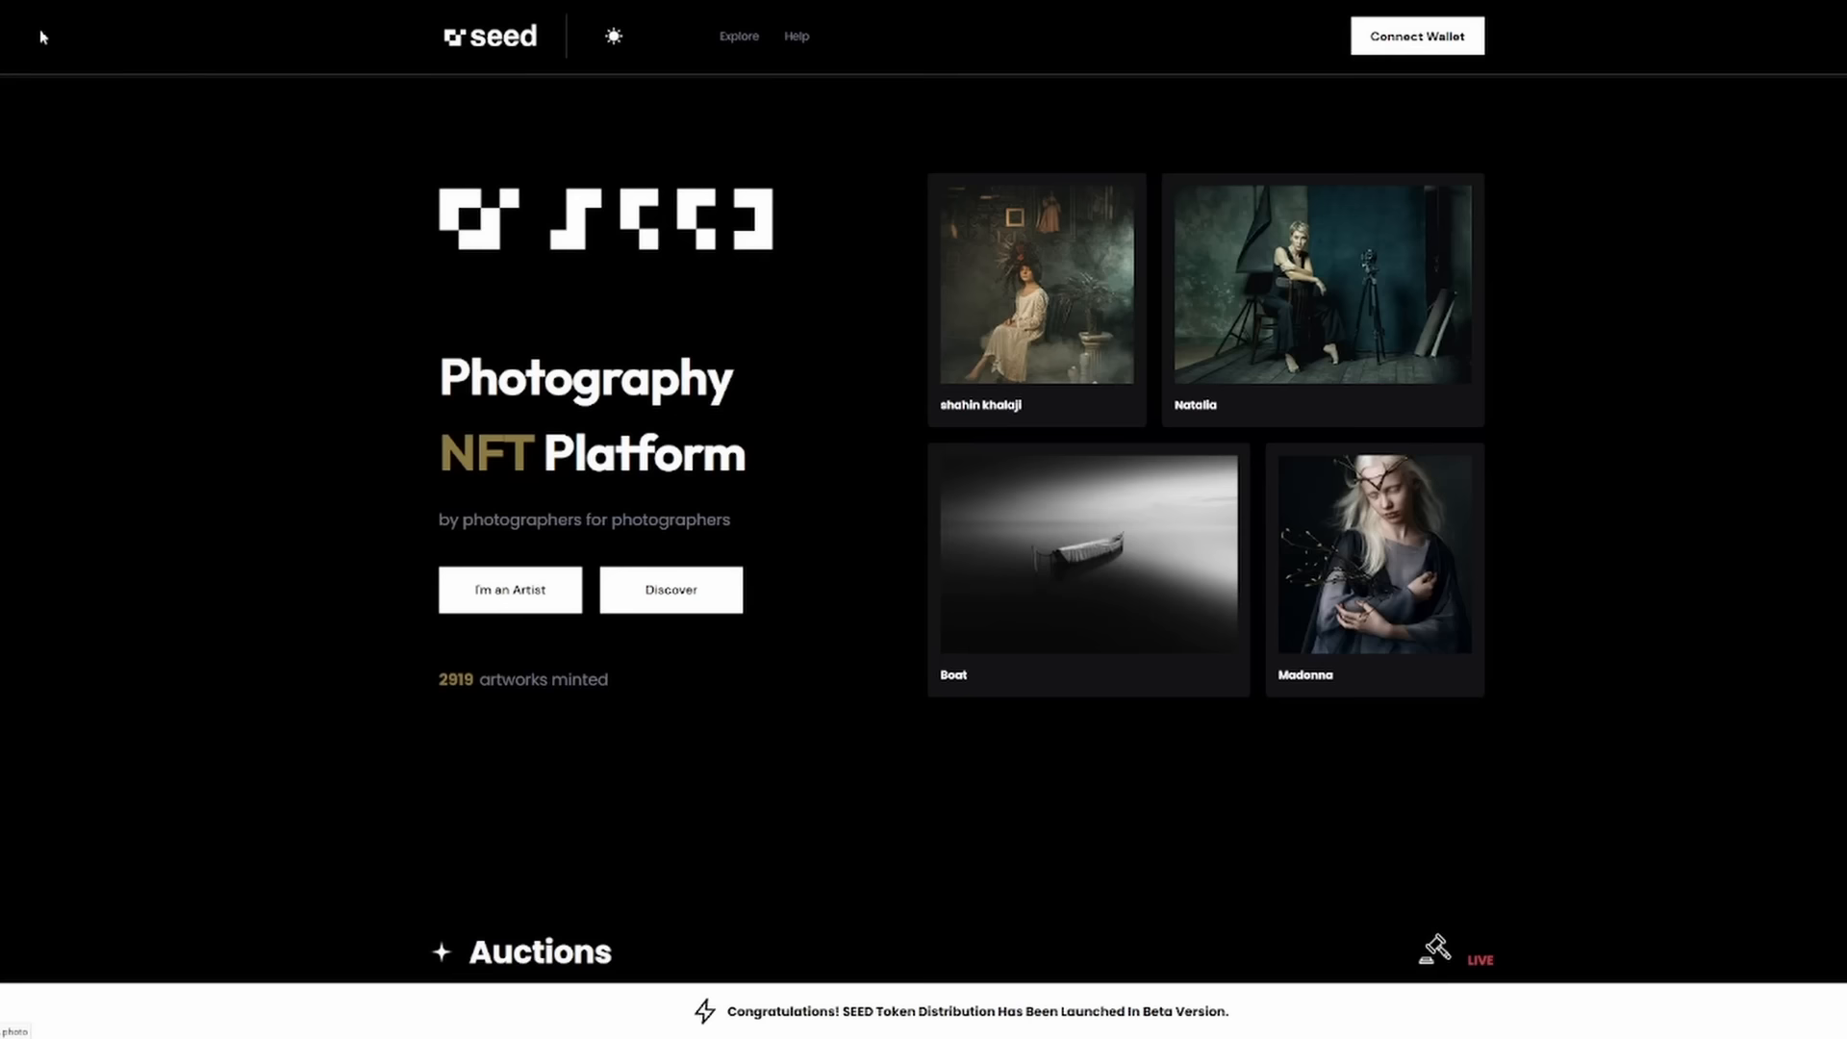
{"action": "left_click", "coordinate": [739, 35]}
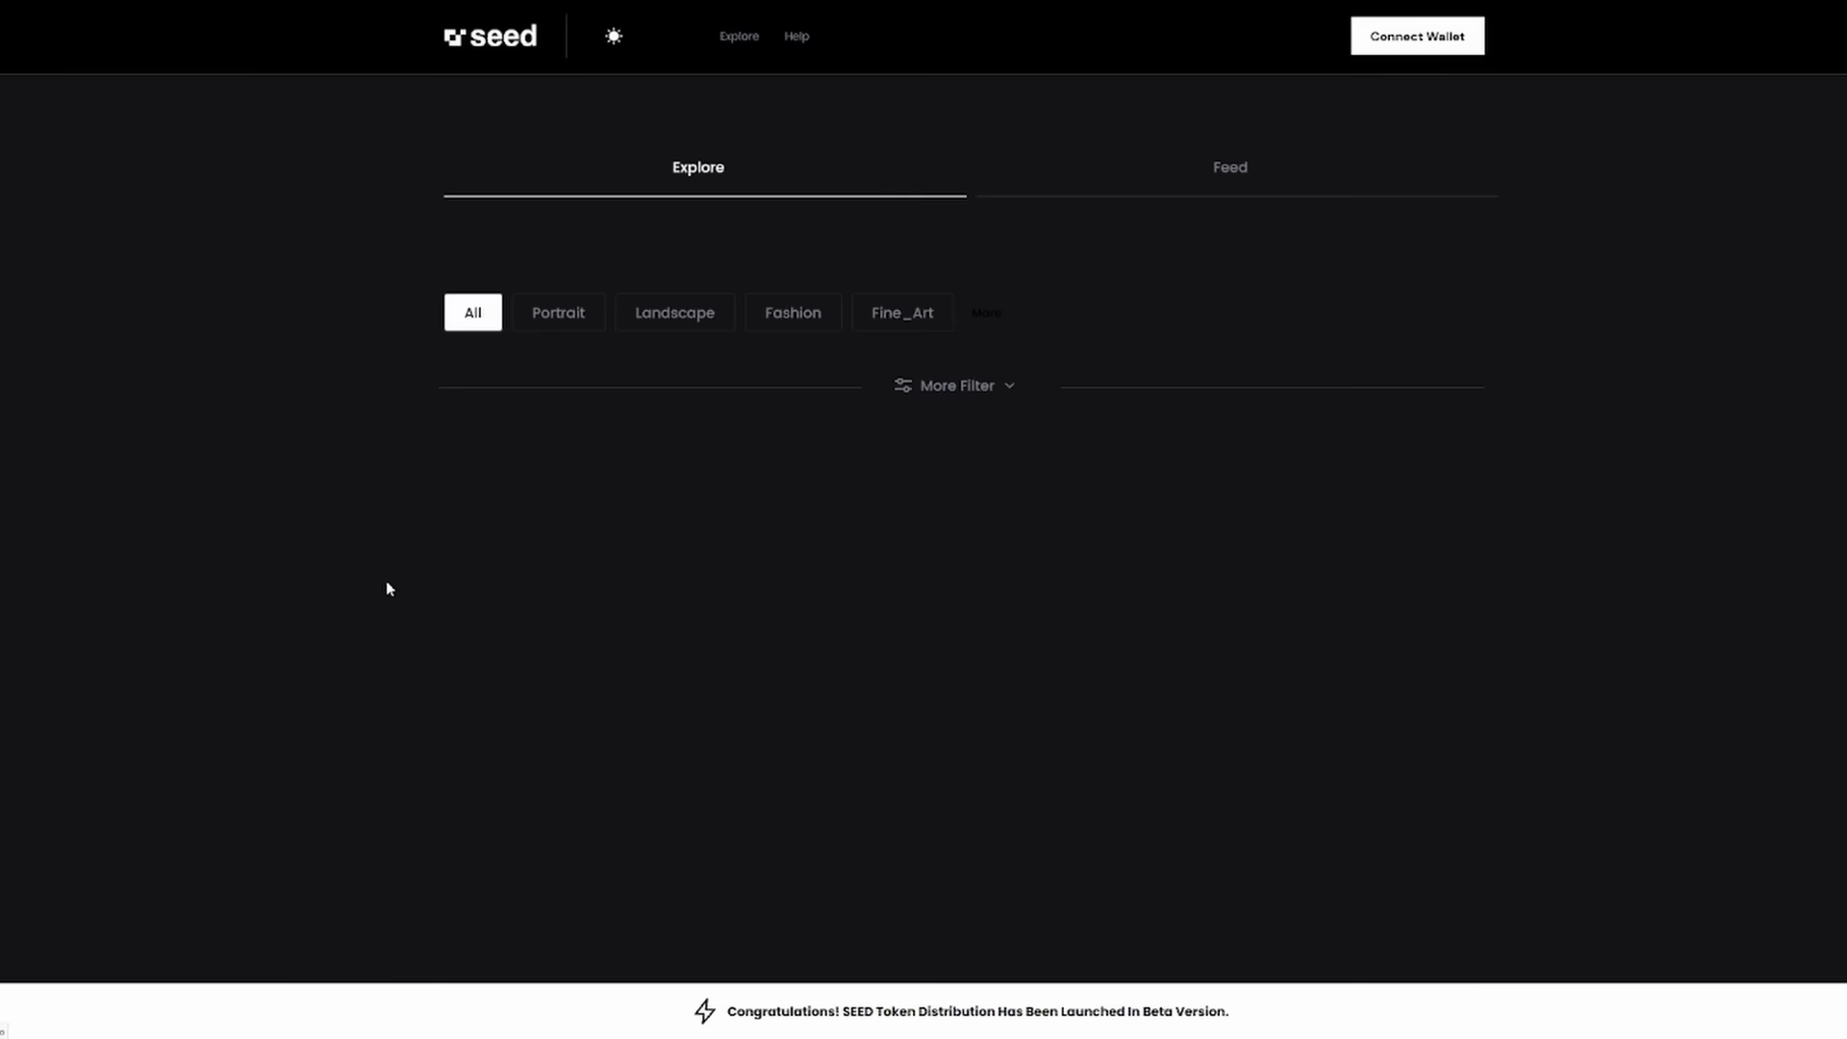
{"action": "left_click", "coordinate": [985, 312]}
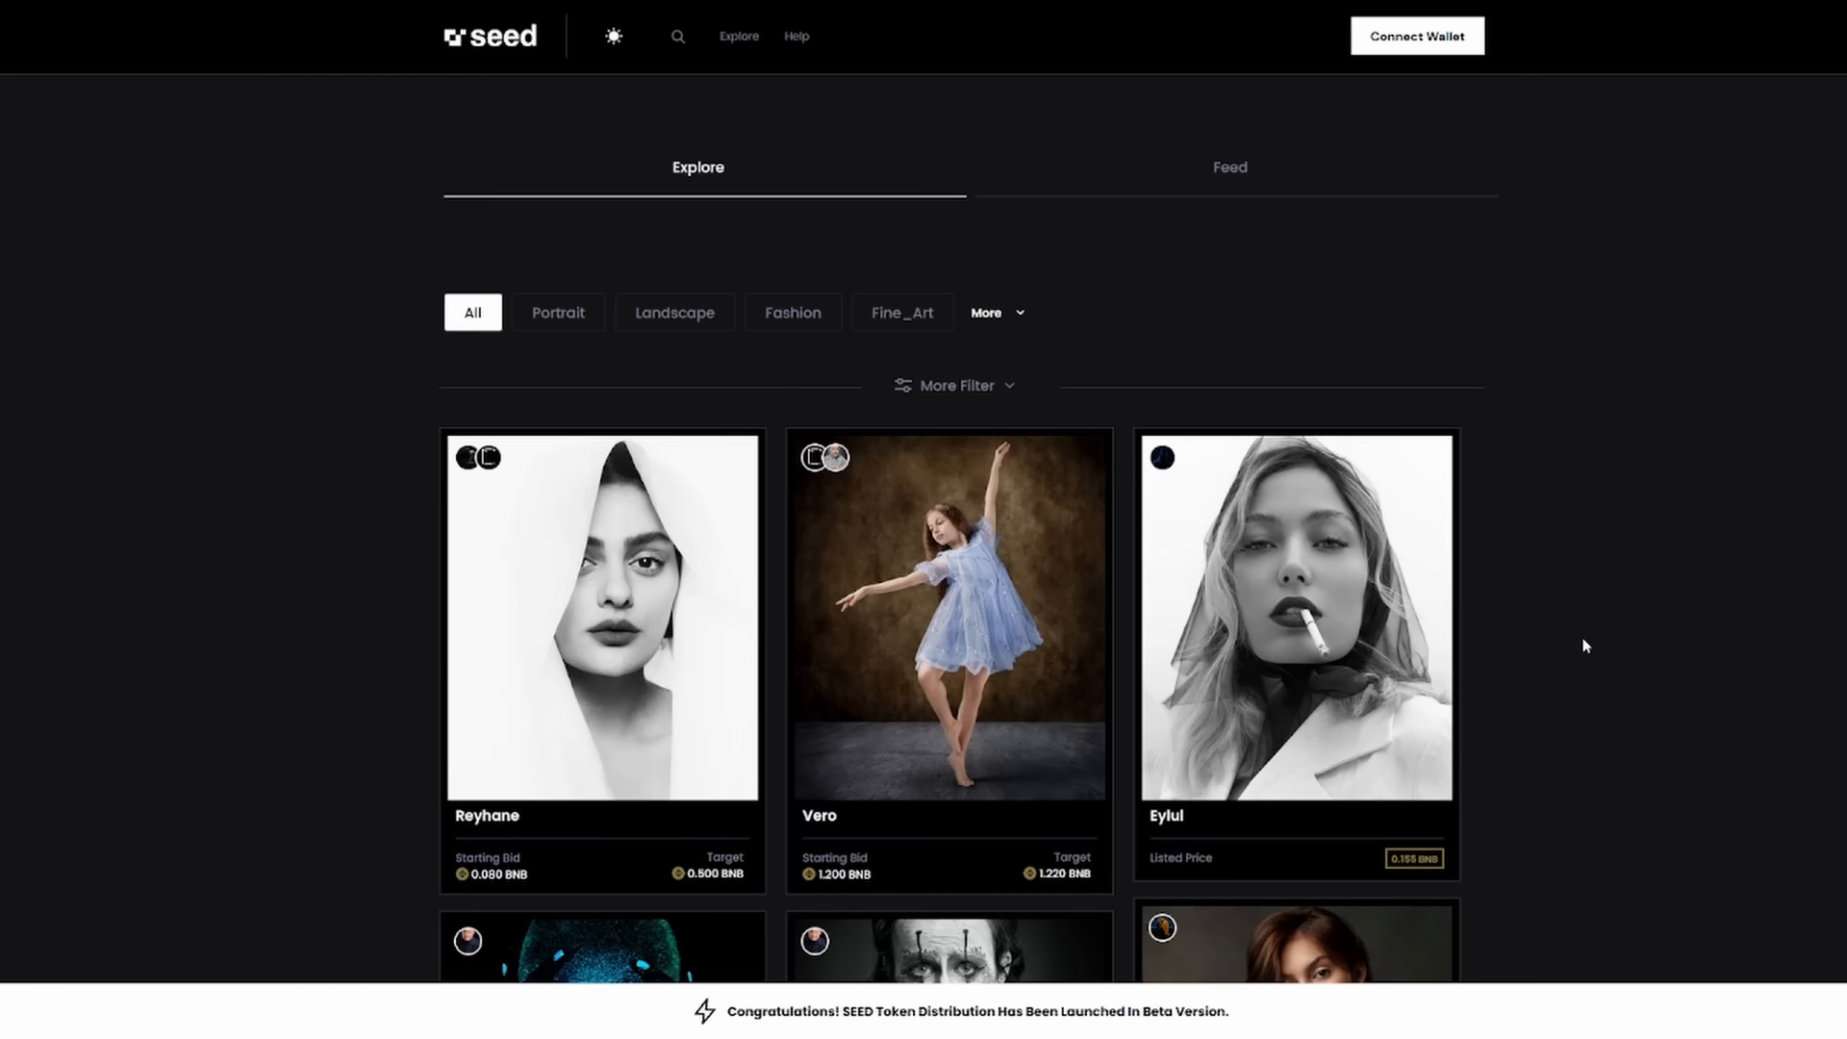
{"action": "mouse_move", "coordinate": [313, 124]}
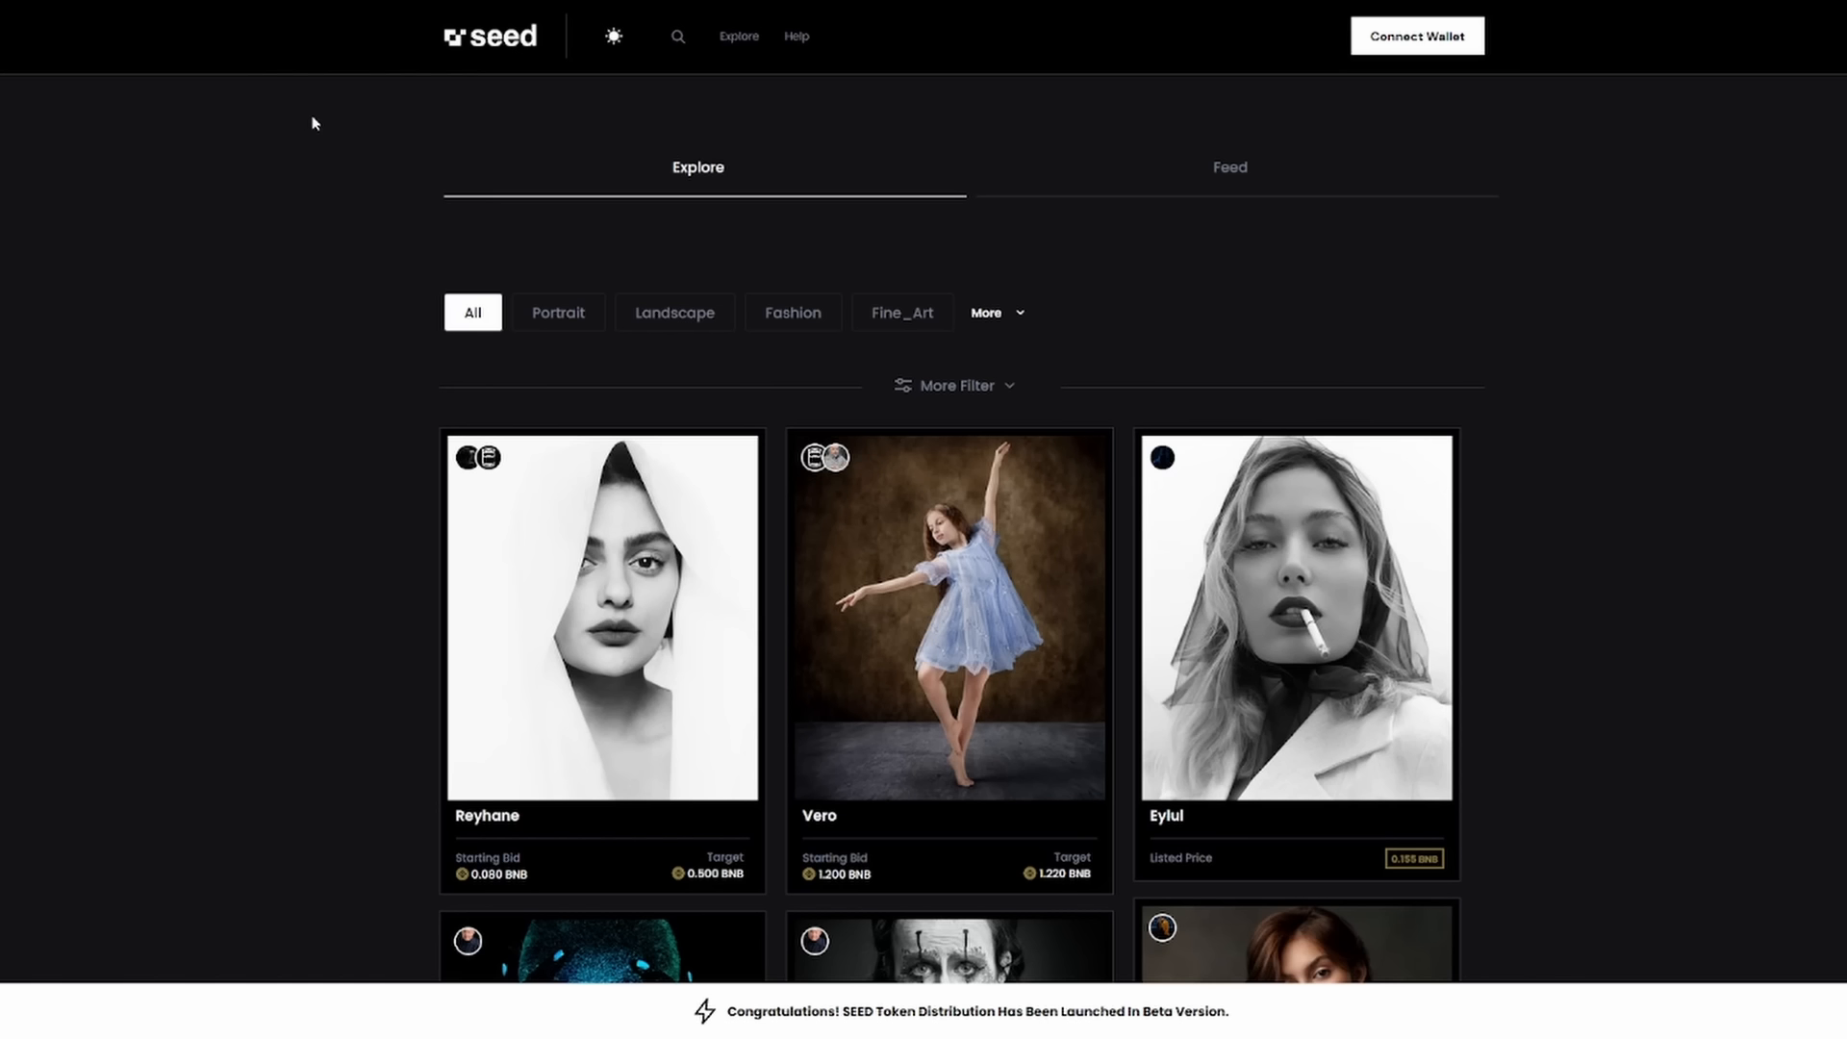
{"action": "mouse_move", "coordinate": [189, 101]}
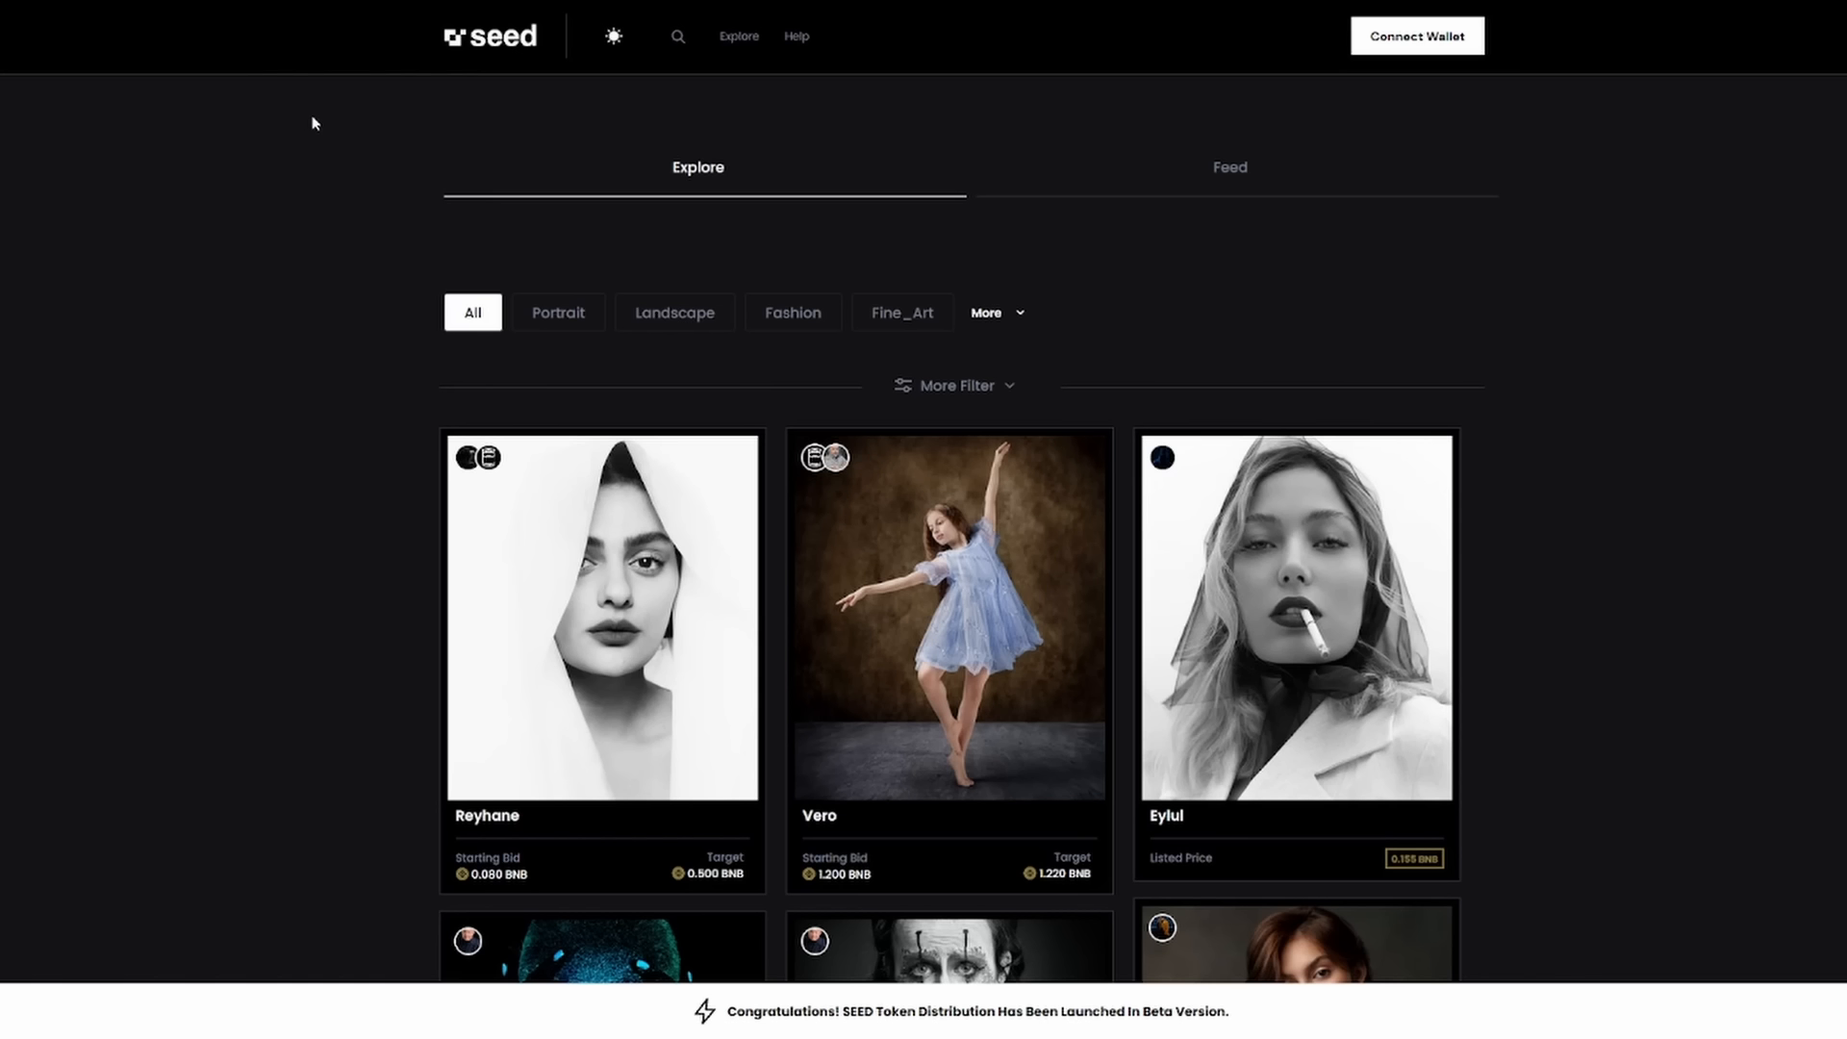